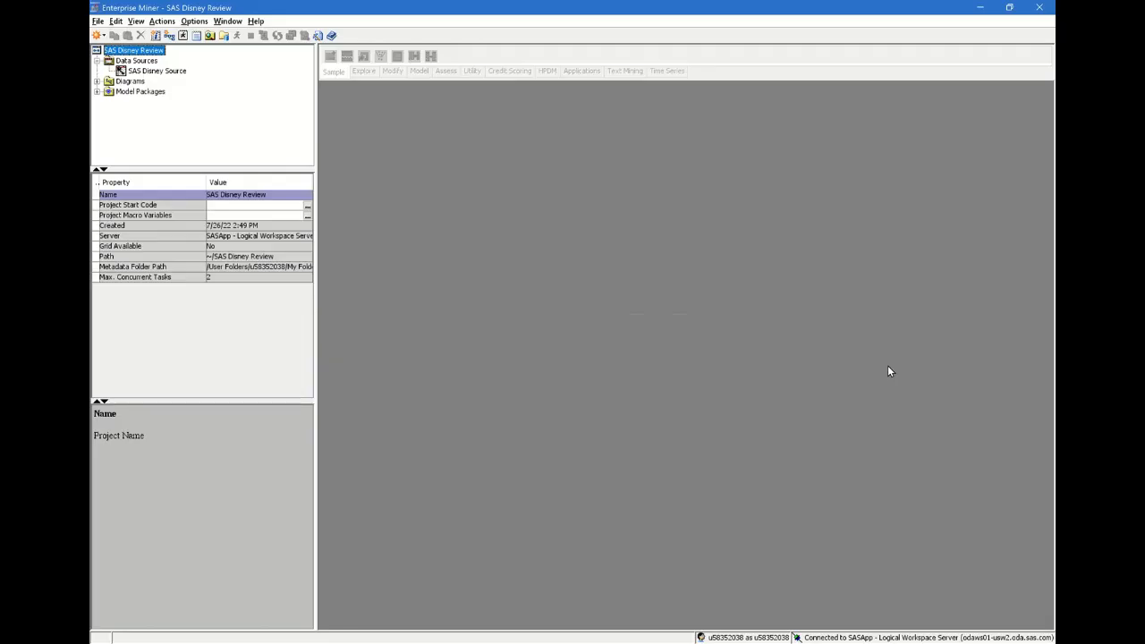
mouse_move(412, 244)
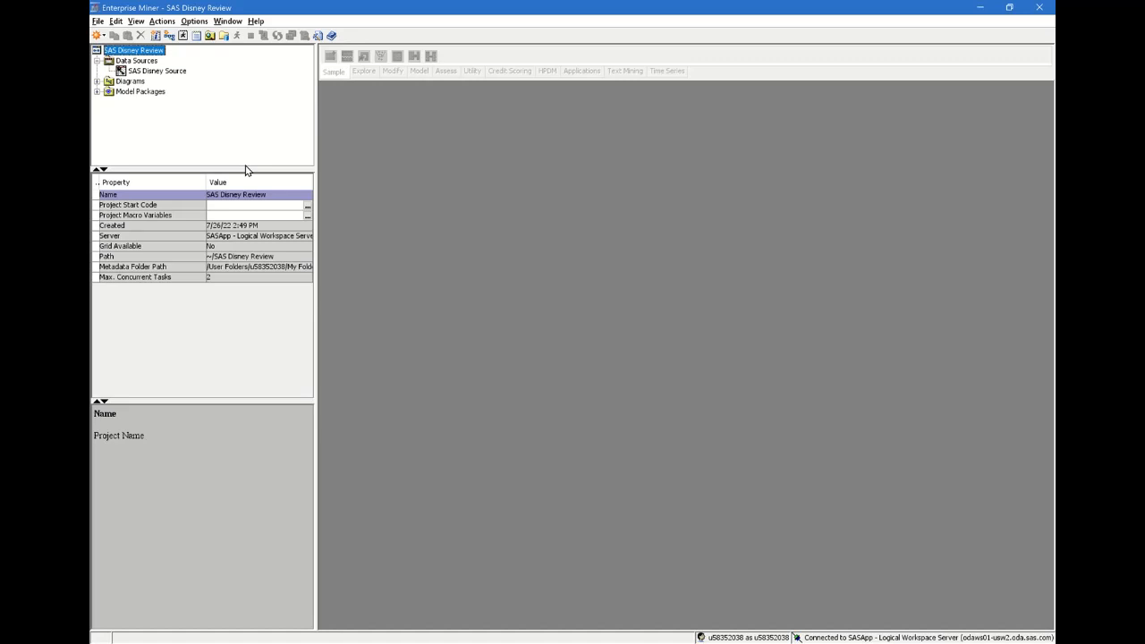
mouse_move(211, 171)
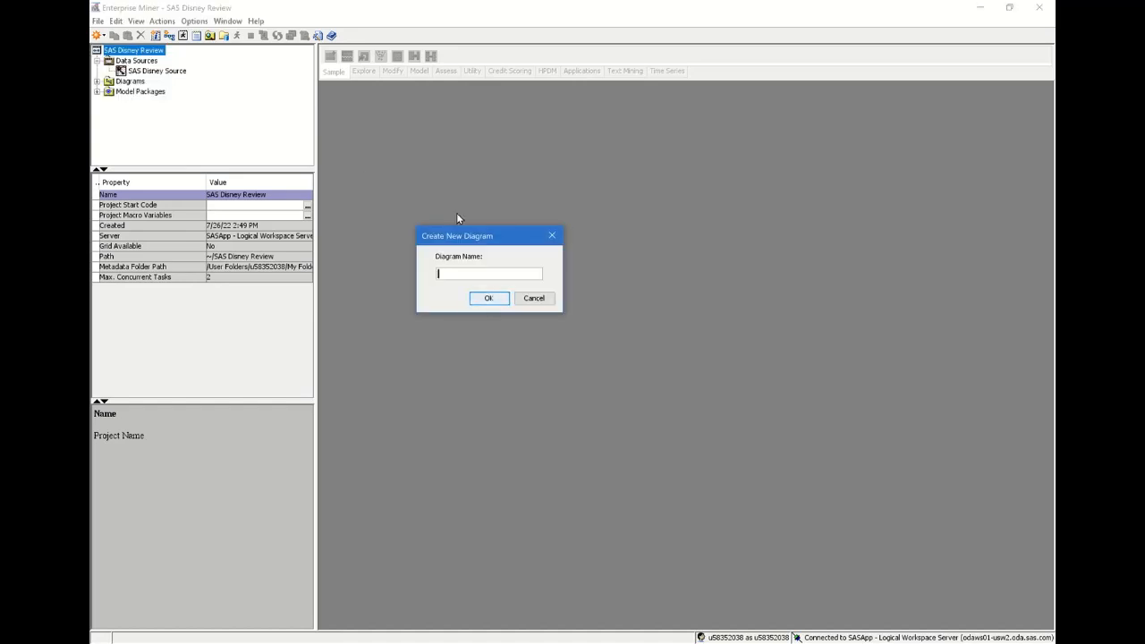
- Name the new diagram 'Disney Case Study' and confirm its creation
type("Disney Cas")
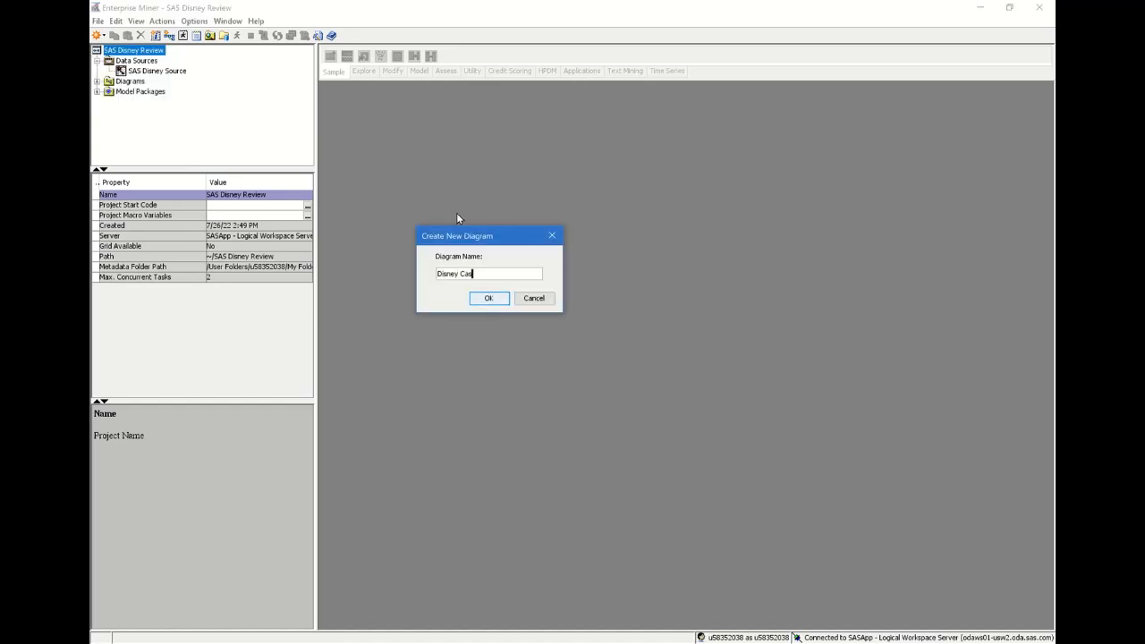
type("e St")
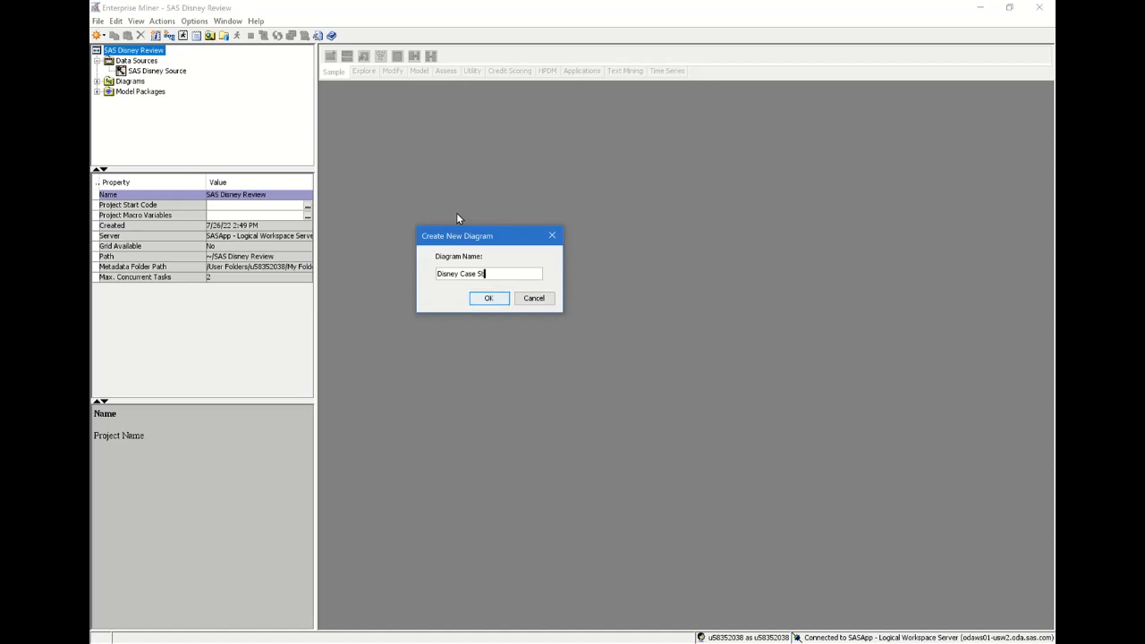
left_click(489, 297)
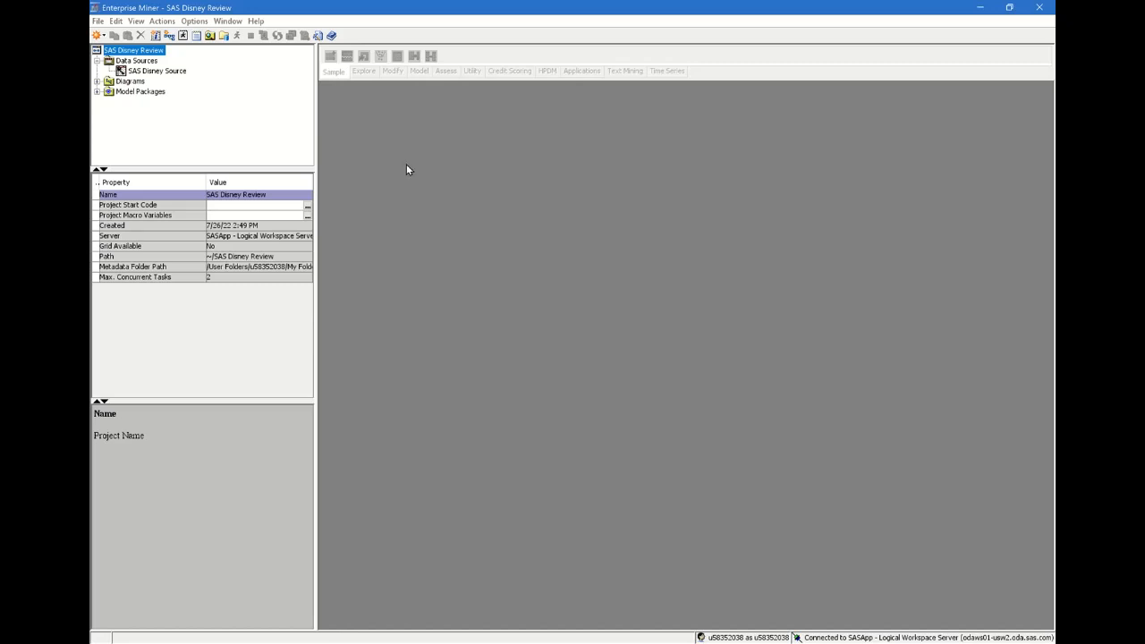
- Place the SAS Disney Source data source onto the Disney Case Study diagram canvas
double_click(157, 89)
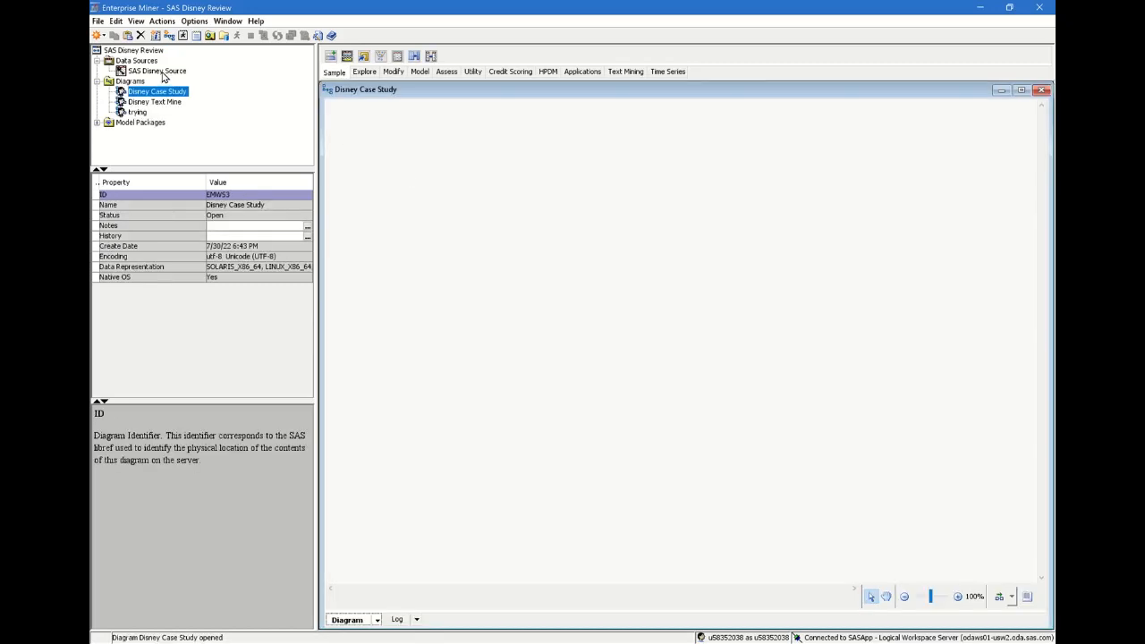
left_click(157, 72)
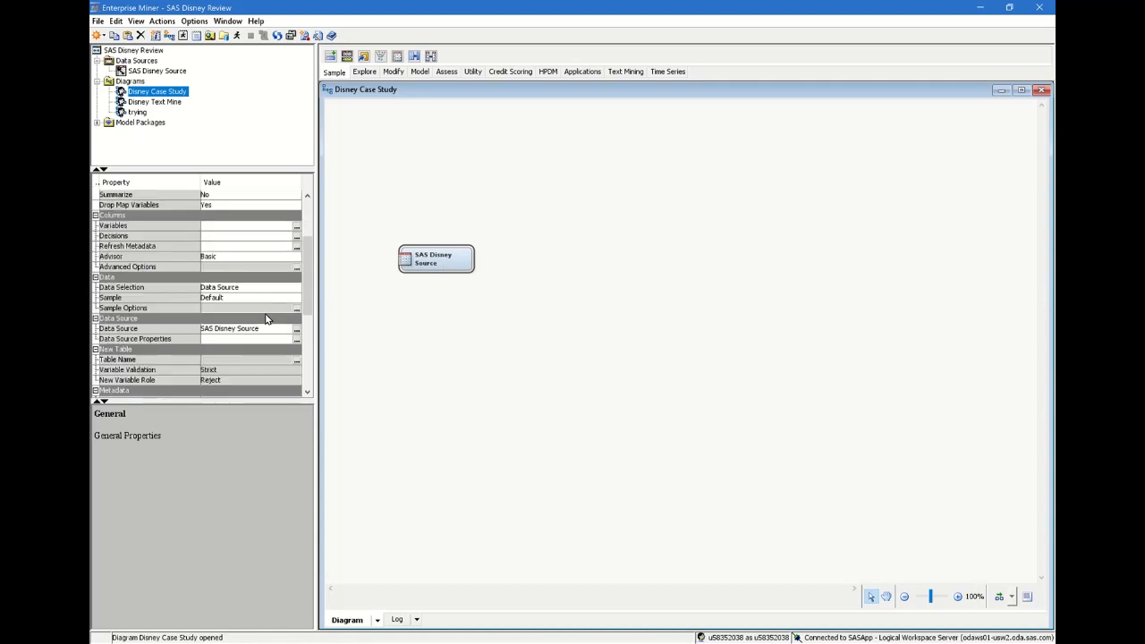
scroll("up", 3)
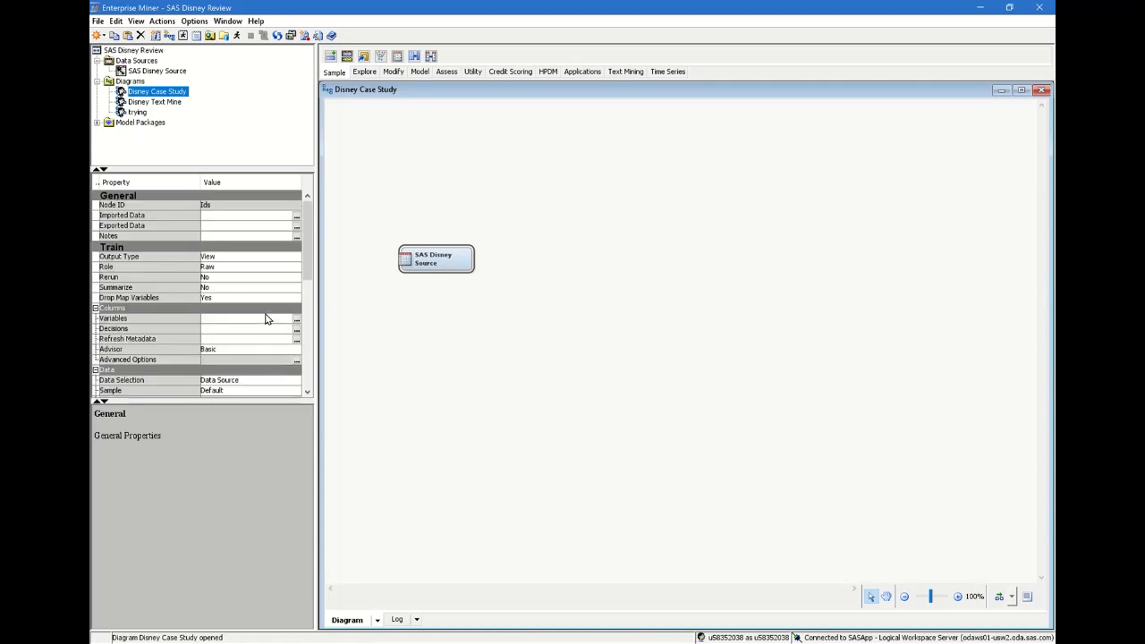
right_click(437, 258)
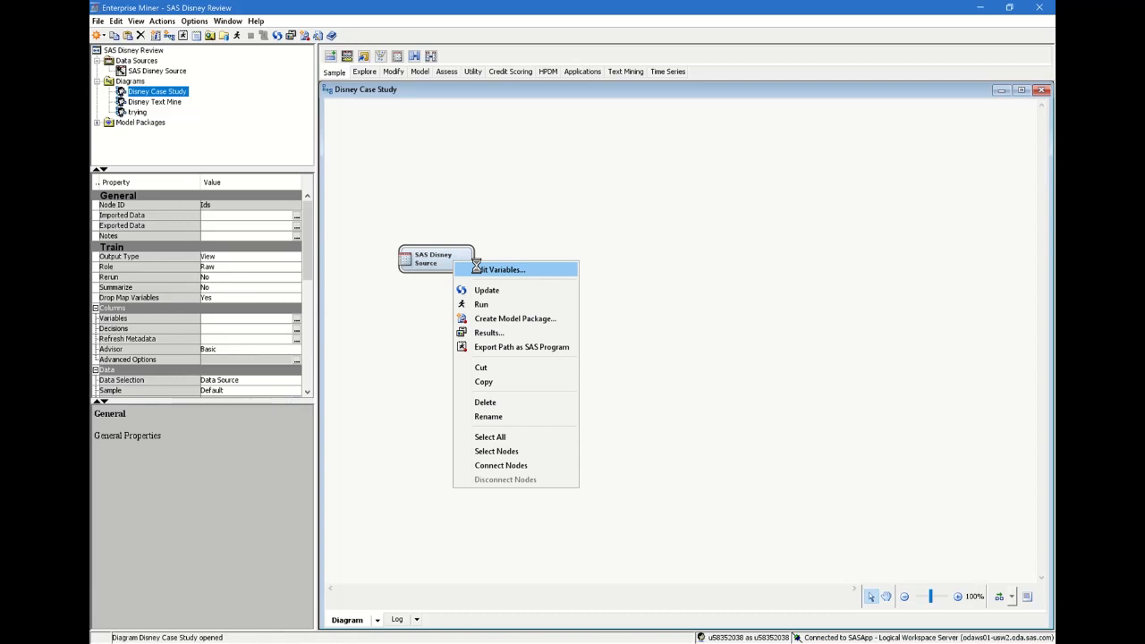
- In Edit Variables, set Branch's role to Rejected and Rating's role to Target
left_click(501, 269)
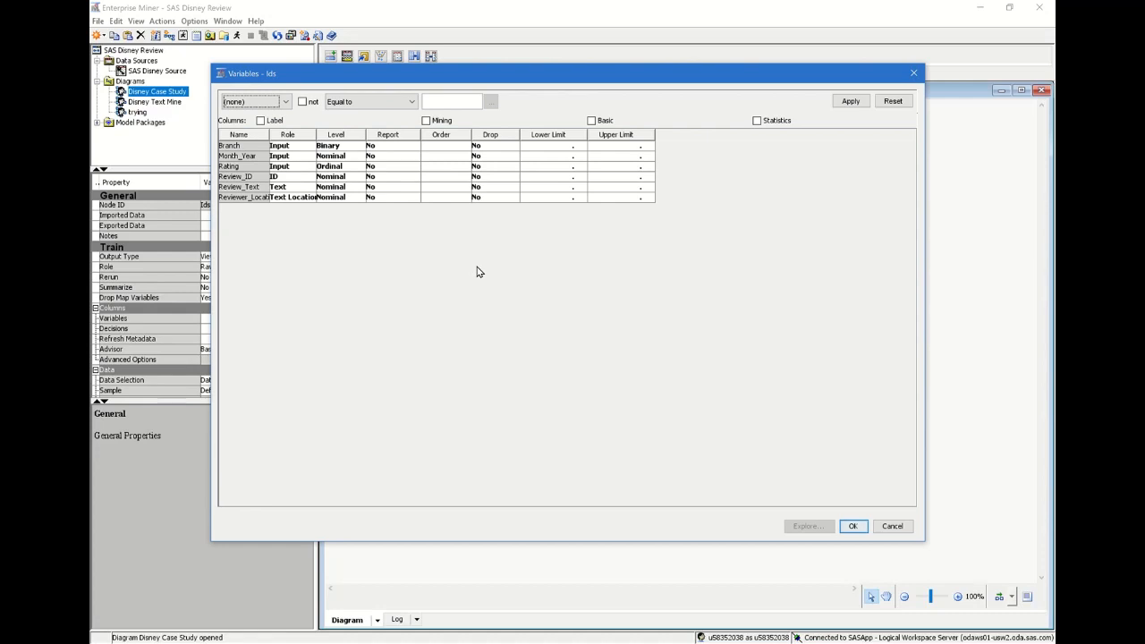
mouse_move(295, 154)
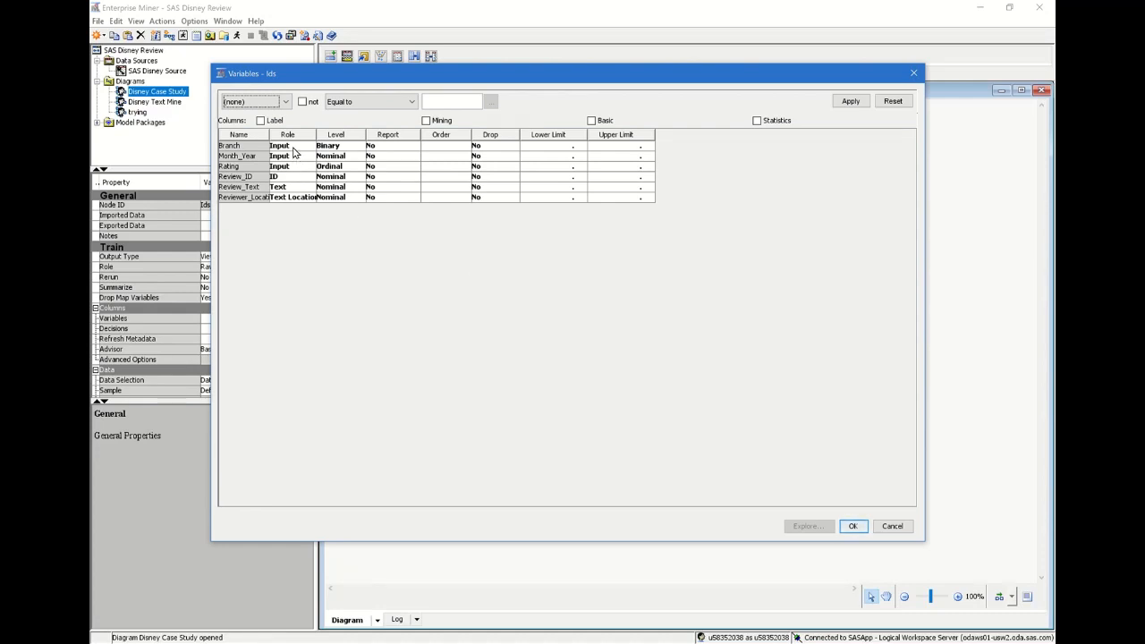
left_click(308, 147)
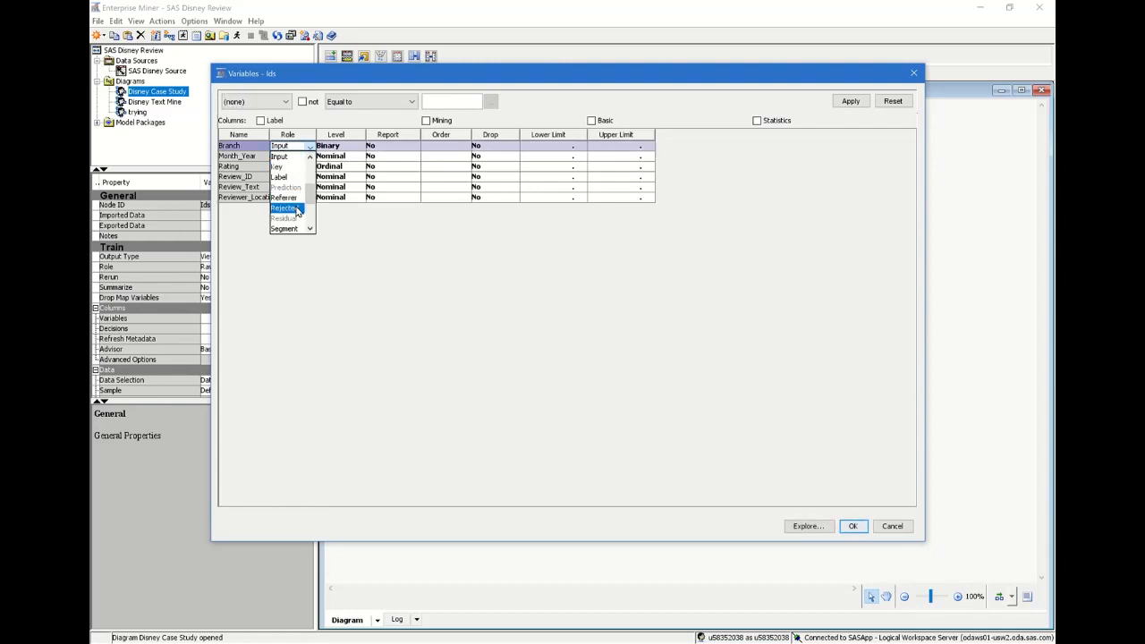
left_click(283, 208)
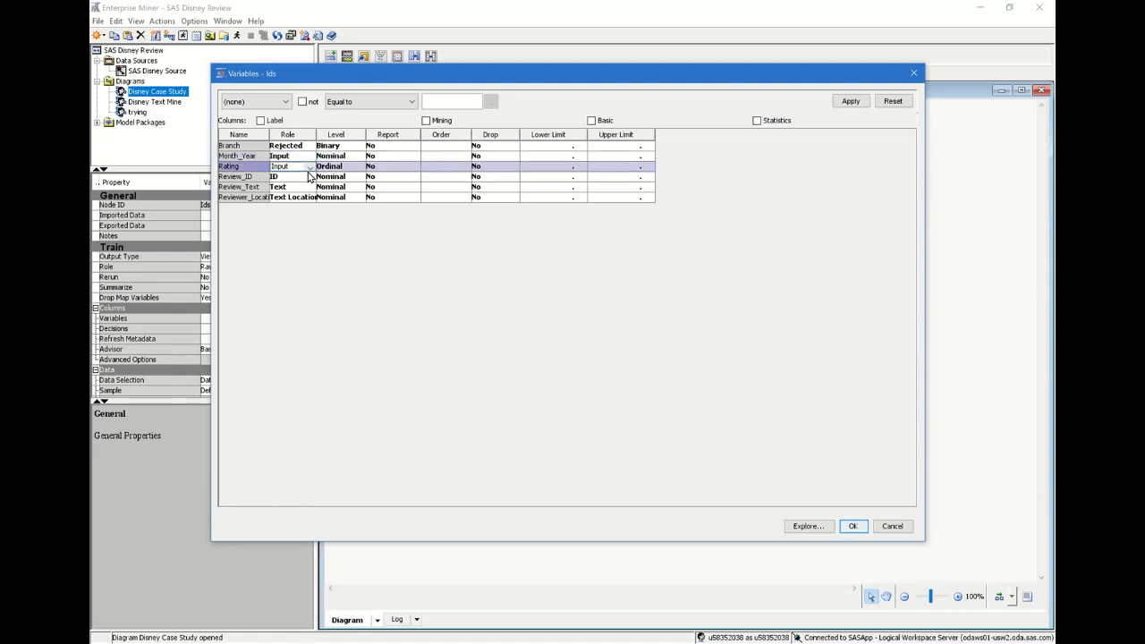
left_click(308, 166)
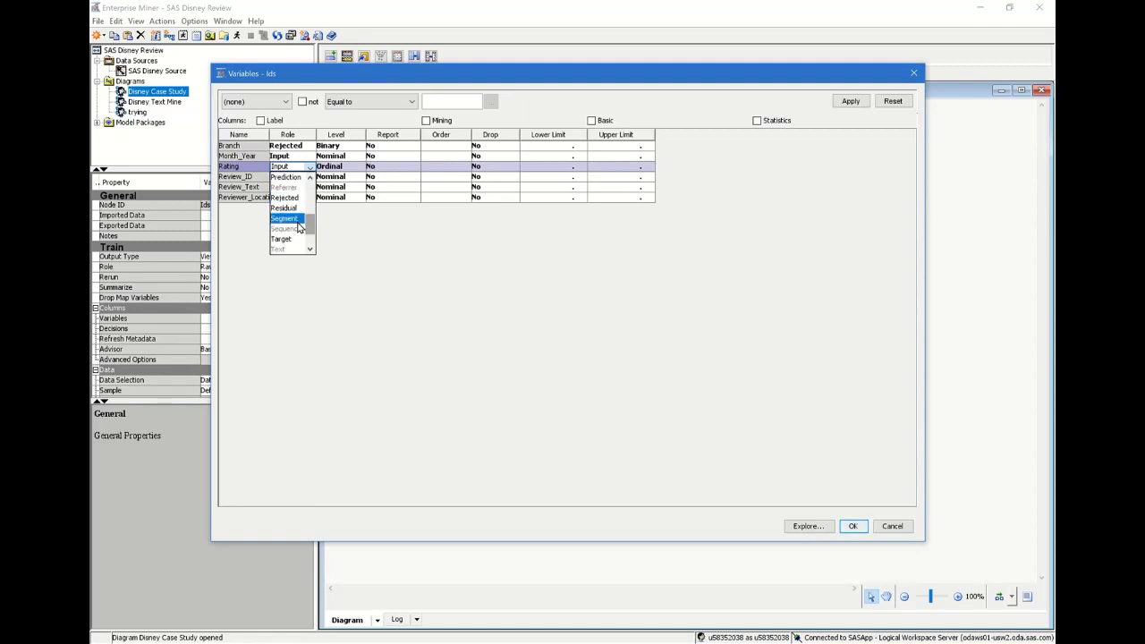
left_click(281, 240)
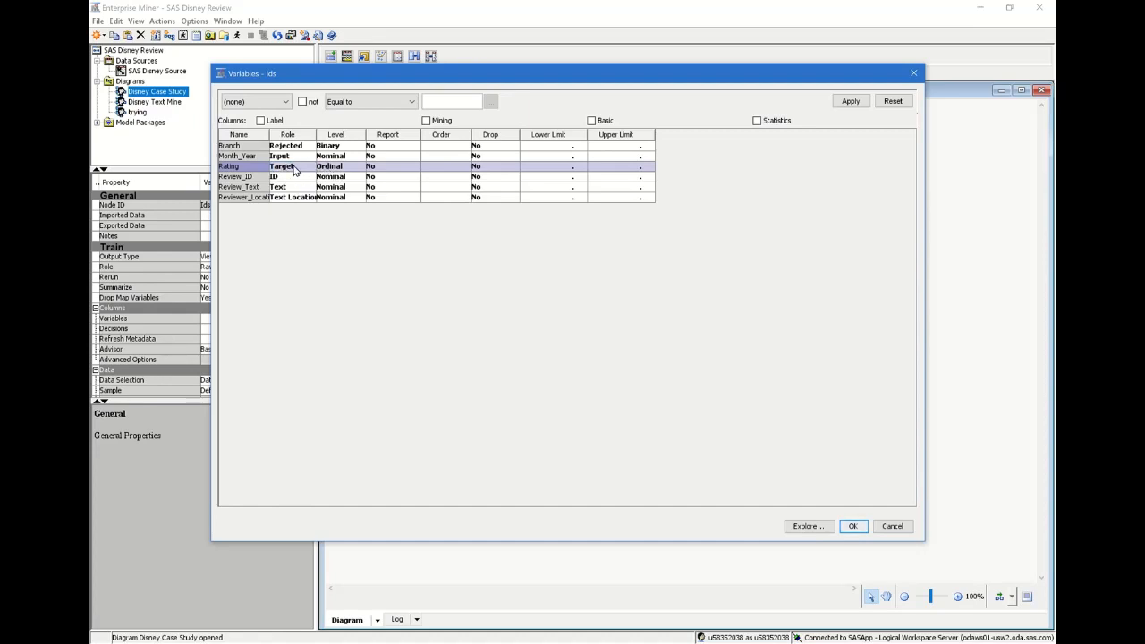
mouse_move(303, 182)
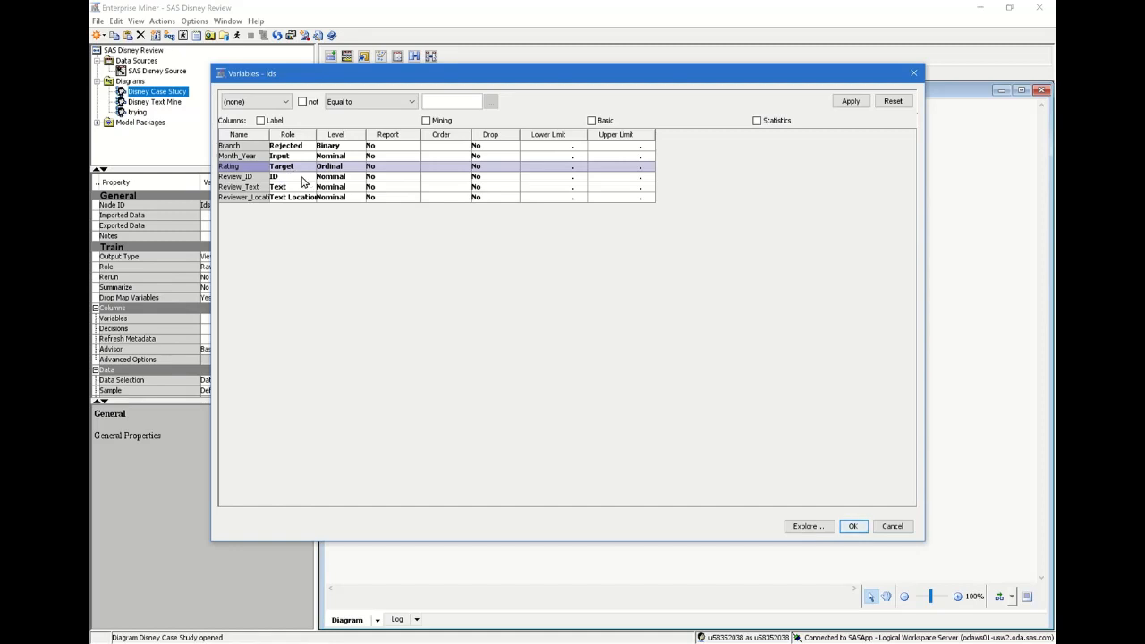
- Change Review_ID's measurement level to Ordinal
left_click(357, 177)
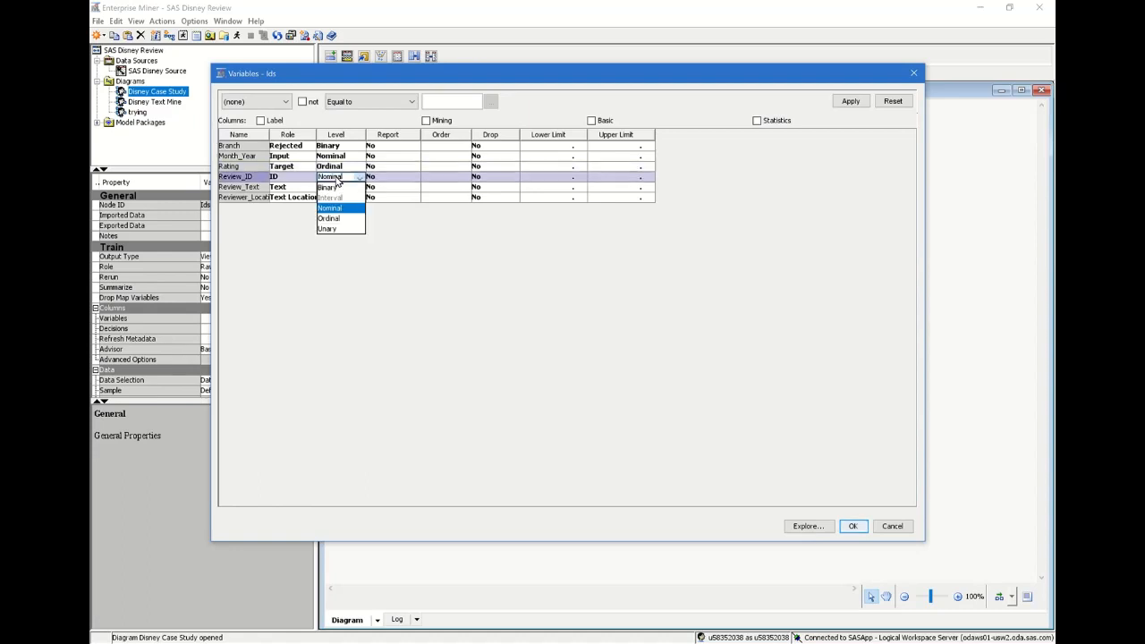
left_click(329, 218)
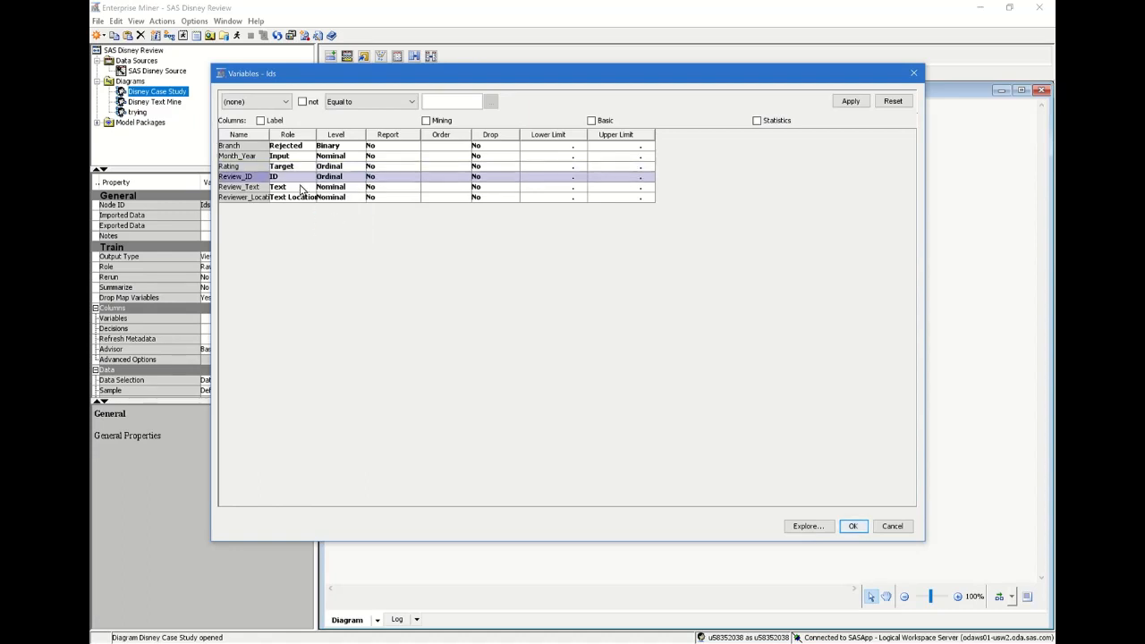
mouse_move(269, 193)
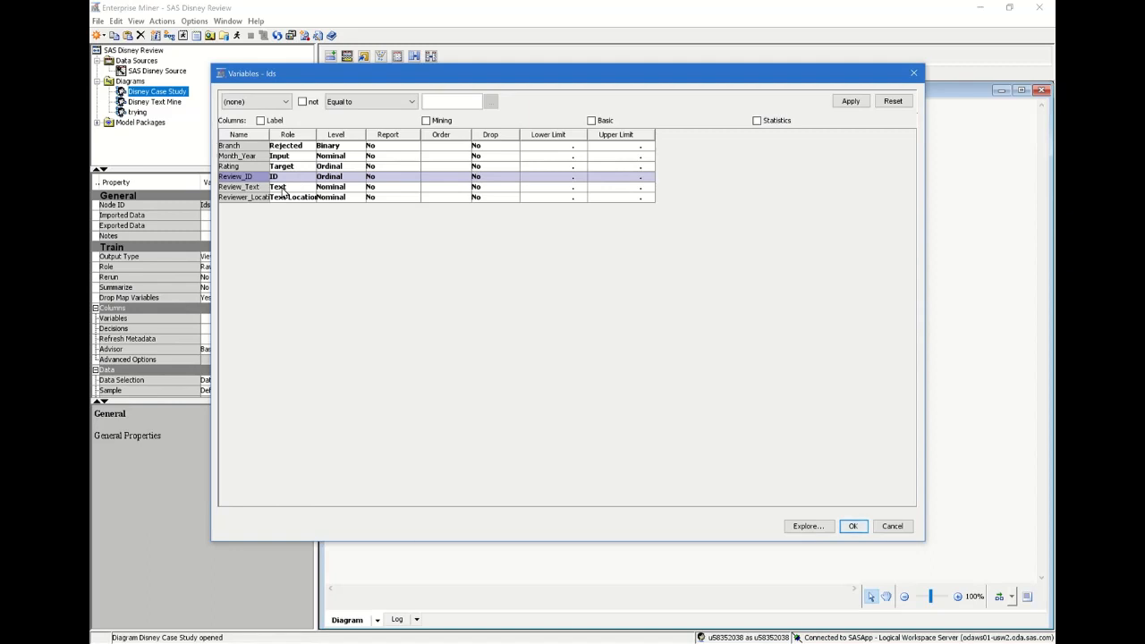
mouse_move(308, 198)
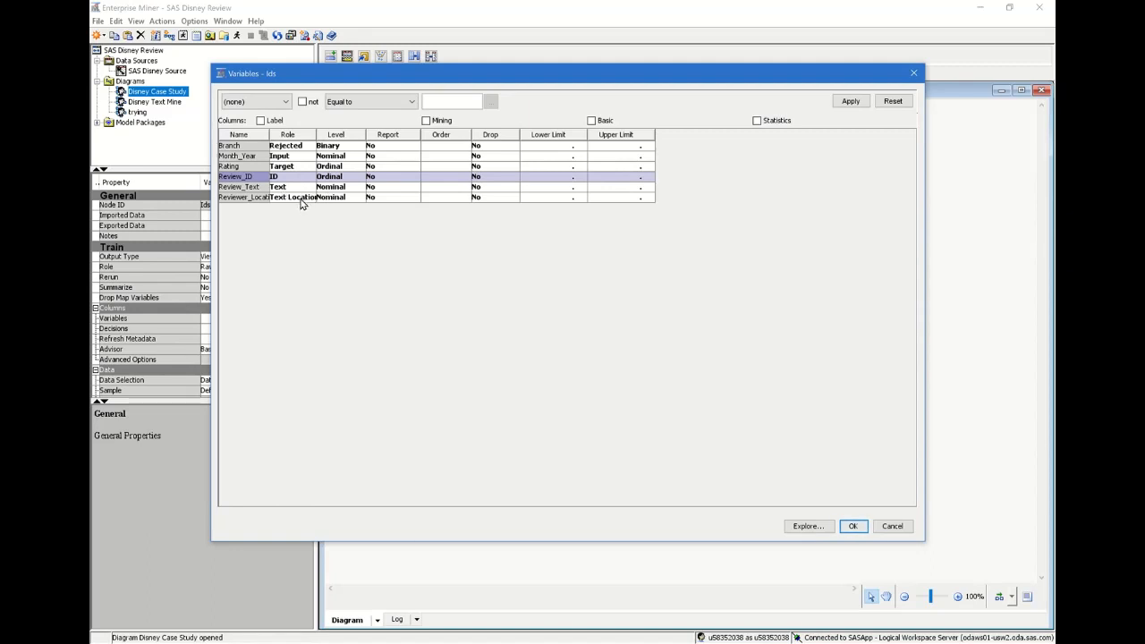
mouse_move(480, 279)
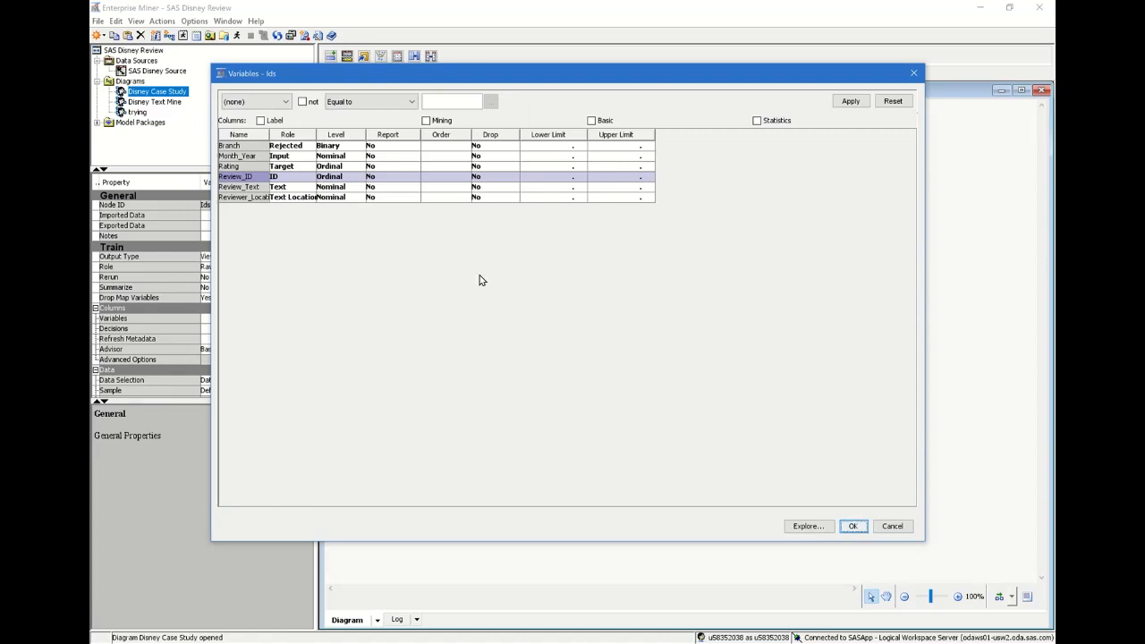
- Accept the variable changes and run the SAS Disney Source node
left_click(852, 526)
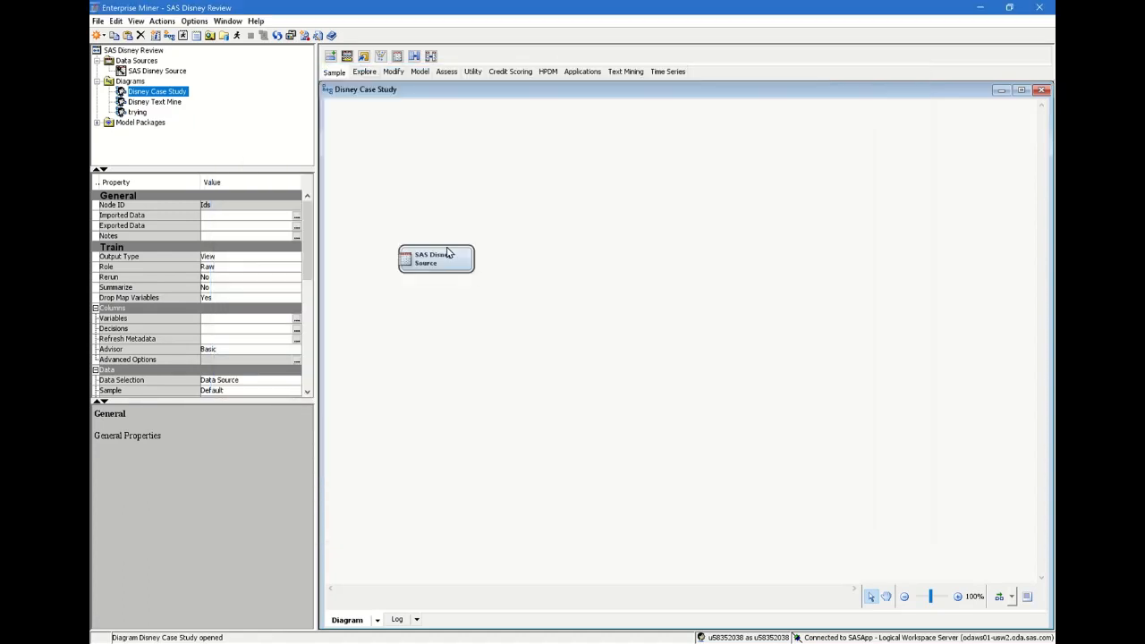
right_click(437, 258)
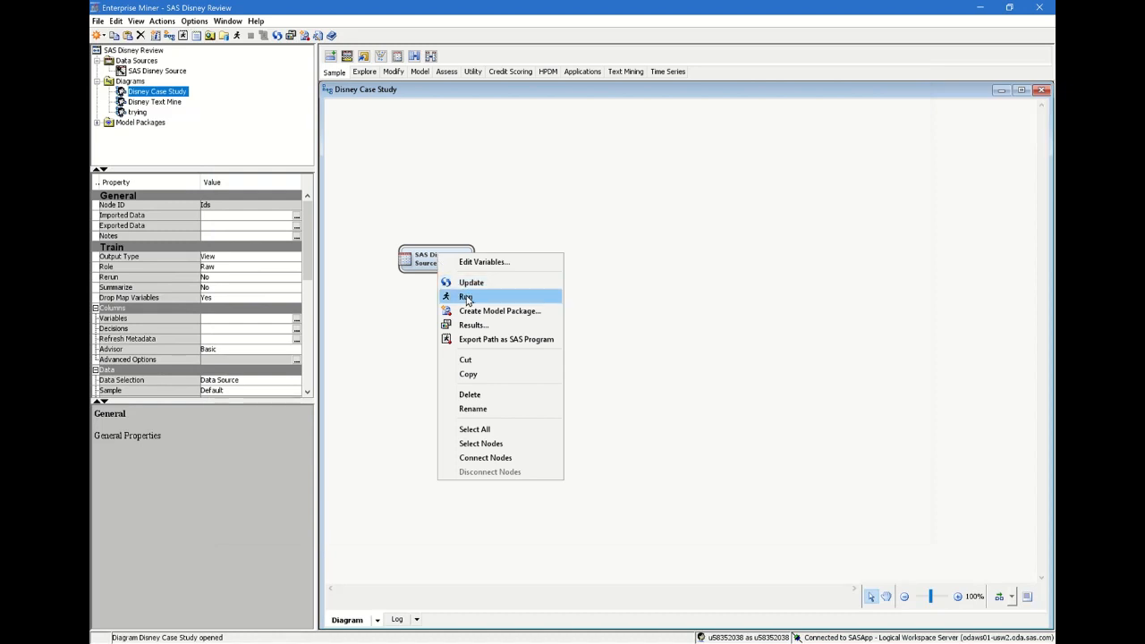
left_click(466, 297)
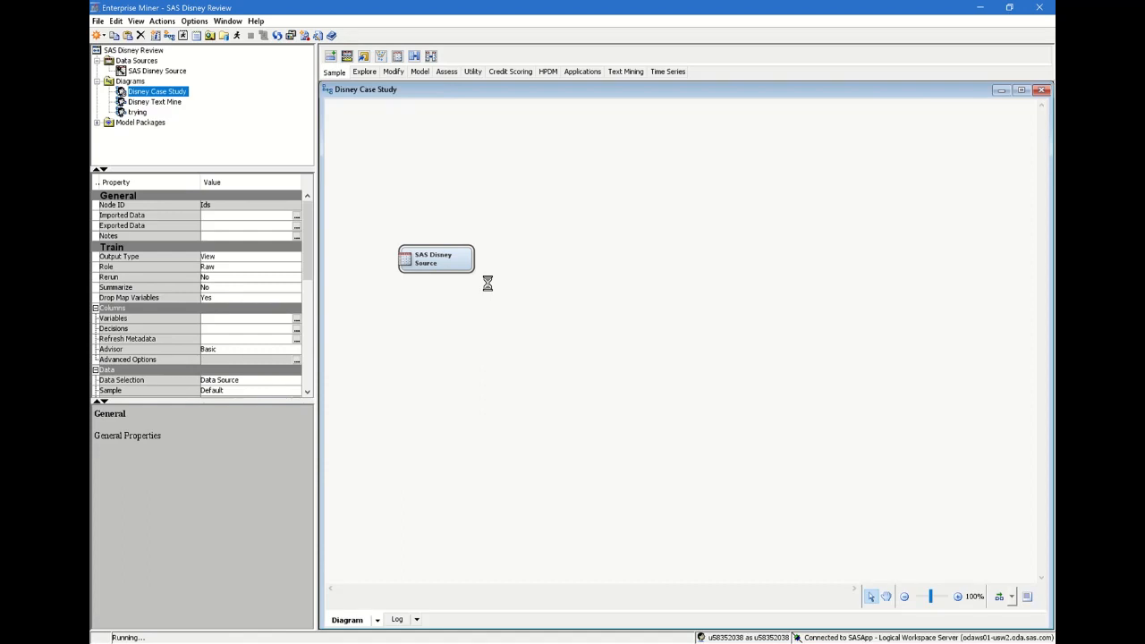
mouse_move(673, 98)
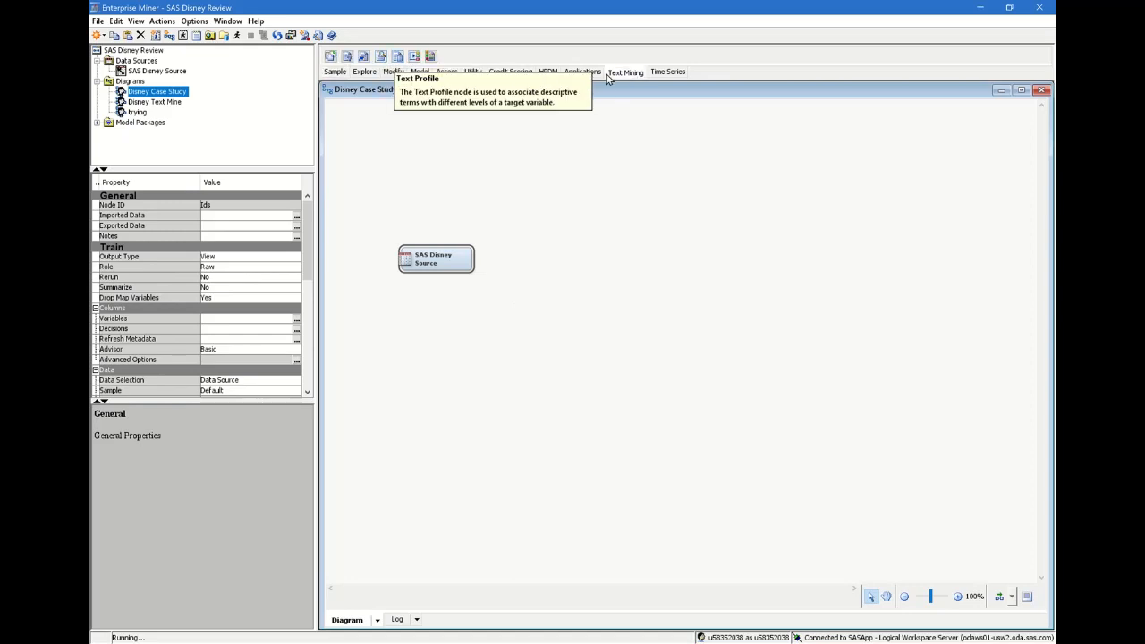
mouse_move(379, 56)
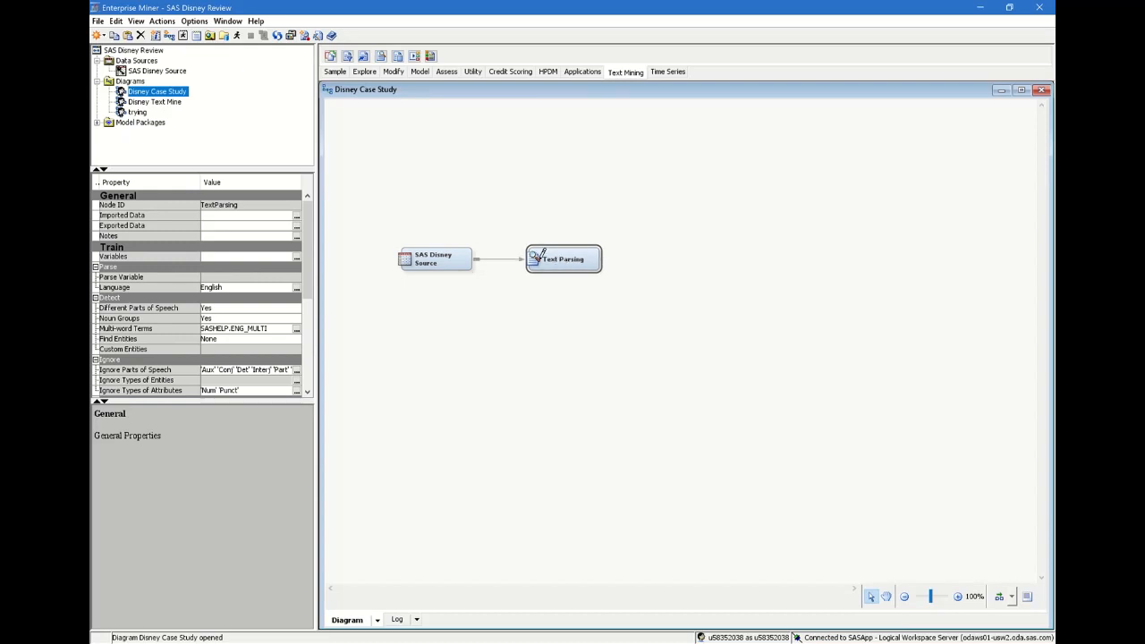
mouse_move(562, 259)
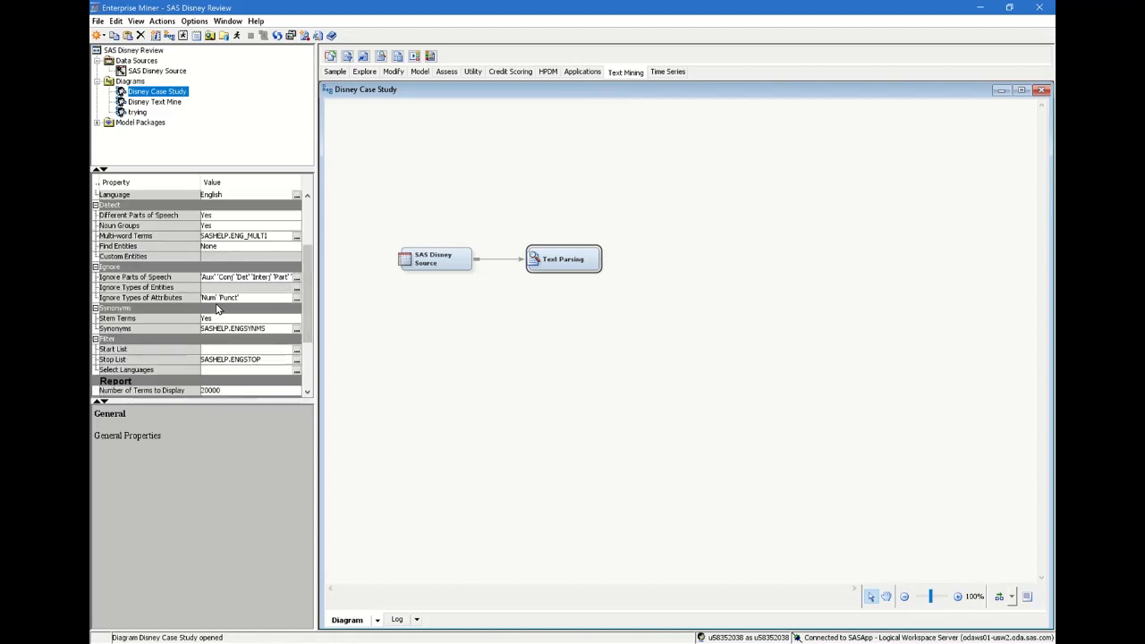
- Start a run of the Text Parsing node and bring up its context menu again
right_click(564, 257)
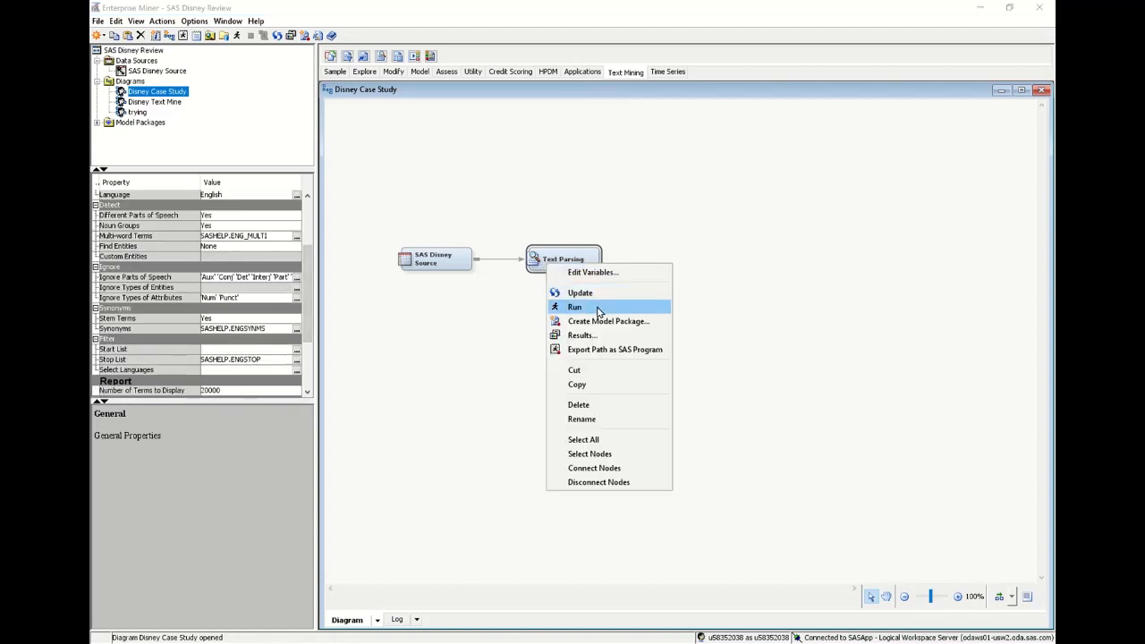
left_click(577, 307)
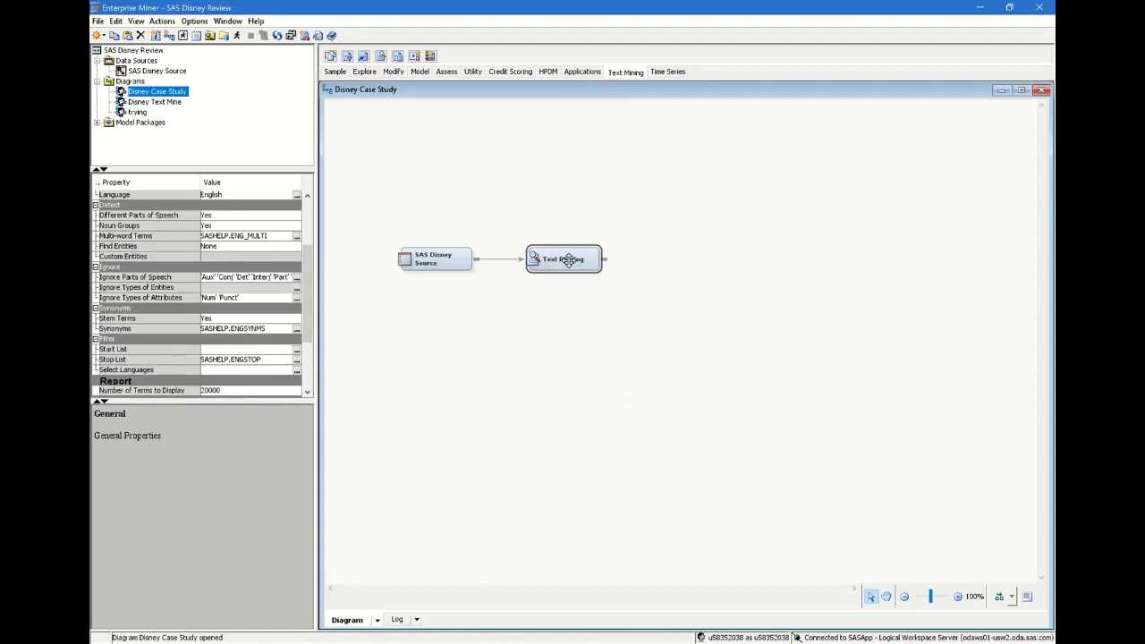
right_click(564, 260)
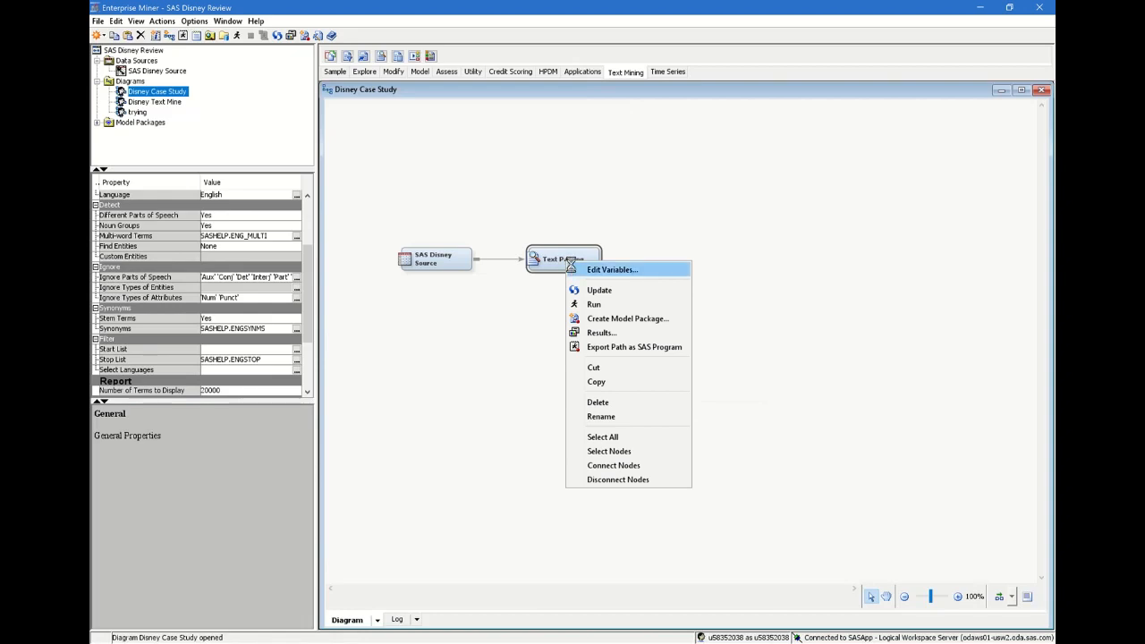
- Set Use to No for Reviewer_Location in the Text Parsing variables, keeping Review_Text as input
left_click(612, 269)
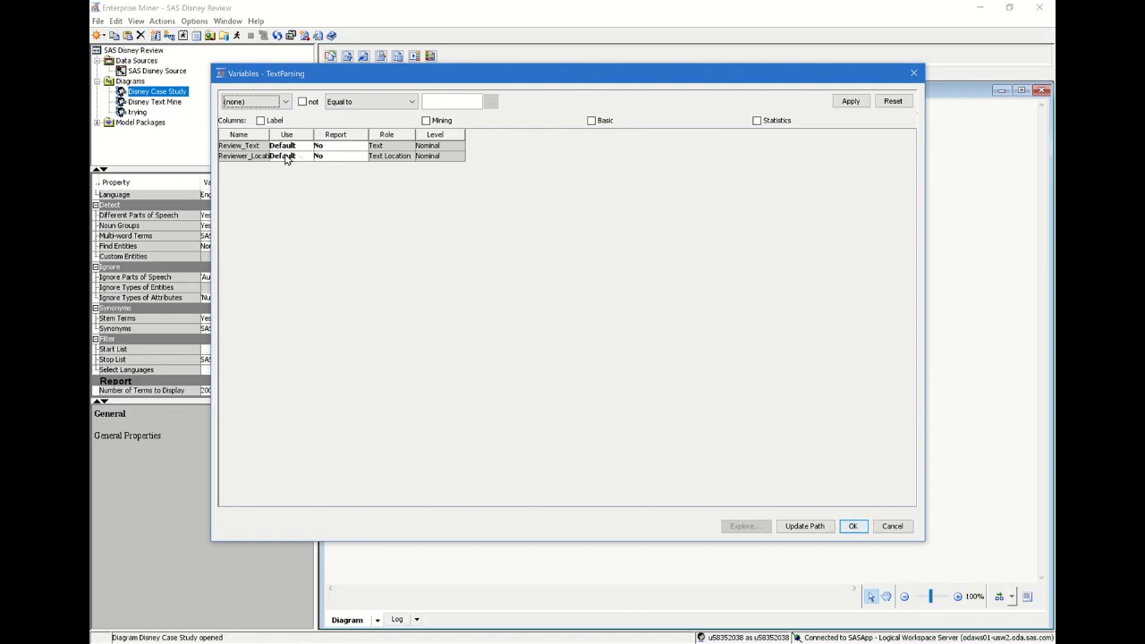
left_click(286, 155)
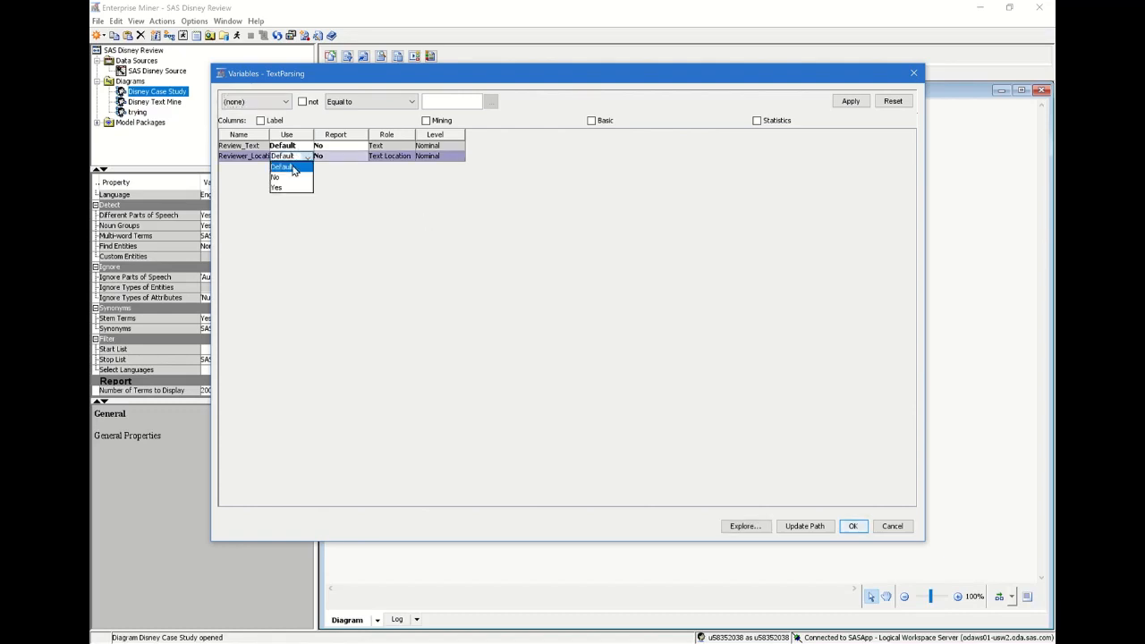
left_click(275, 177)
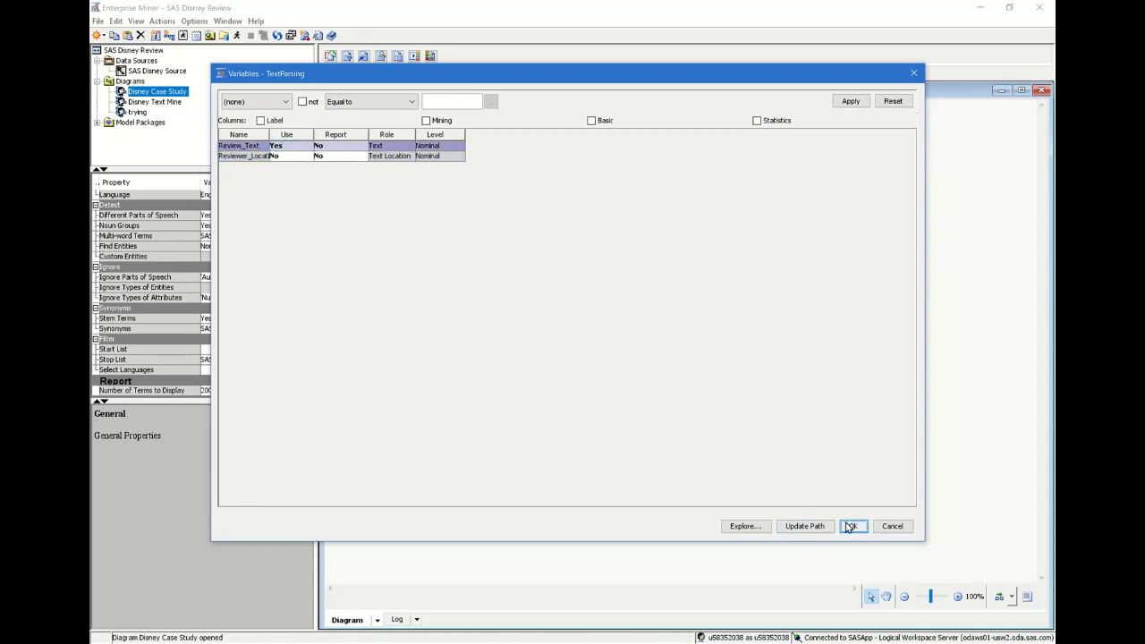
left_click(852, 526)
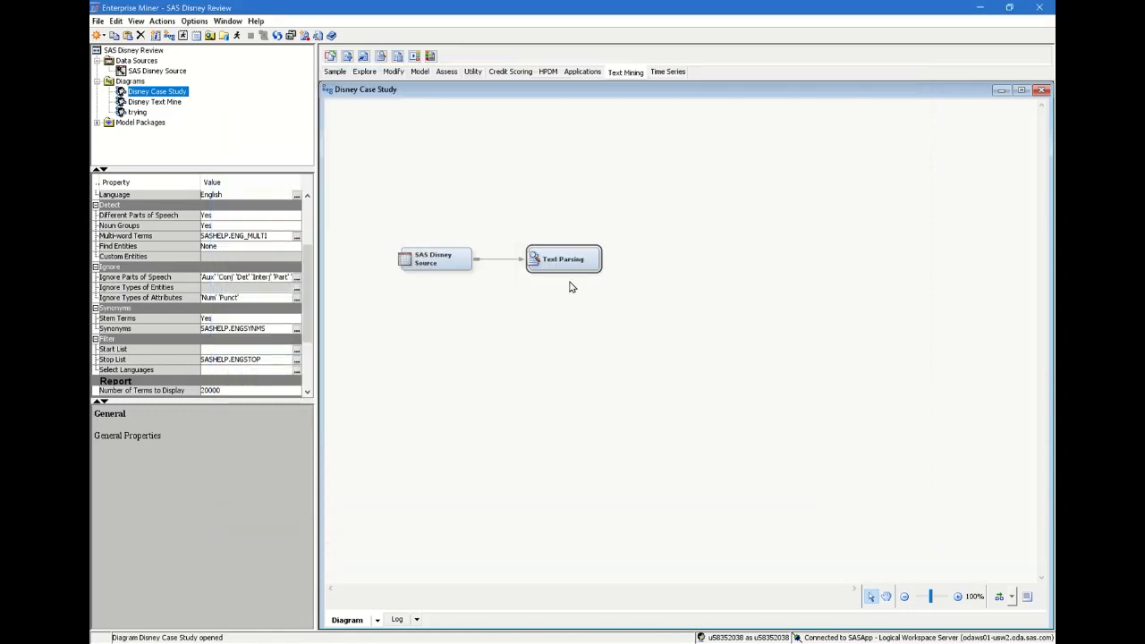
- Run the Text Parsing node on the Disney review data
right_click(564, 258)
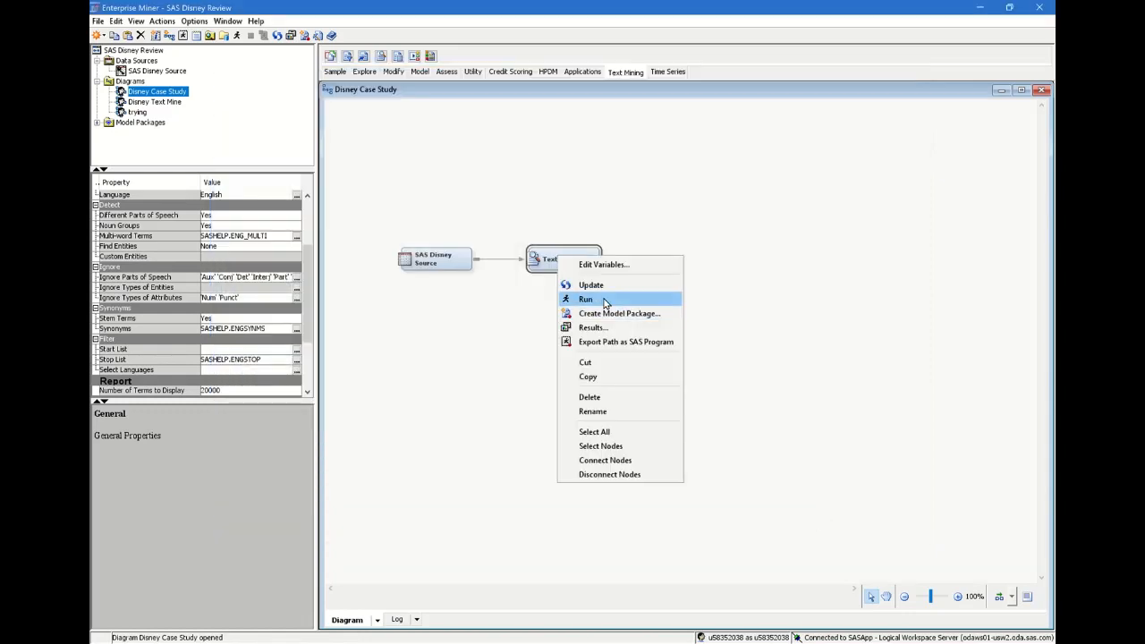
left_click(587, 299)
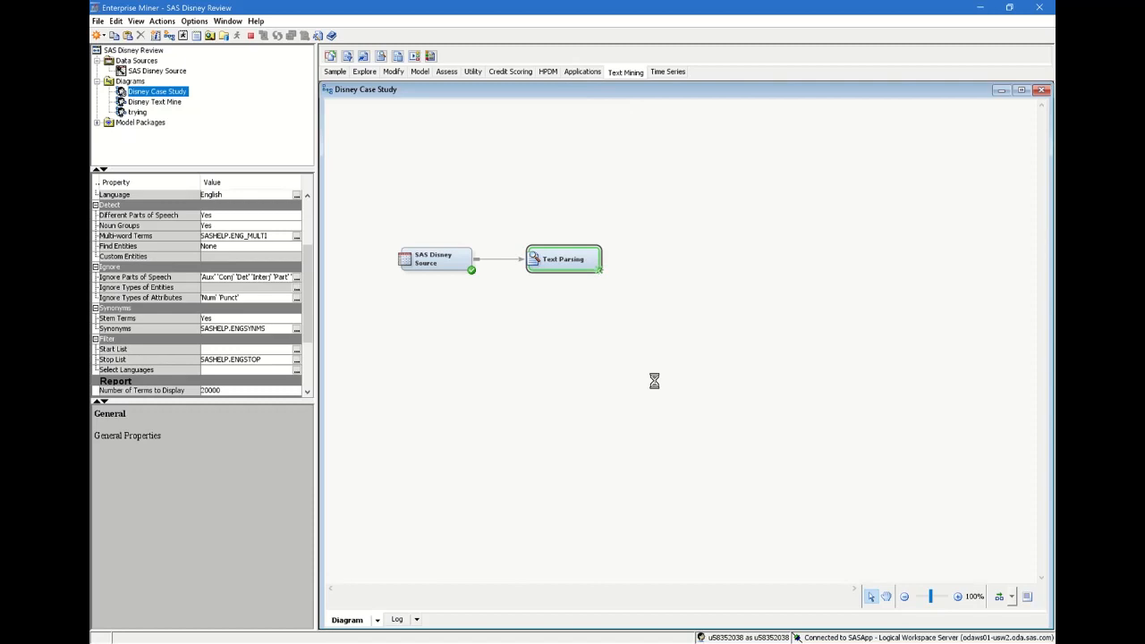
mouse_move(532, 316)
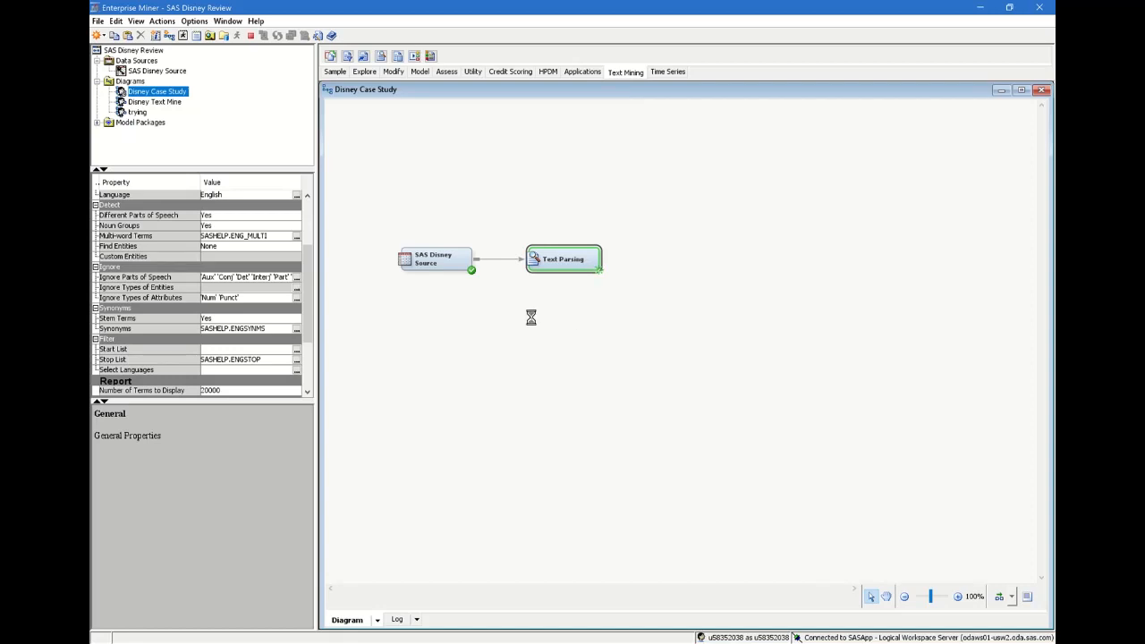
mouse_move(571, 344)
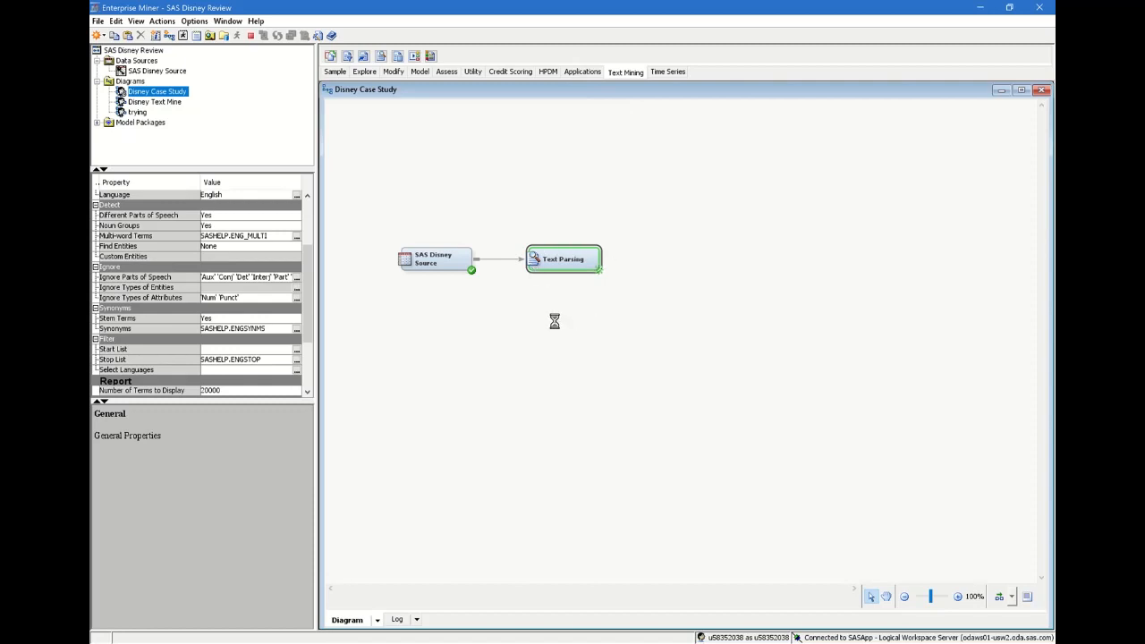
mouse_move(702, 272)
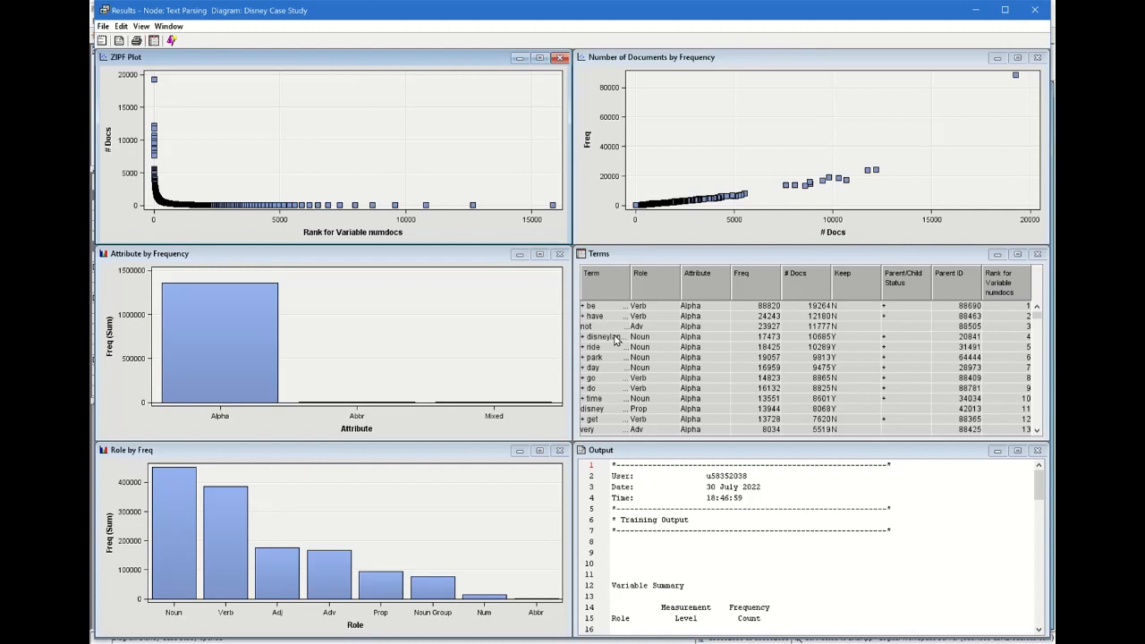
mouse_move(391, 301)
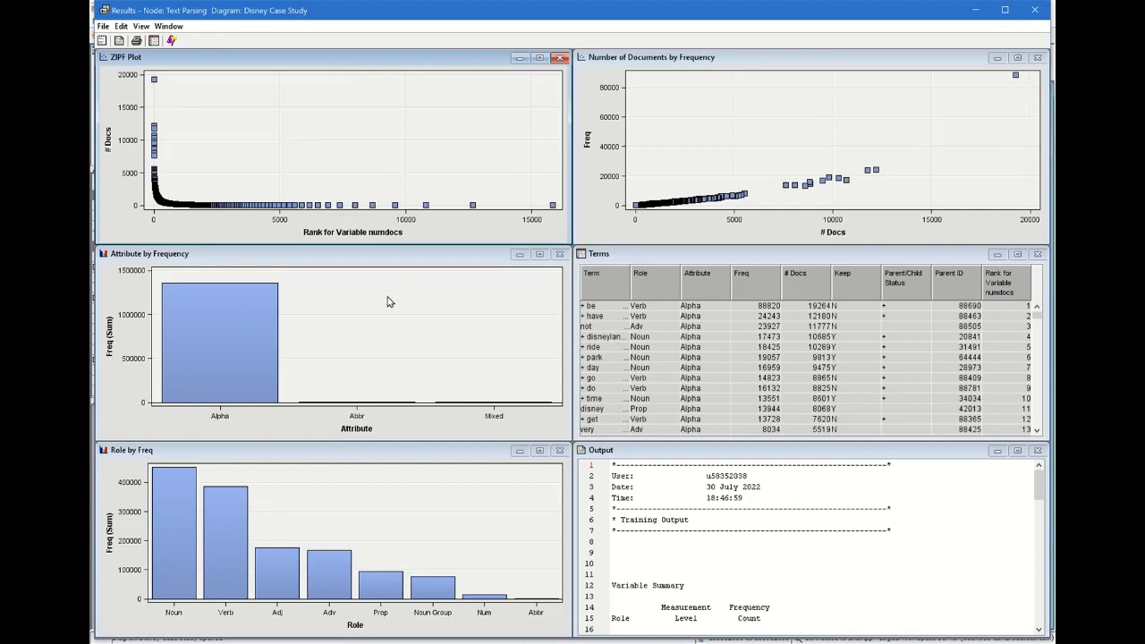
mouse_move(247, 589)
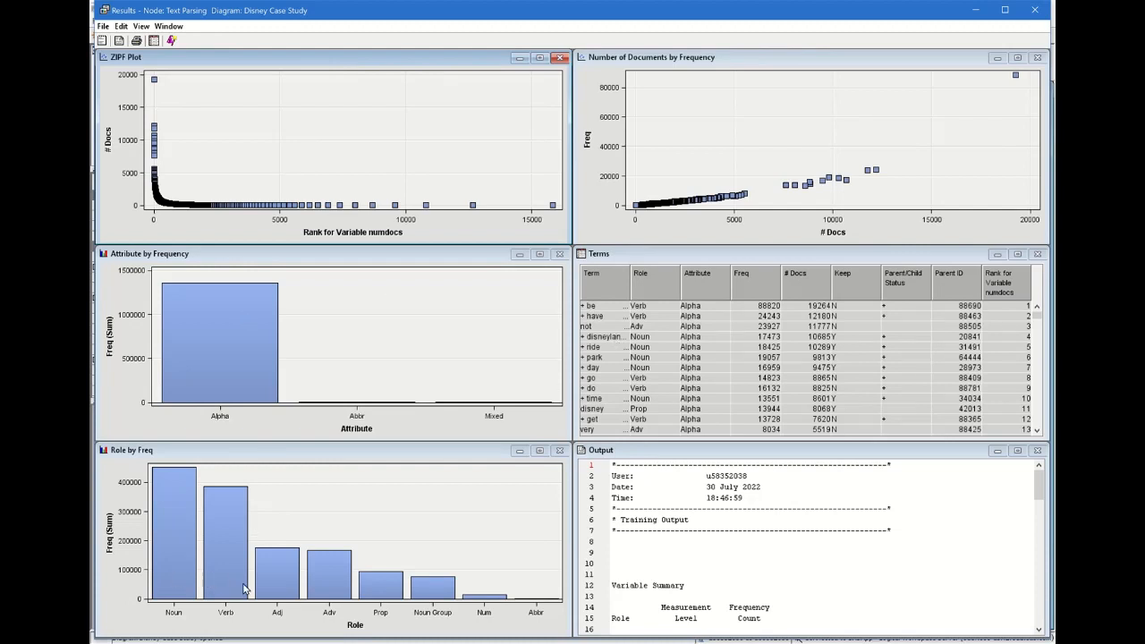
mouse_move(358, 562)
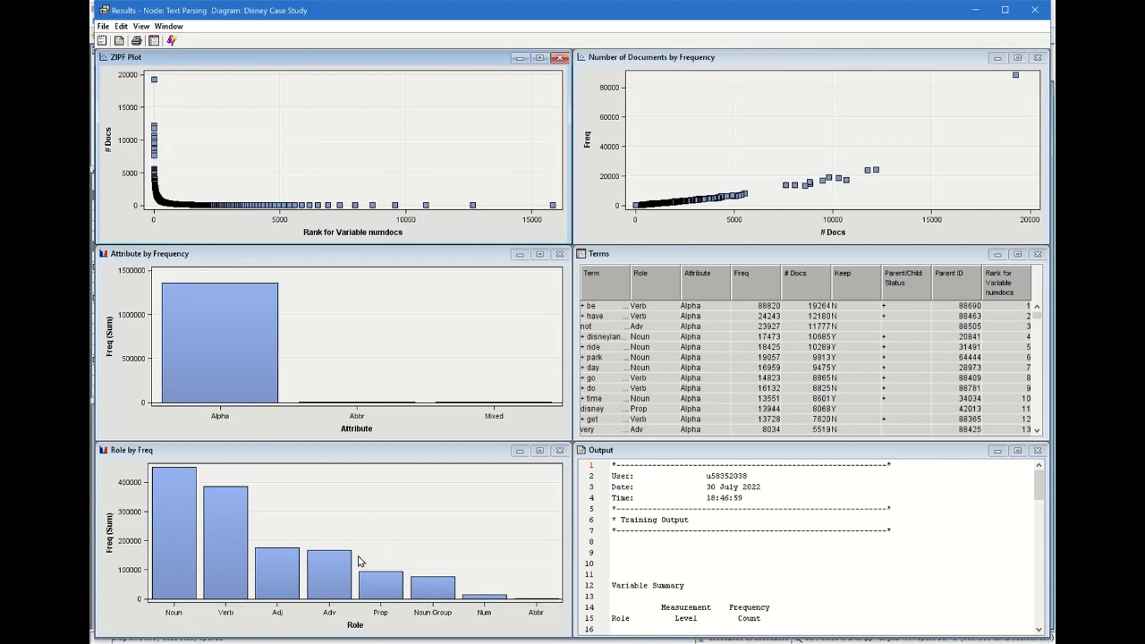
mouse_move(250, 503)
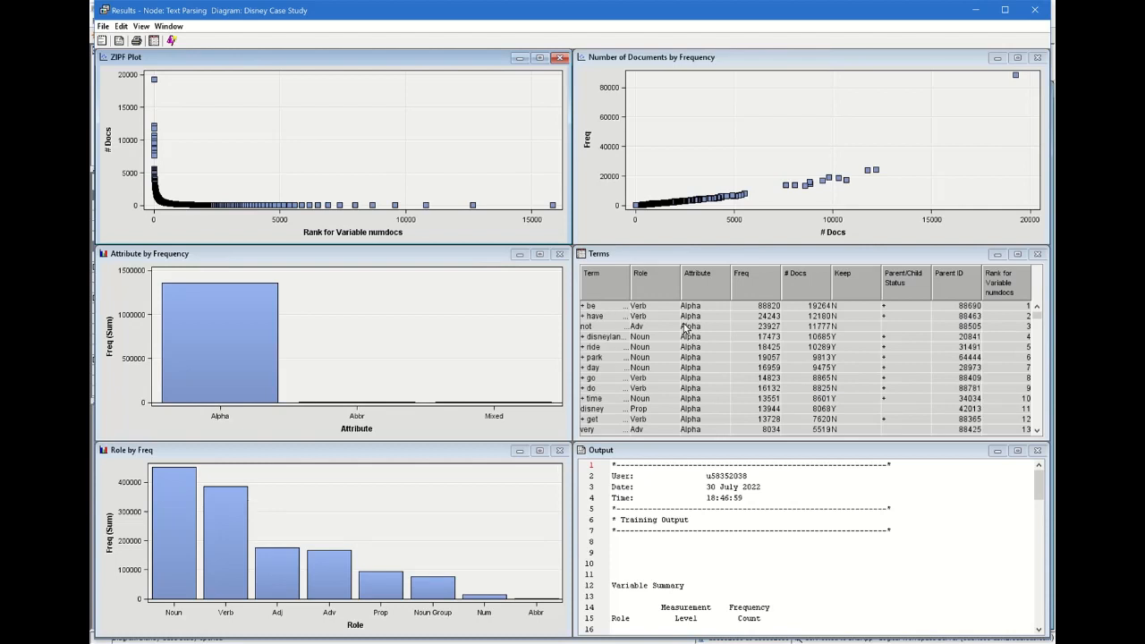
mouse_move(744, 304)
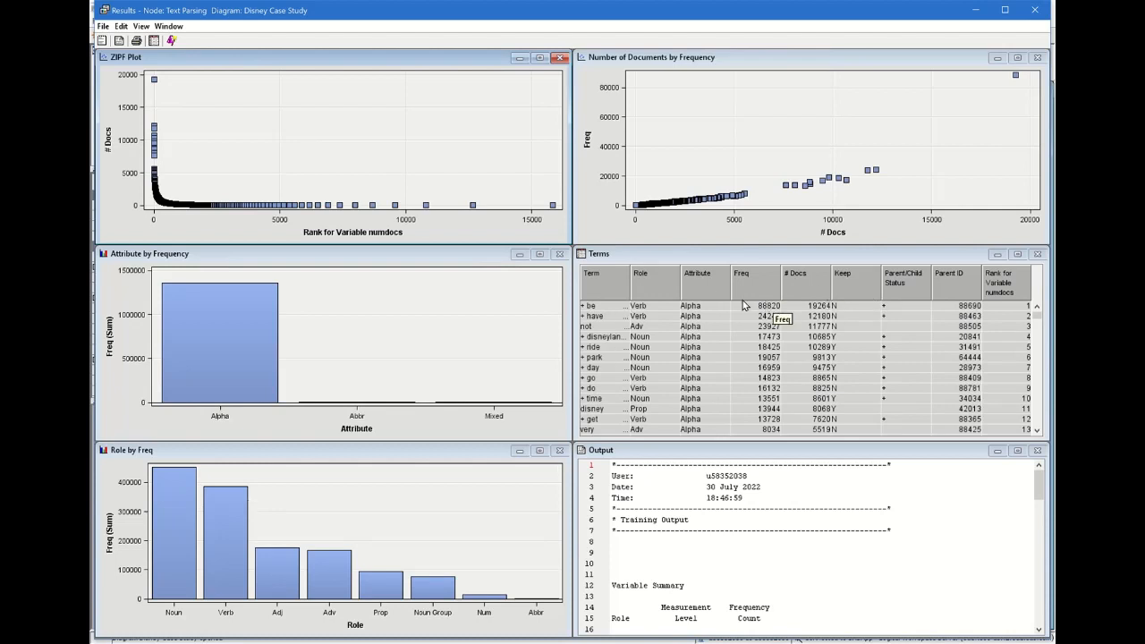
mouse_move(623, 334)
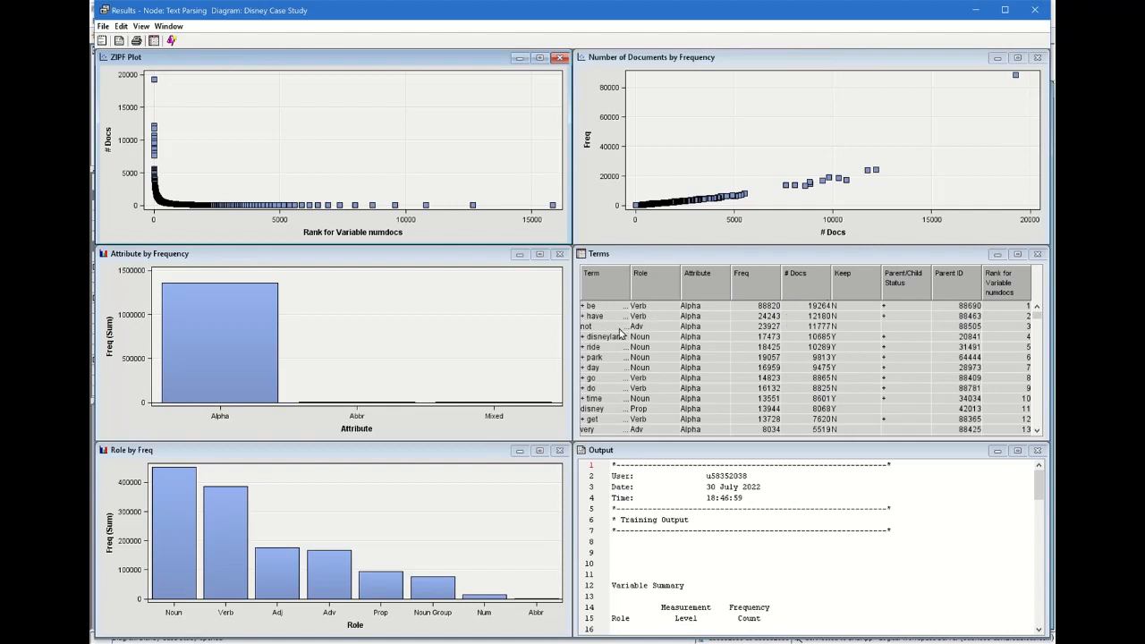
mouse_move(589, 312)
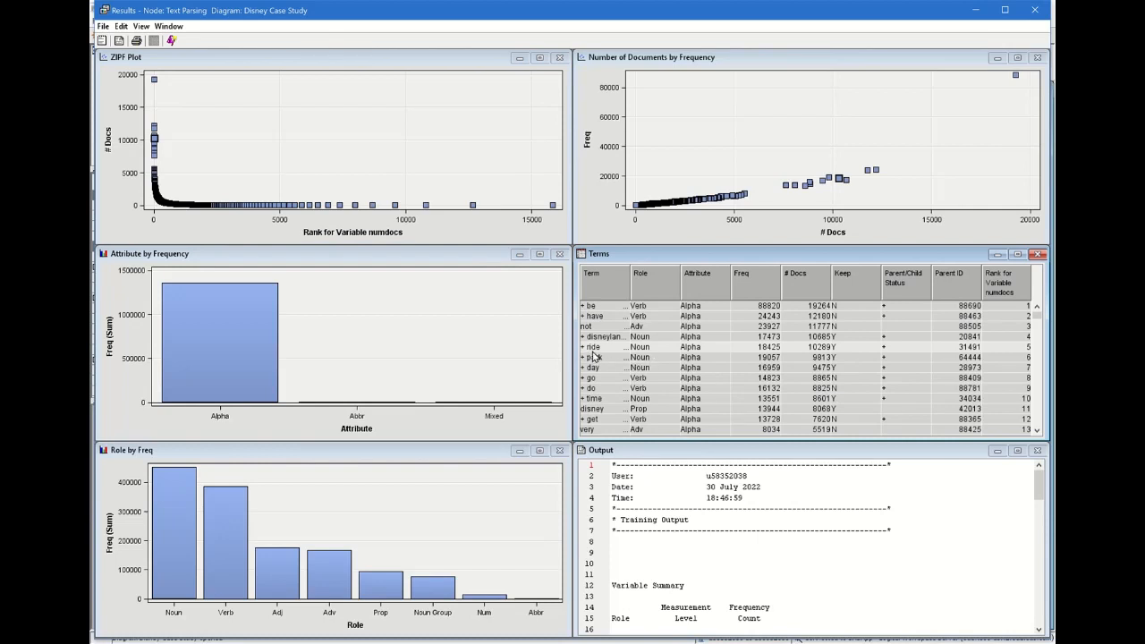
mouse_move(590, 354)
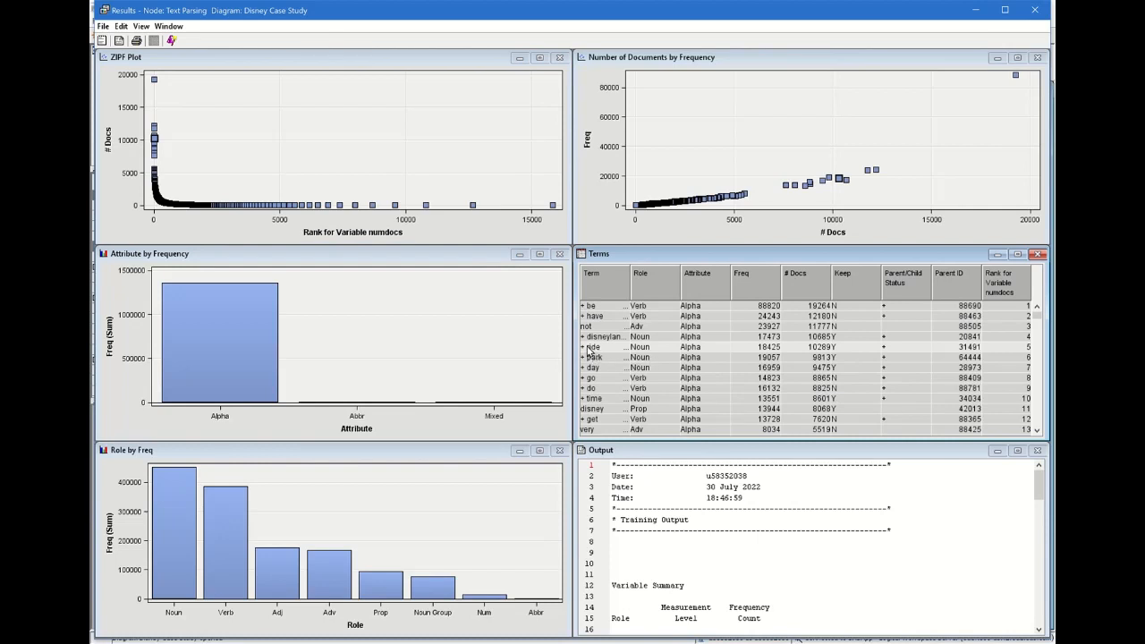
mouse_move(615, 358)
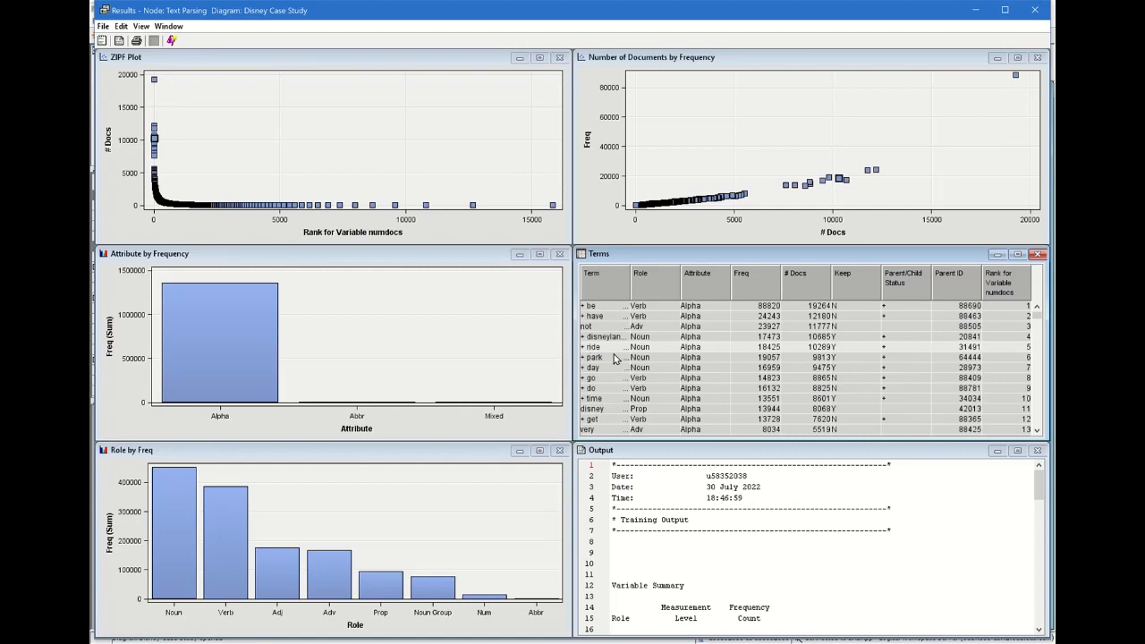
mouse_move(594, 349)
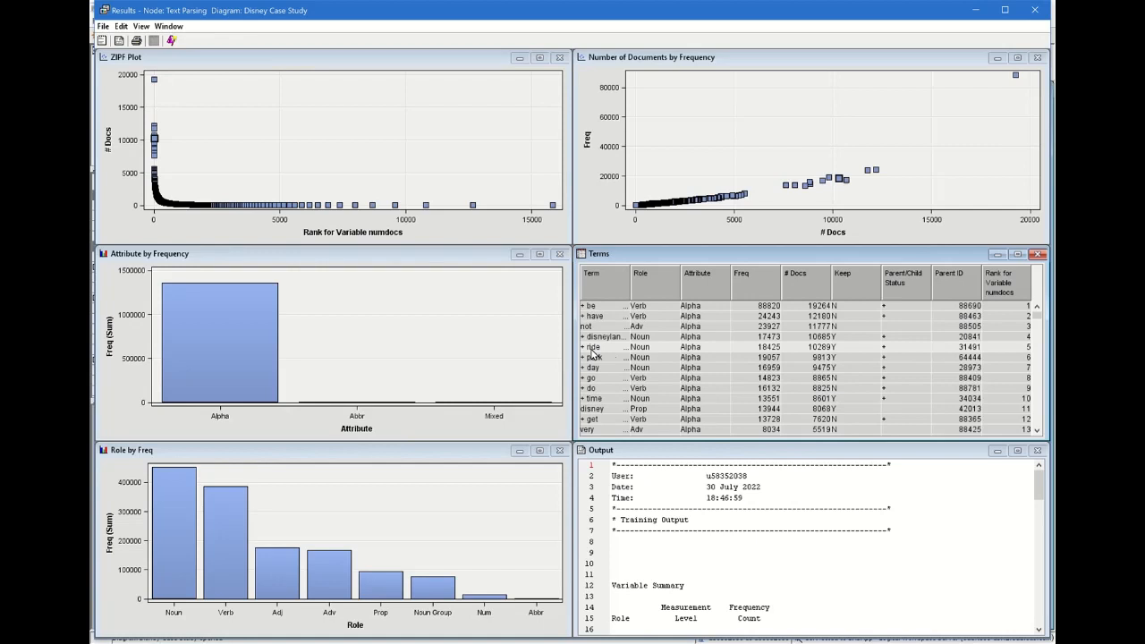
mouse_move(741, 362)
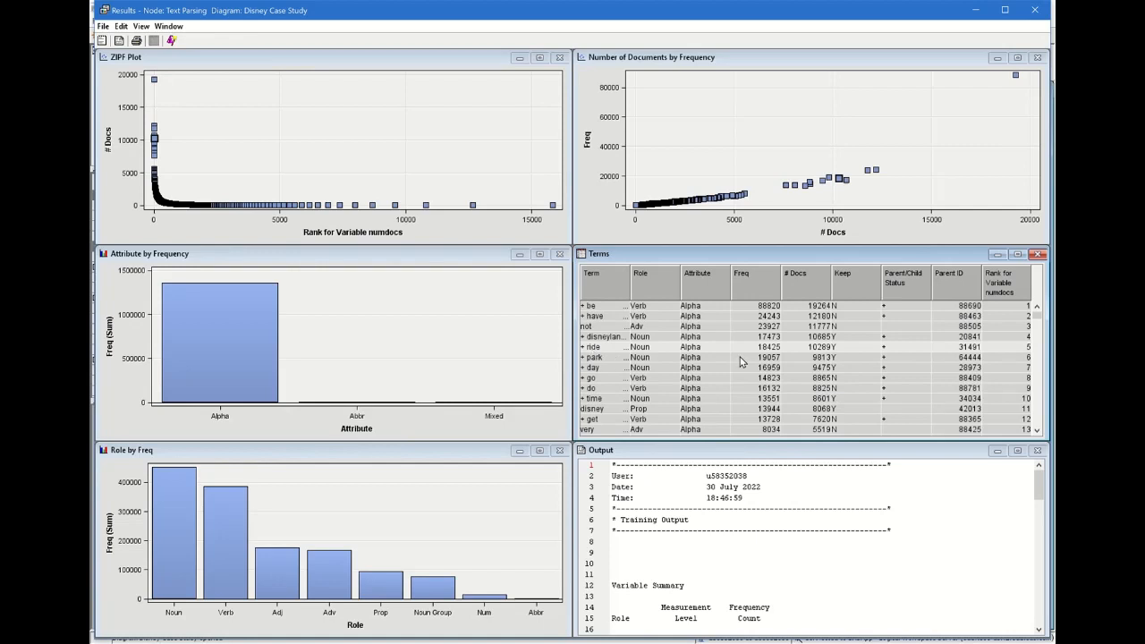
mouse_move(679, 361)
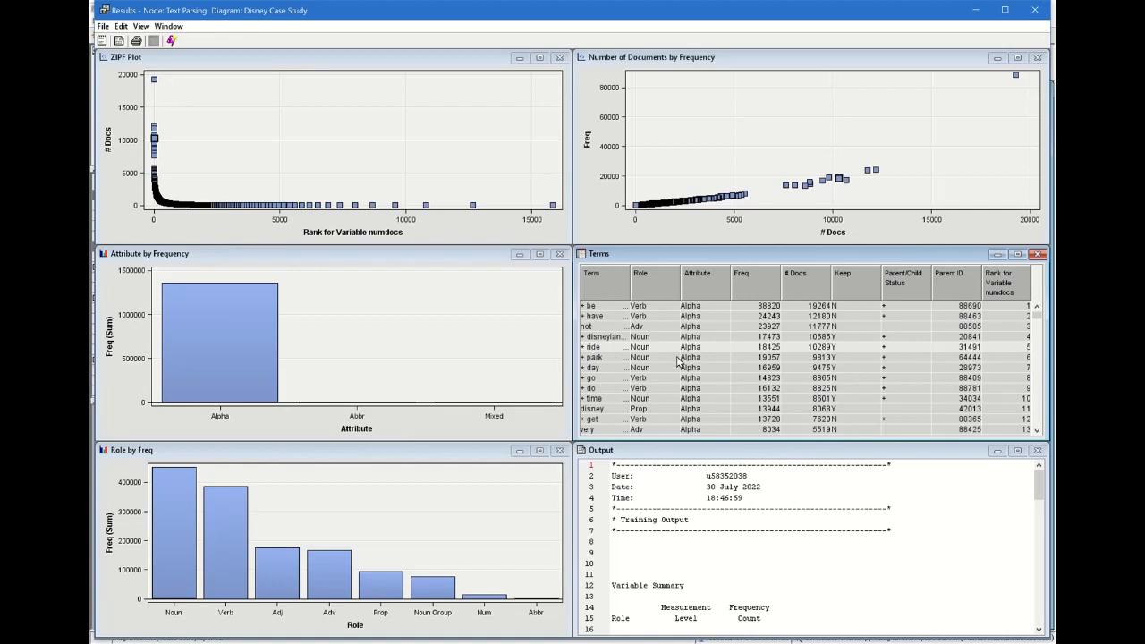
mouse_move(741, 369)
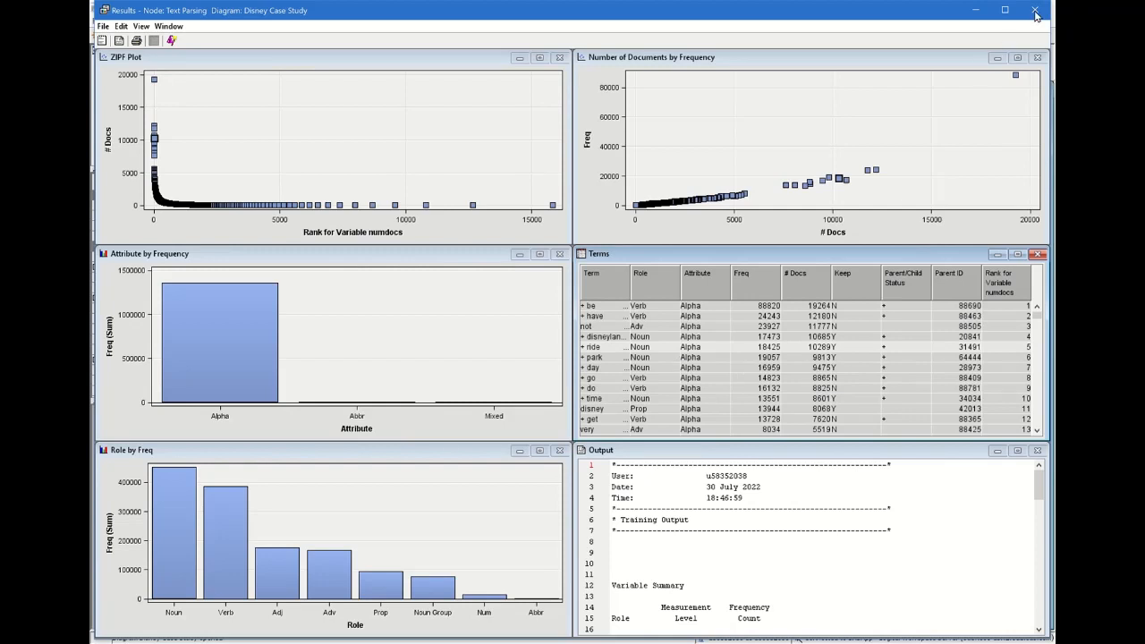
- Close the Text Parsing results and launch the Text Filter node's run
left_click(1037, 11)
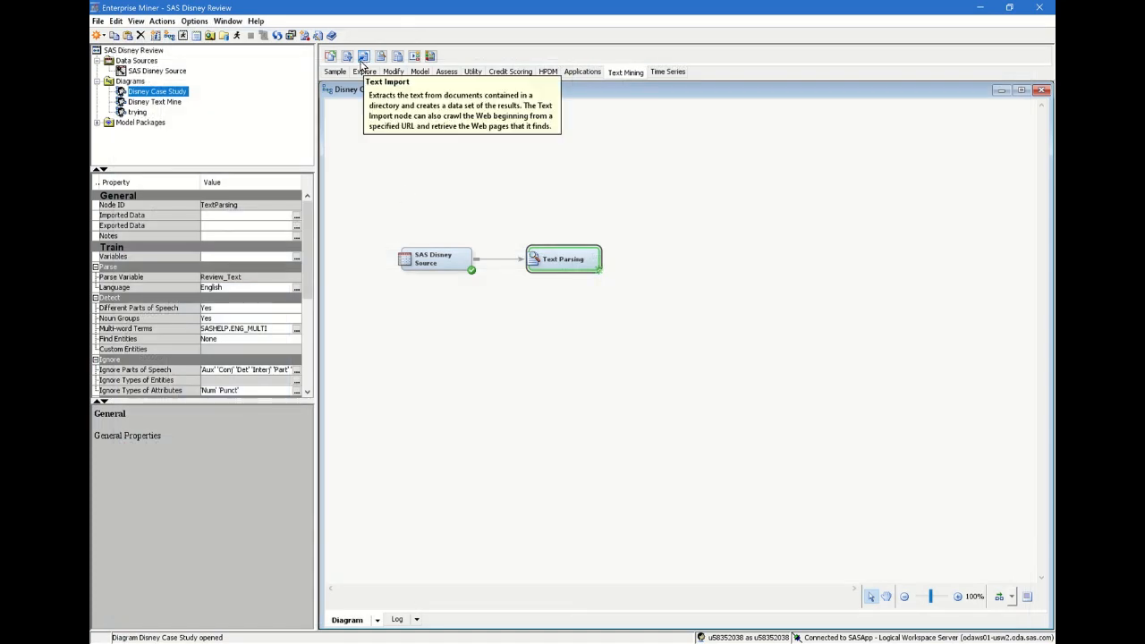
mouse_move(711, 276)
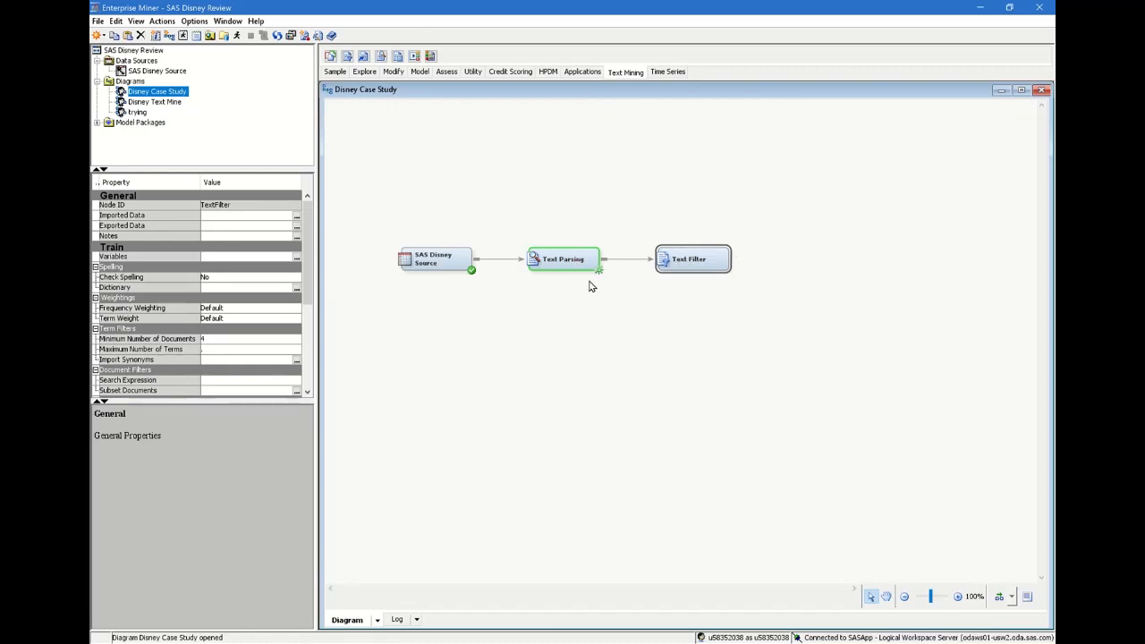
right_click(689, 258)
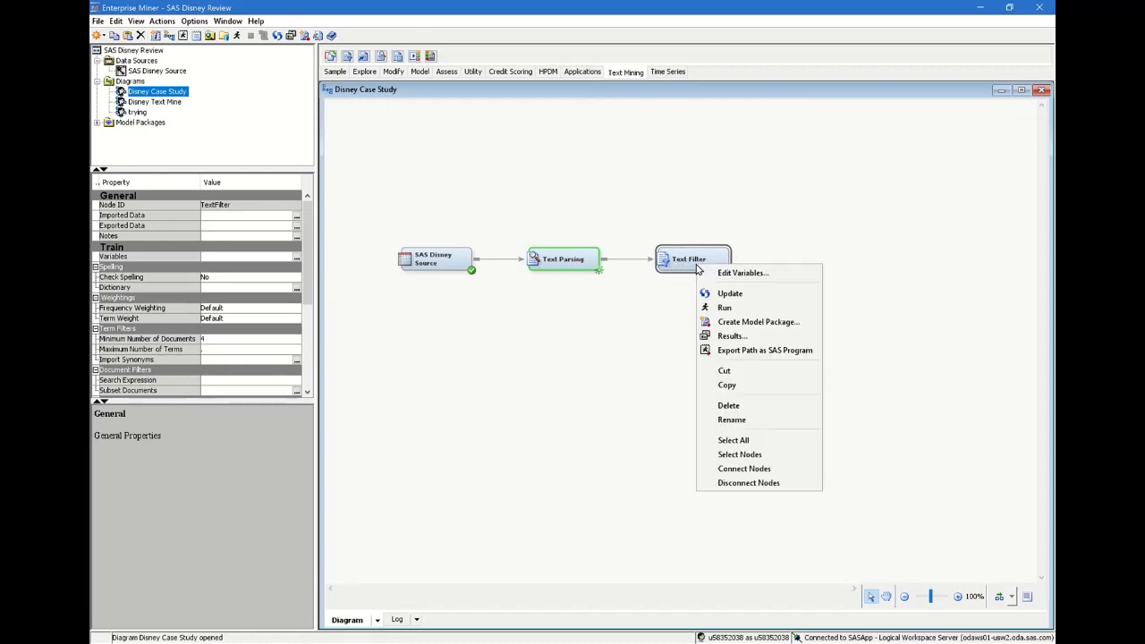
left_click(701, 301)
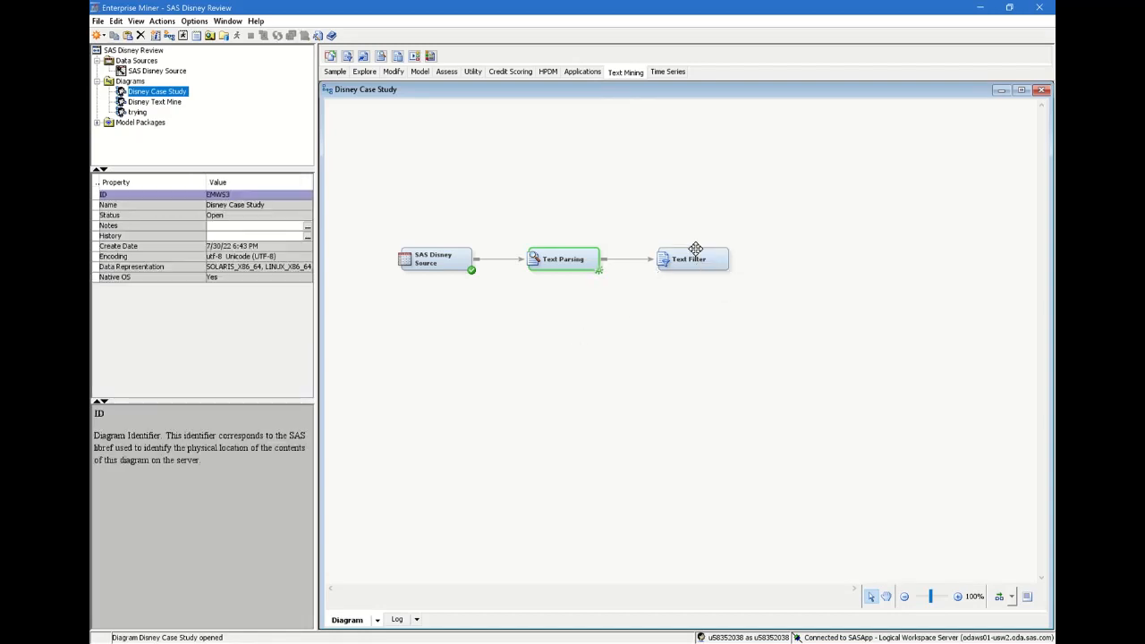
right_click(691, 258)
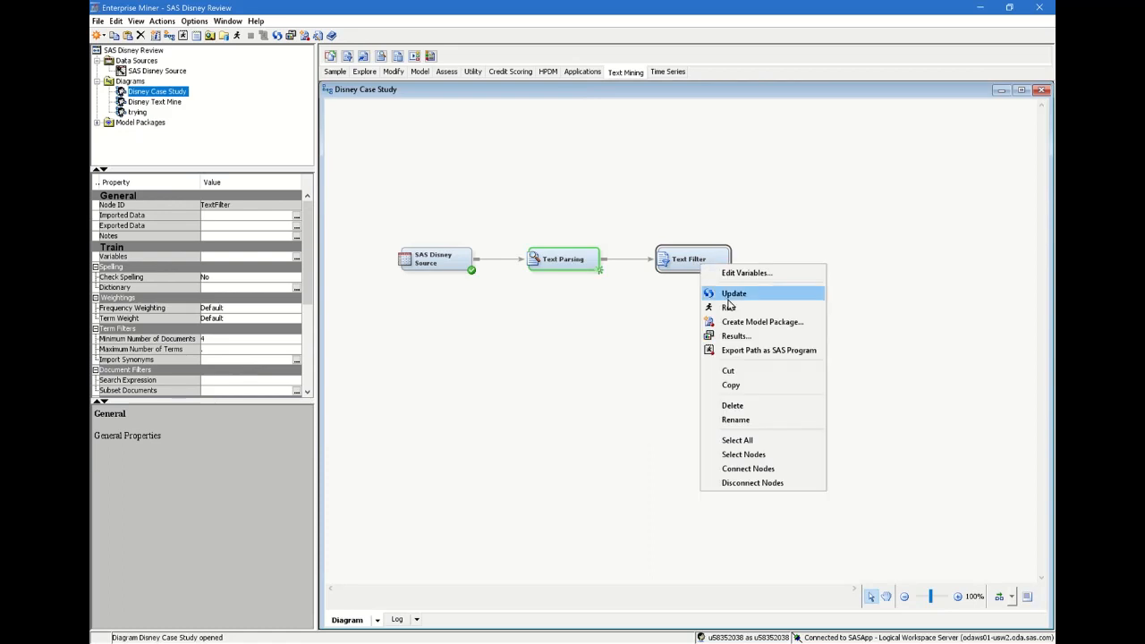
left_click(729, 308)
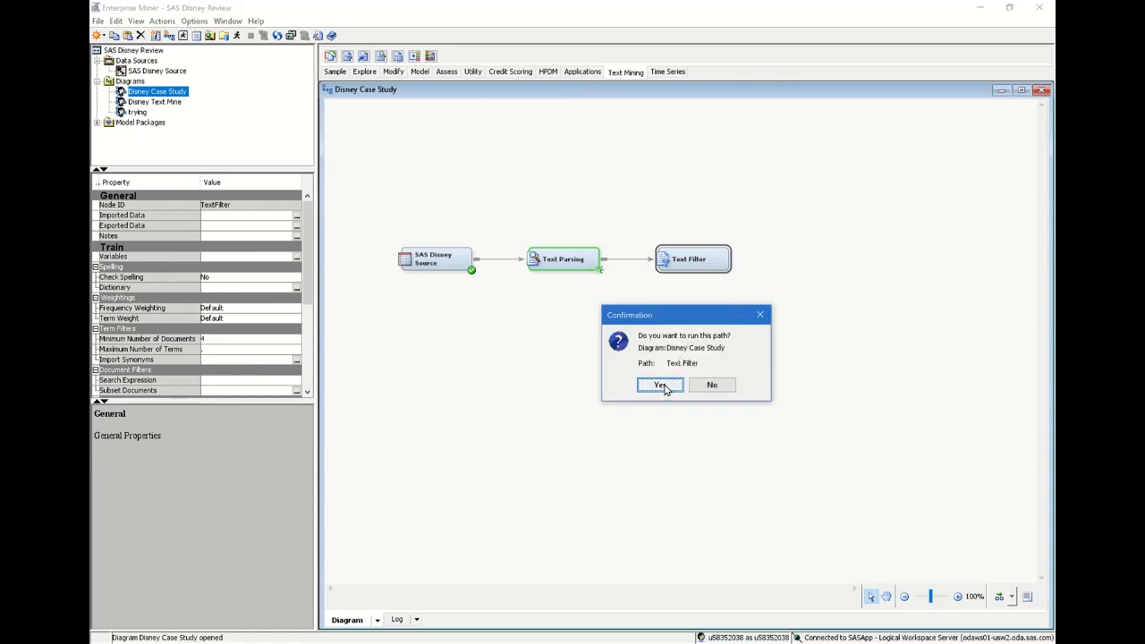
mouse_move(658, 385)
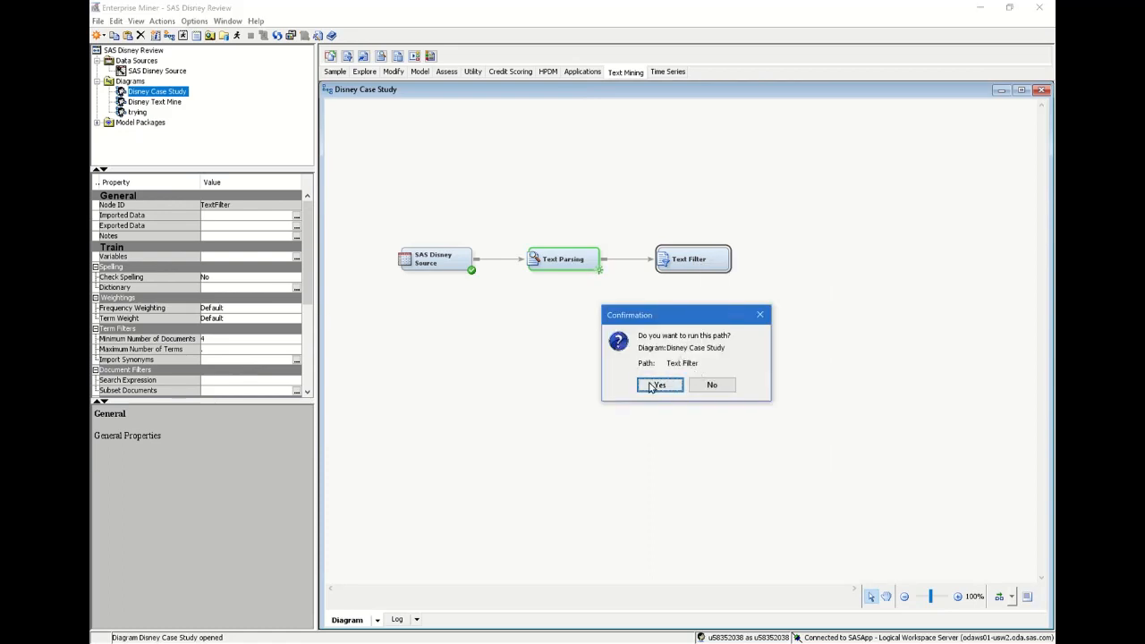
- Select Text Filter to review its Spelling, Weightings and Term Filters properties
left_click(659, 385)
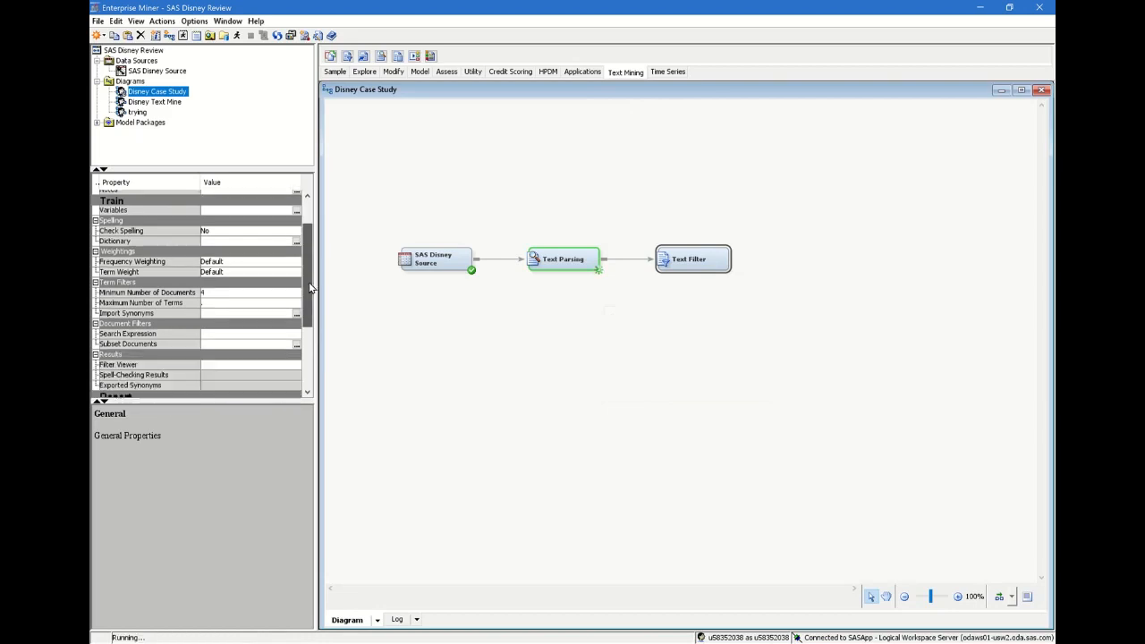
scroll("up", 3)
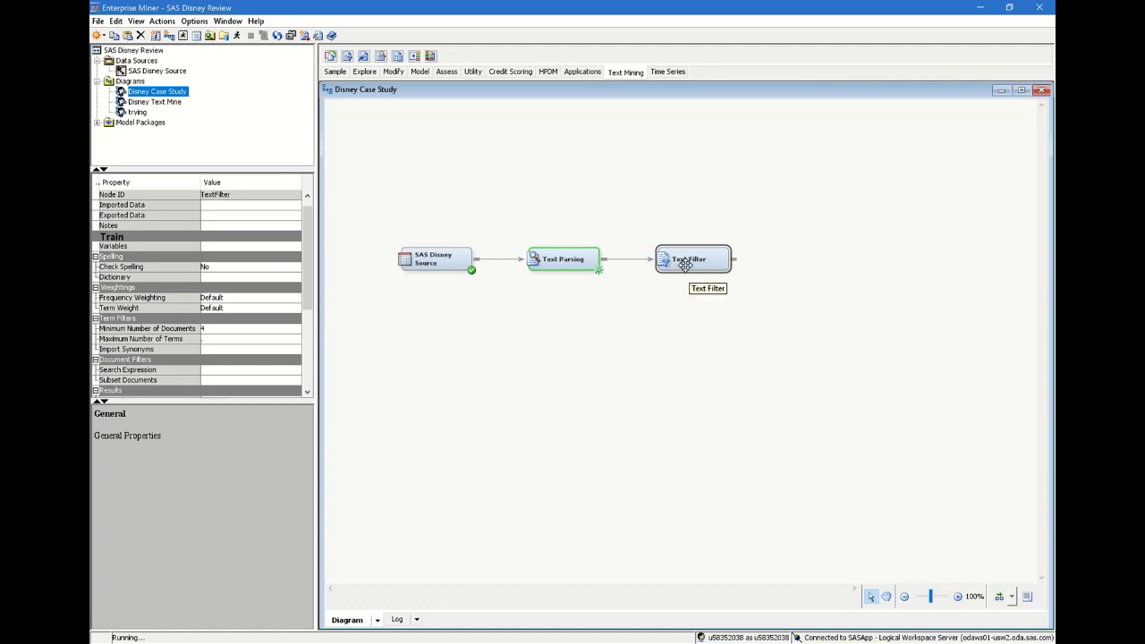
- Bring up the Text Filter node's actions to run it and view results
right_click(695, 257)
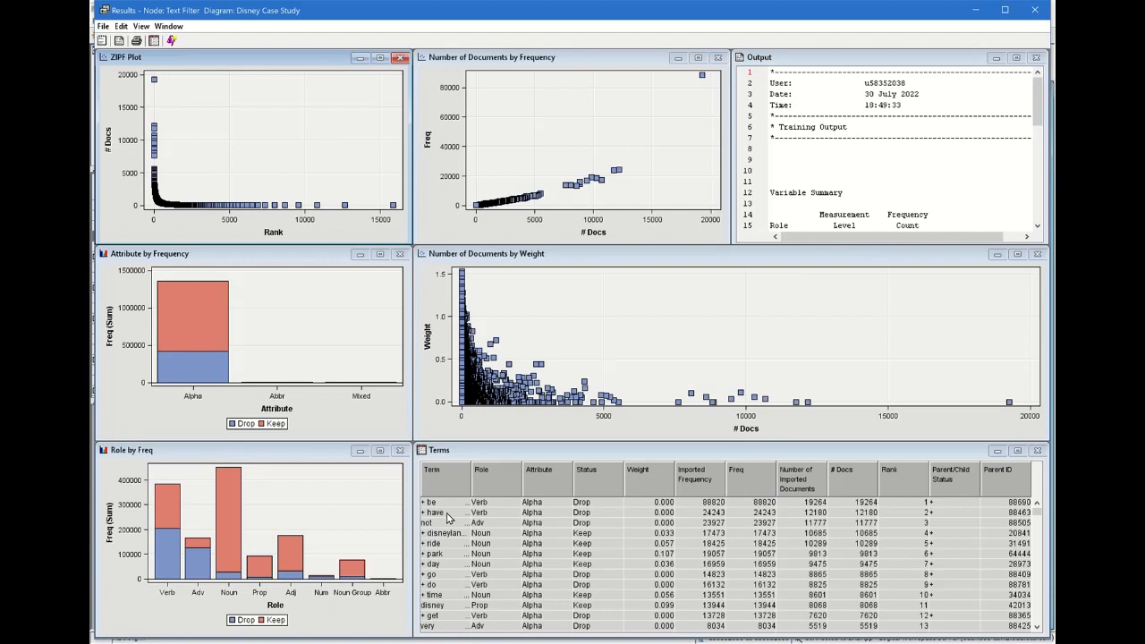
mouse_move(676, 535)
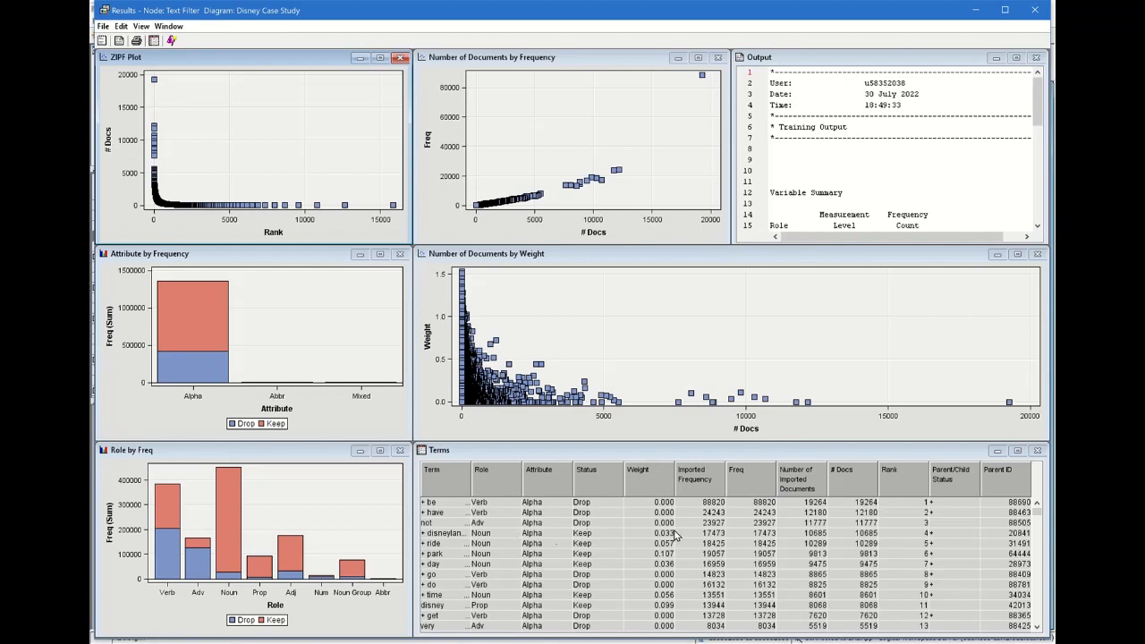
mouse_move(523, 548)
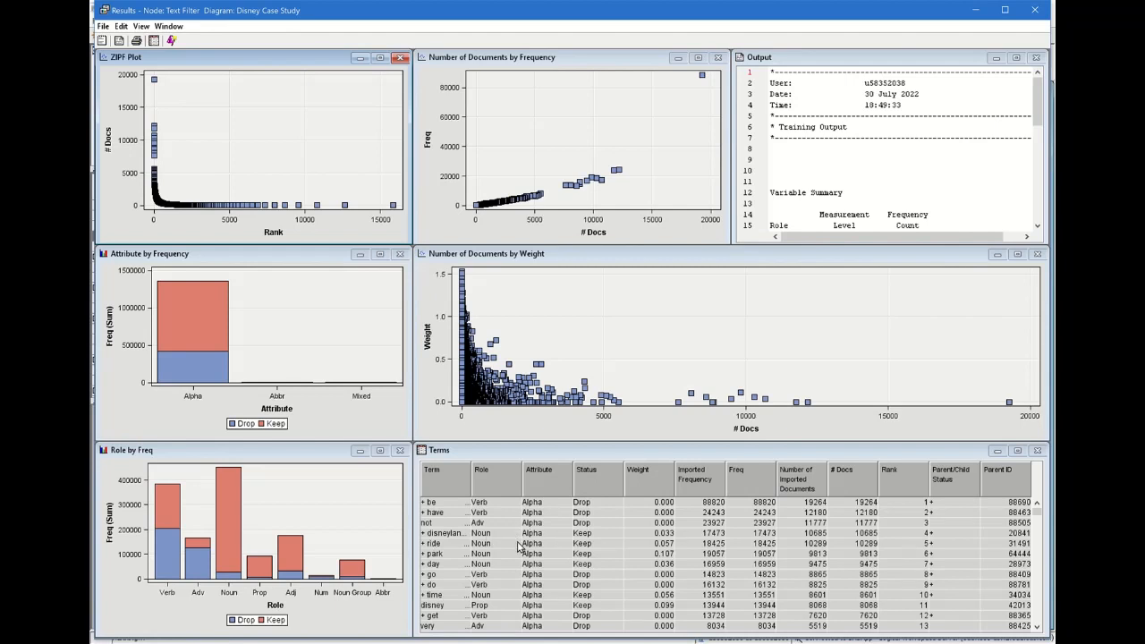
mouse_move(296, 498)
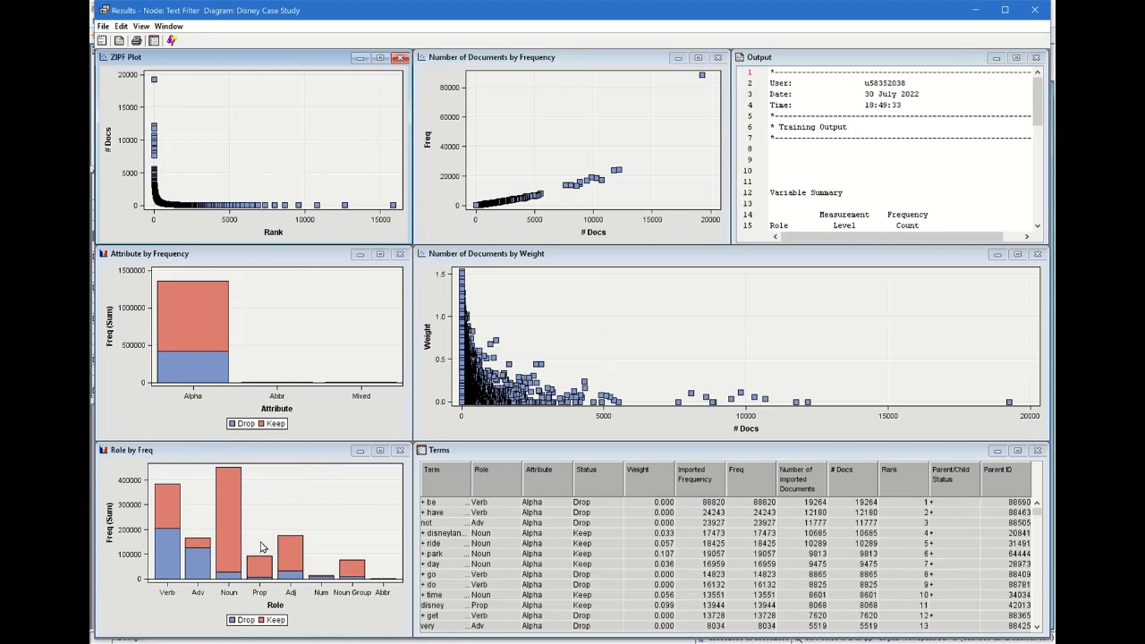
mouse_move(880, 170)
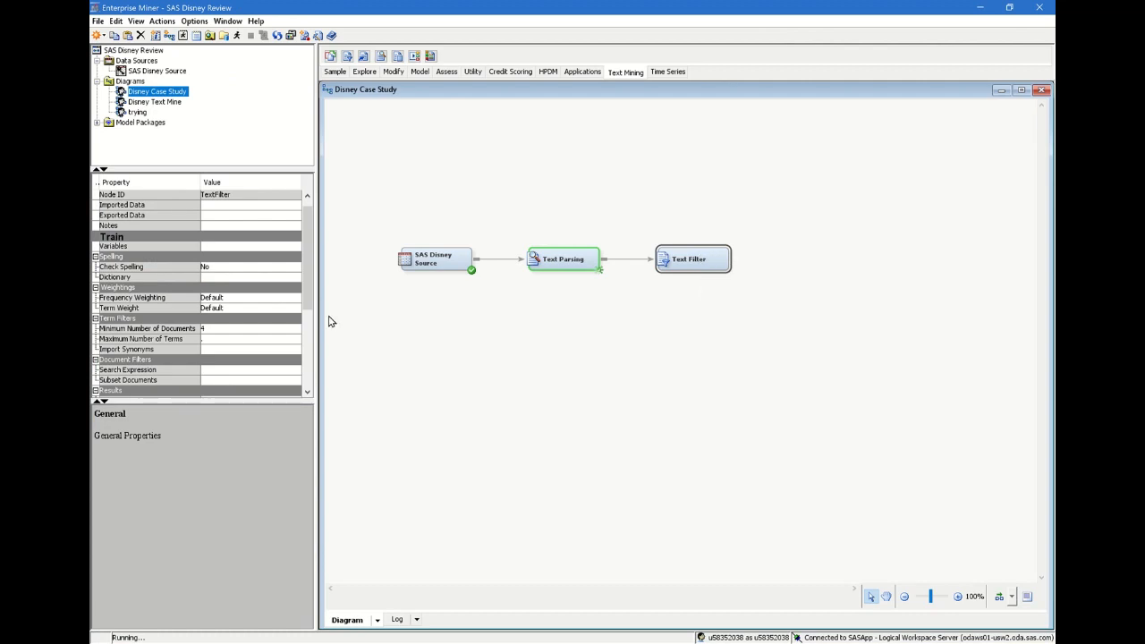
- Delete the stray Text Rule Builder node from the diagram
scroll("down", 3)
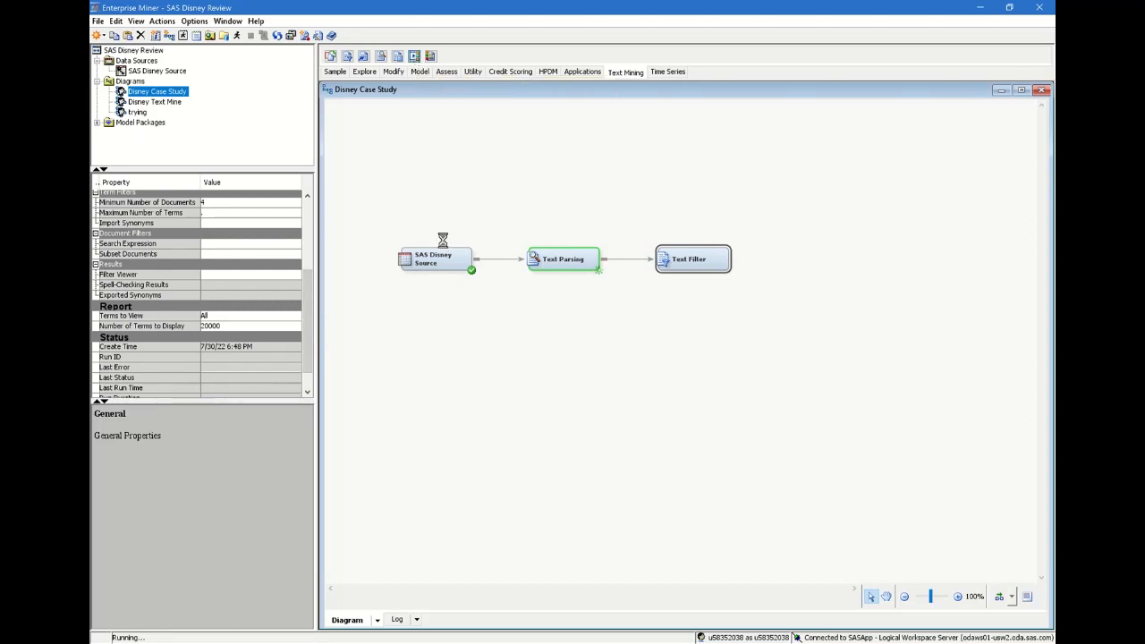
left_click(481, 251)
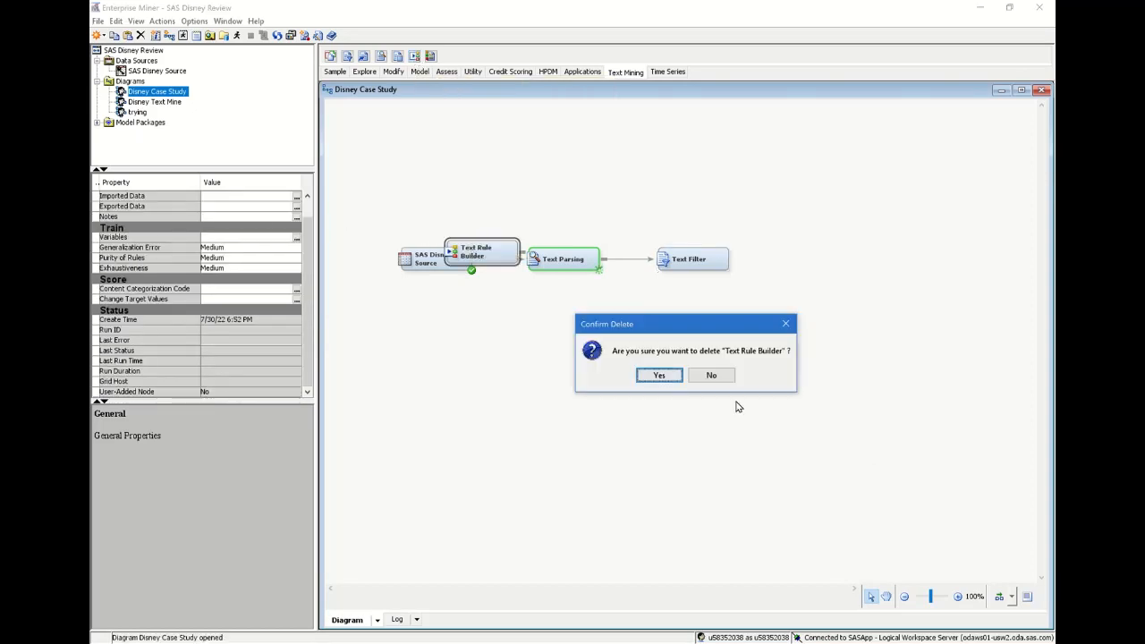
left_click(658, 376)
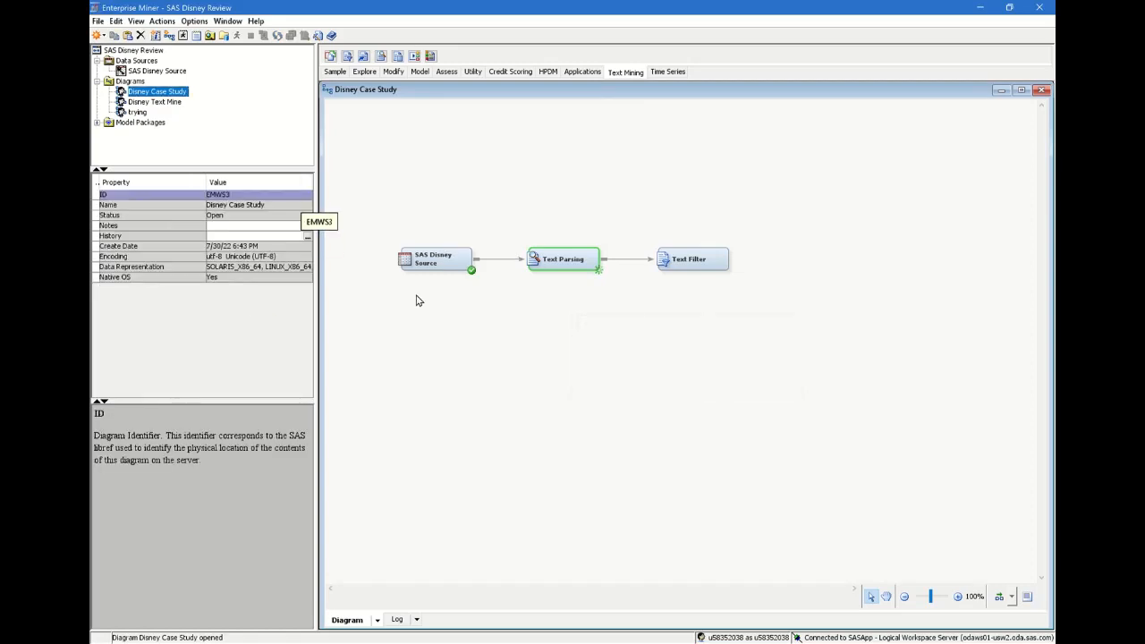
- Launch the Text Filter's Interactive Filter Viewer from the Properties panel
left_click(690, 258)
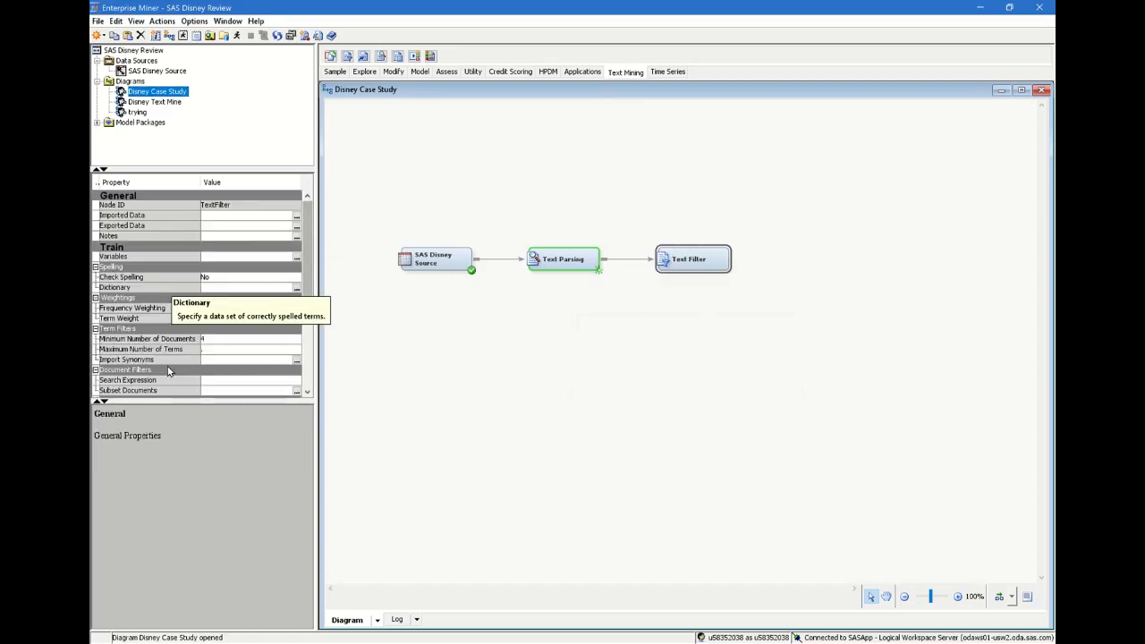
scroll("down", 3)
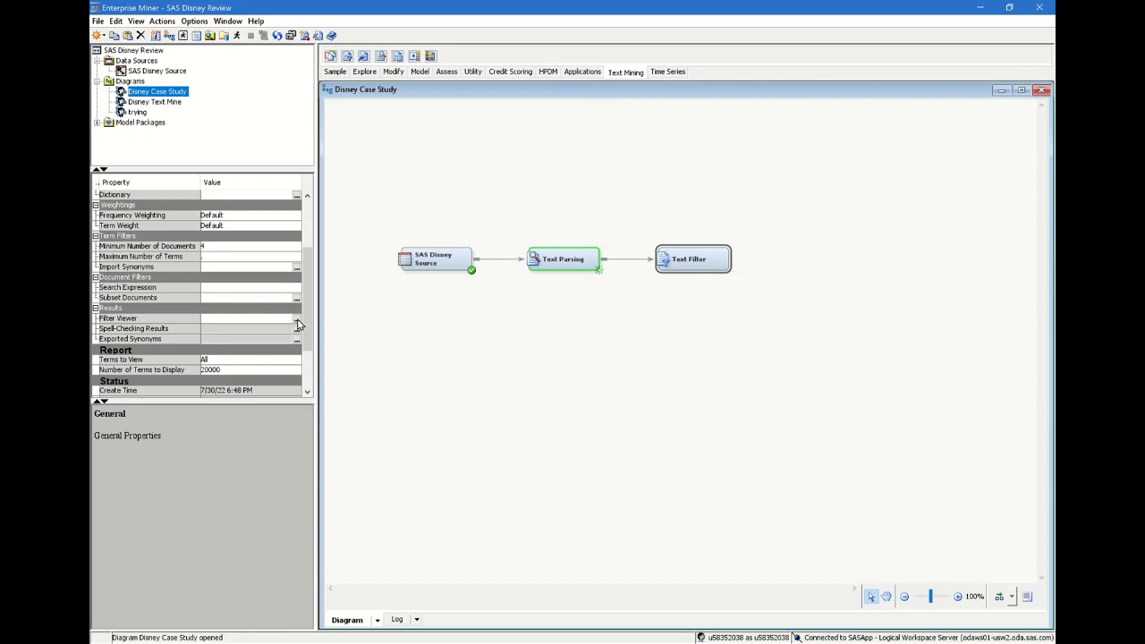
left_click(297, 319)
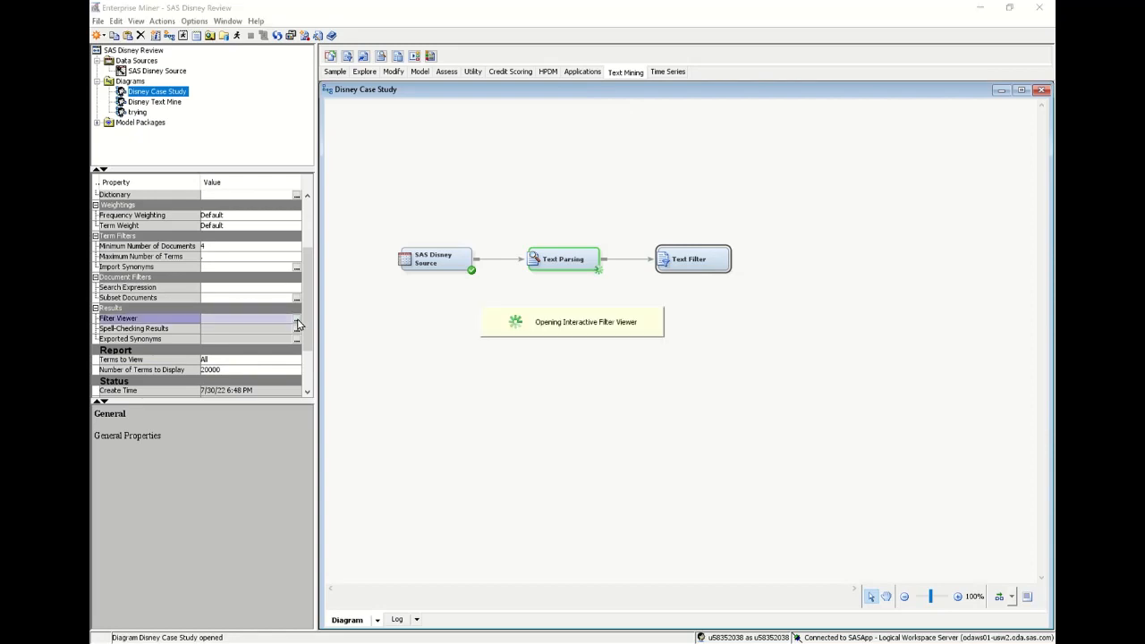
mouse_move(256, 326)
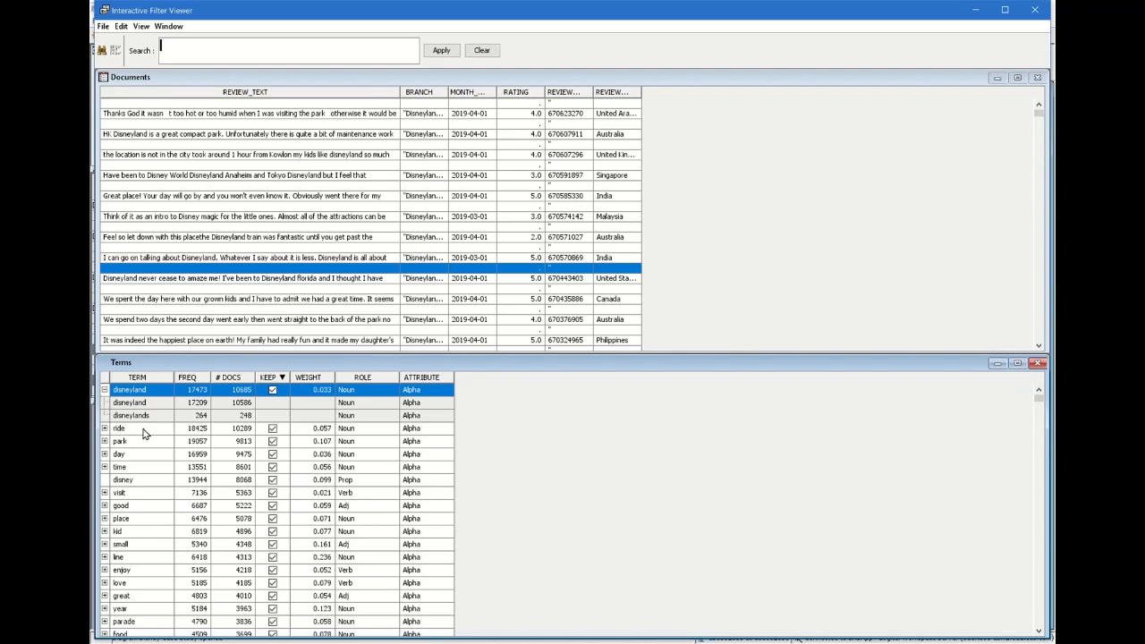
- Request View Concept Links for the term love from the Terms table
right_click(118, 428)
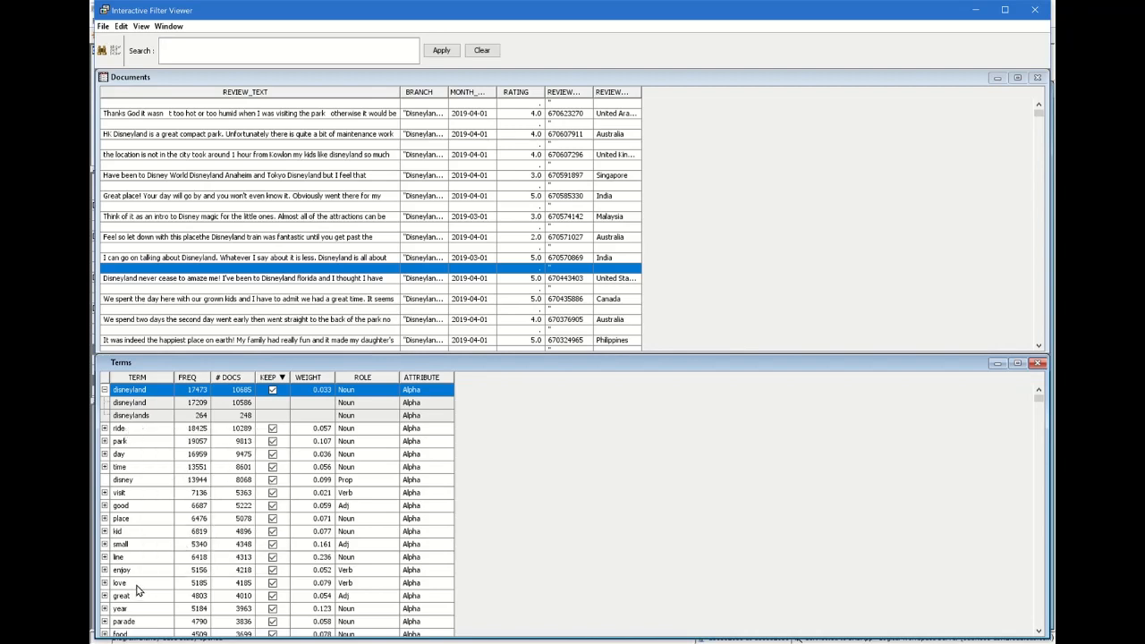
right_click(118, 583)
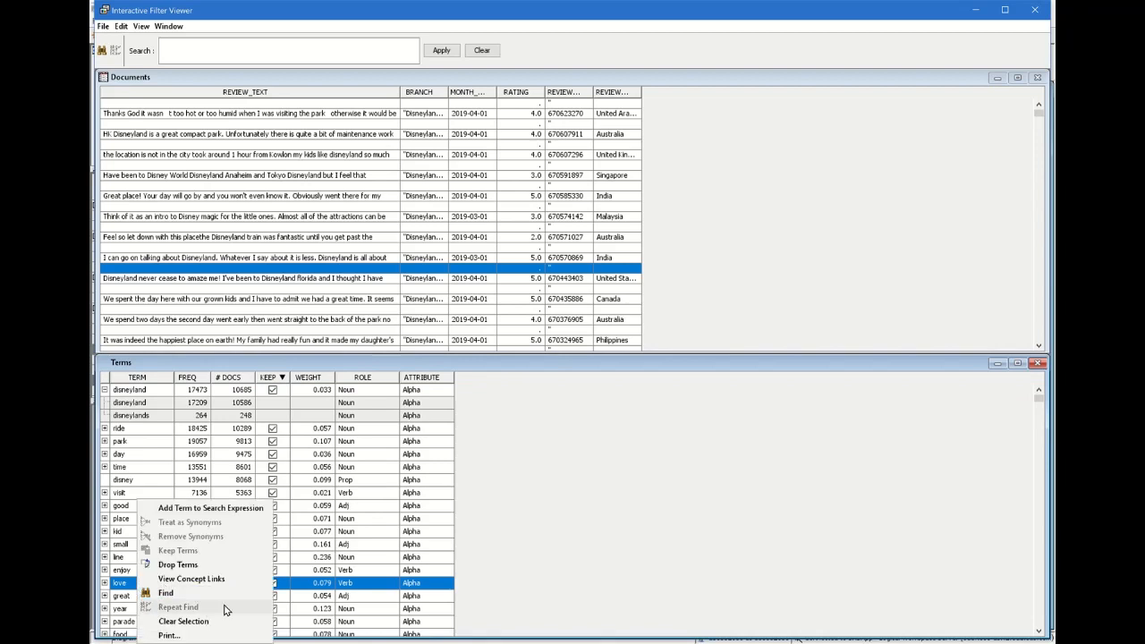
left_click(192, 580)
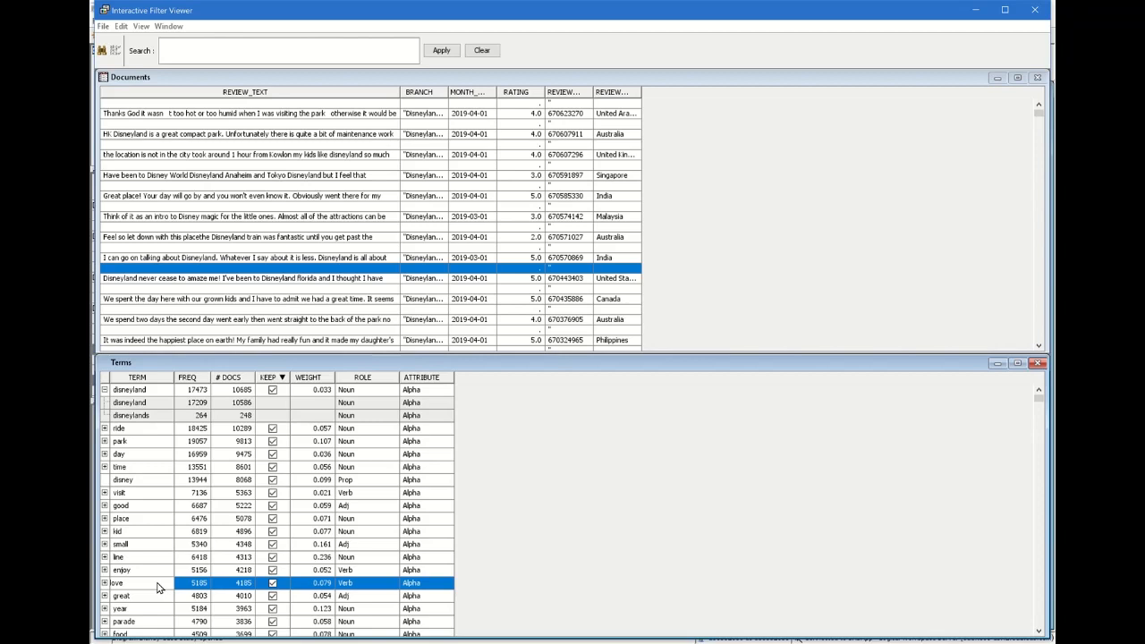
mouse_move(752, 415)
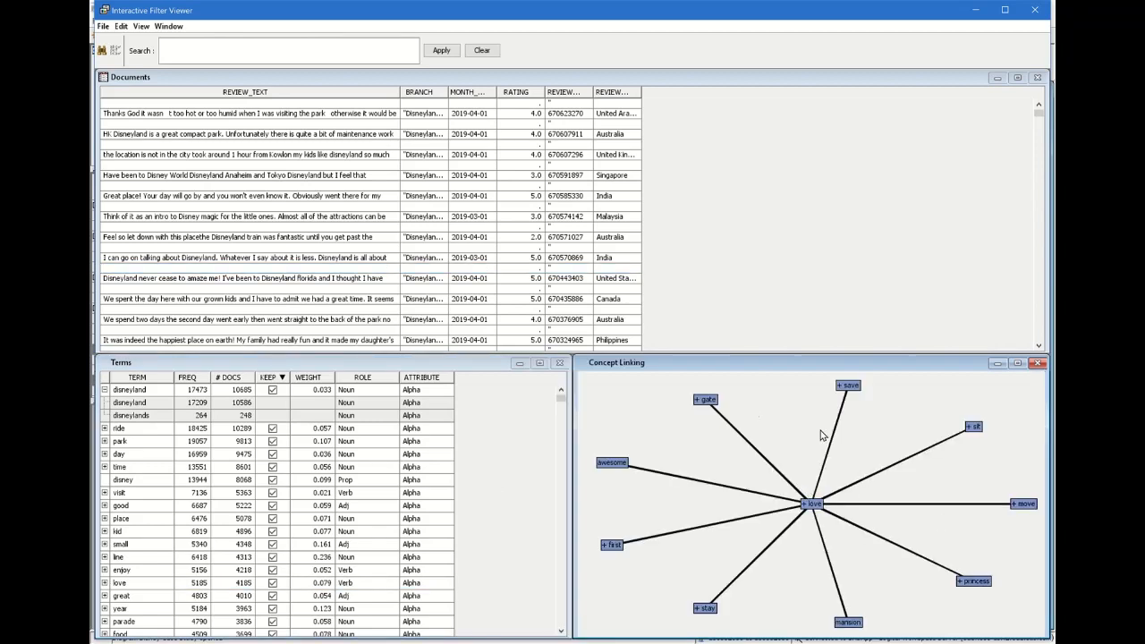
mouse_move(834, 541)
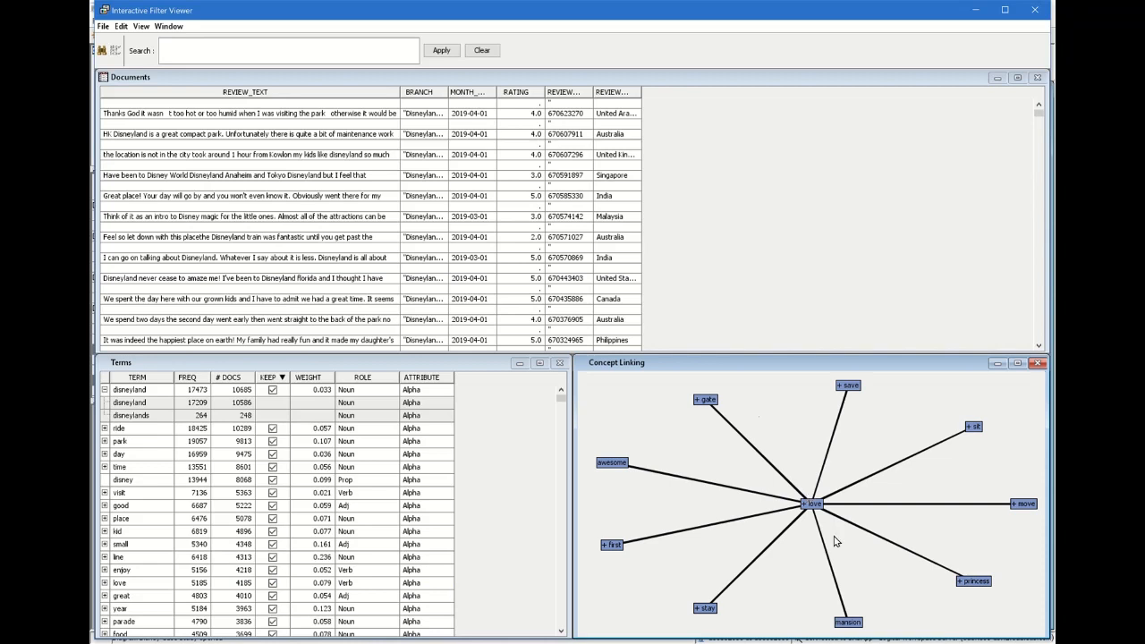
mouse_move(974, 480)
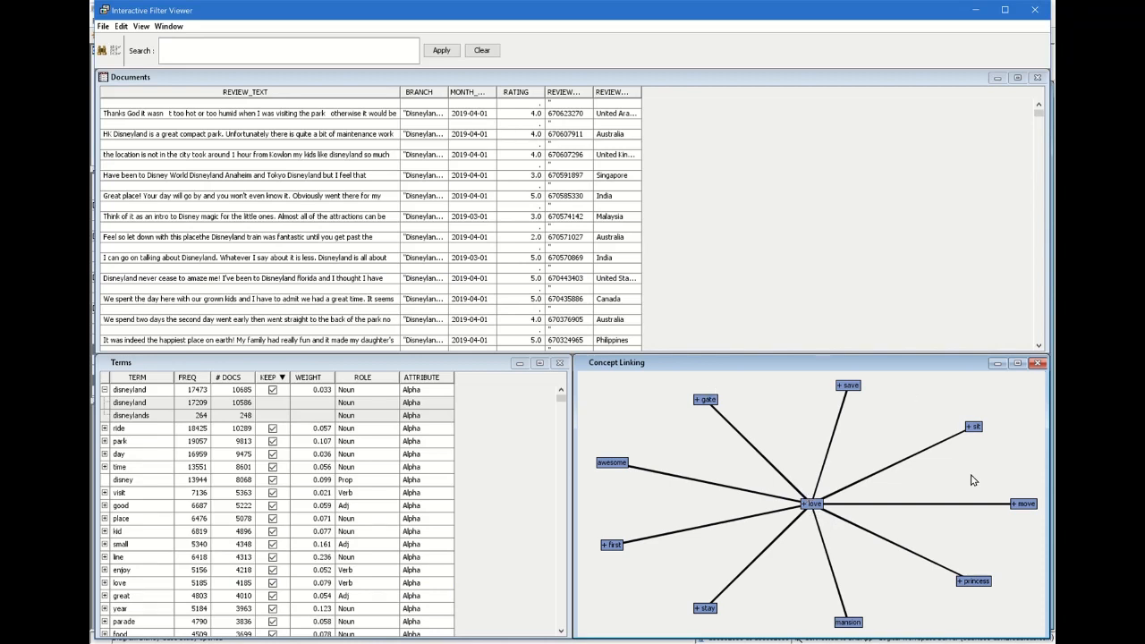
mouse_move(855, 431)
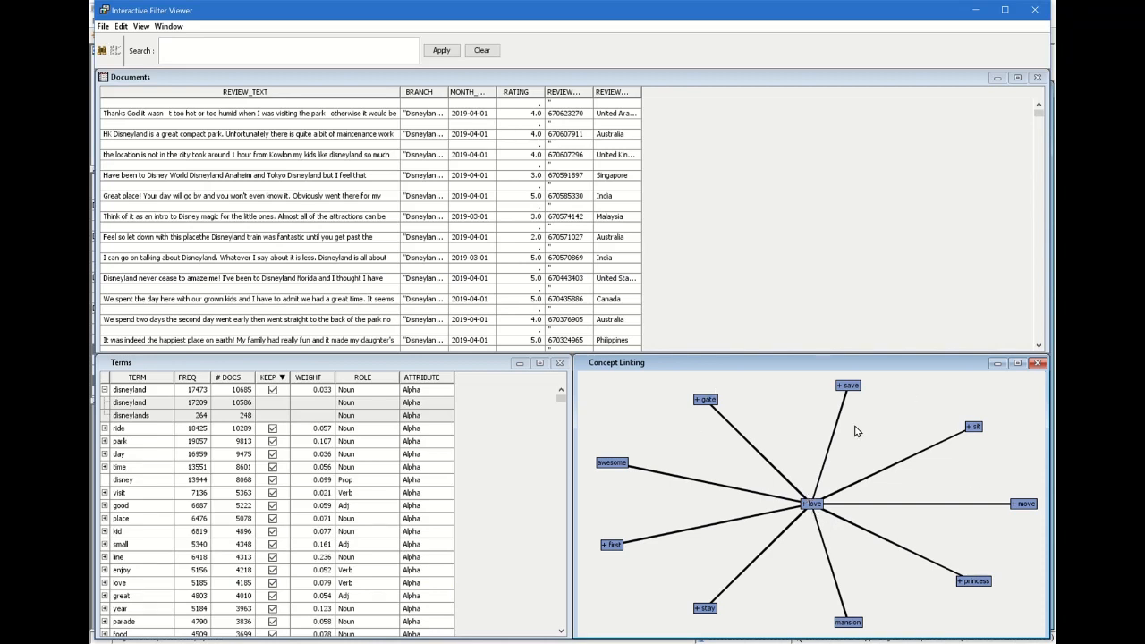
mouse_move(805, 448)
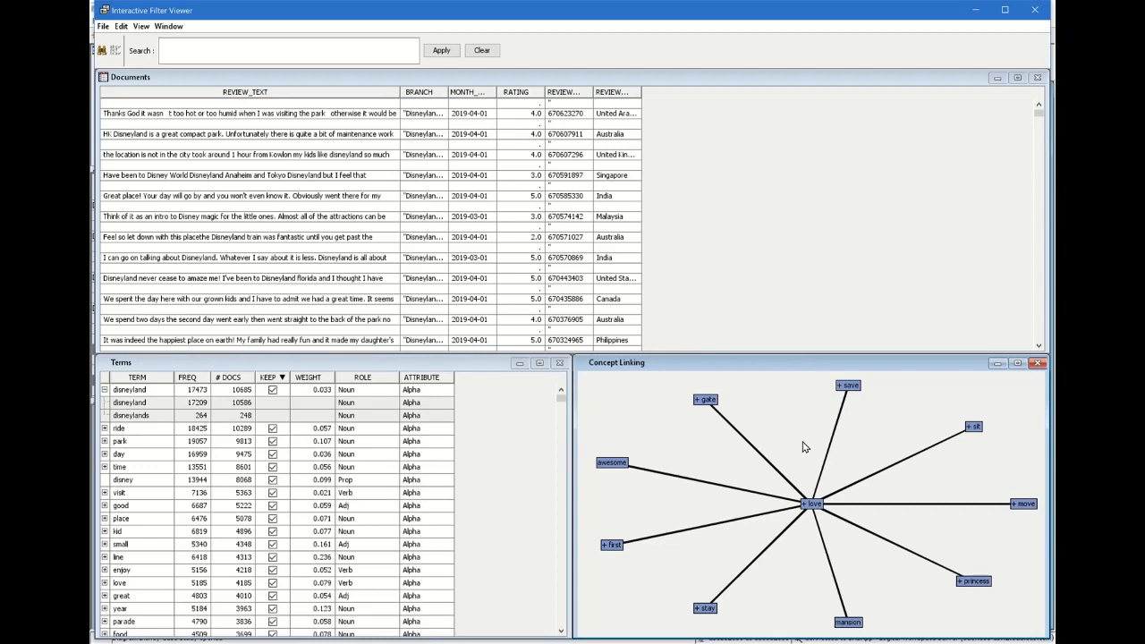
mouse_move(913, 609)
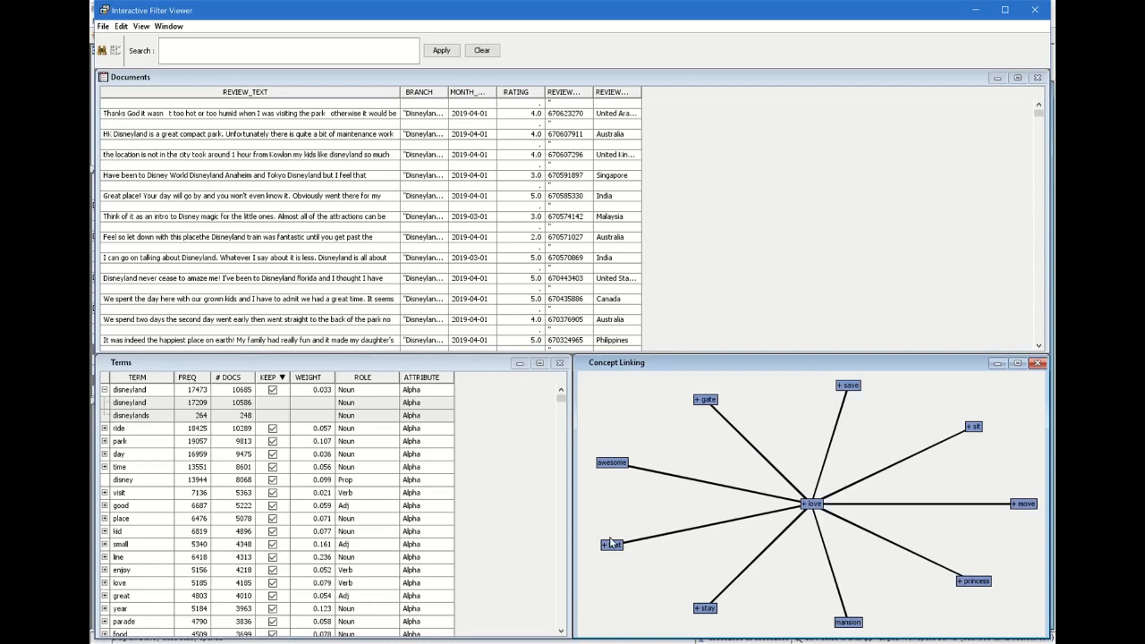
mouse_move(916, 516)
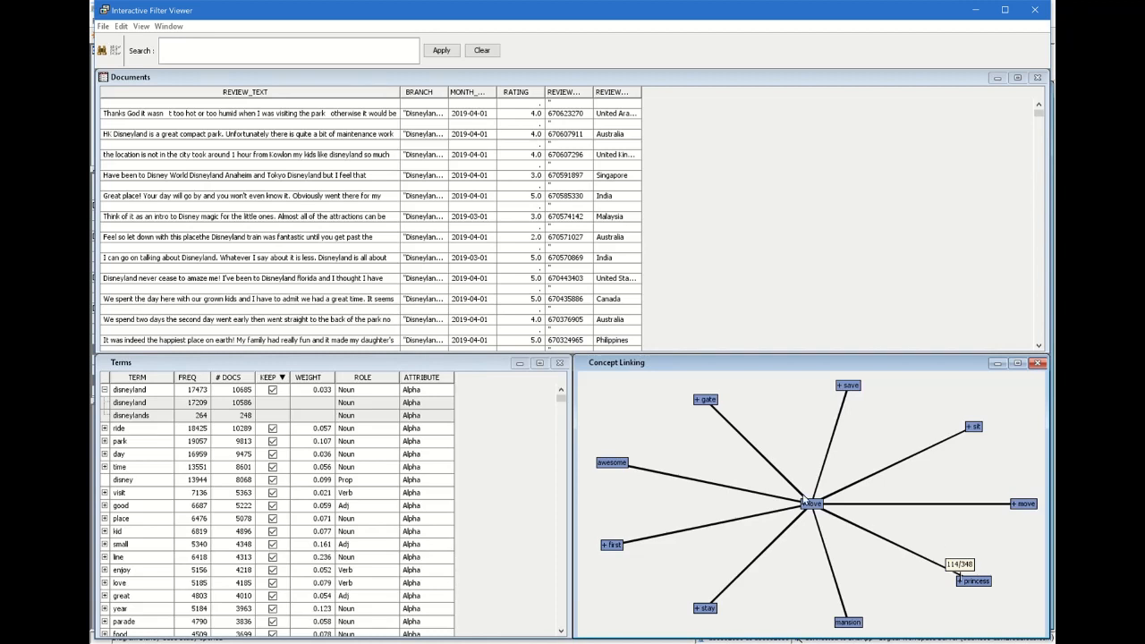
mouse_move(905, 541)
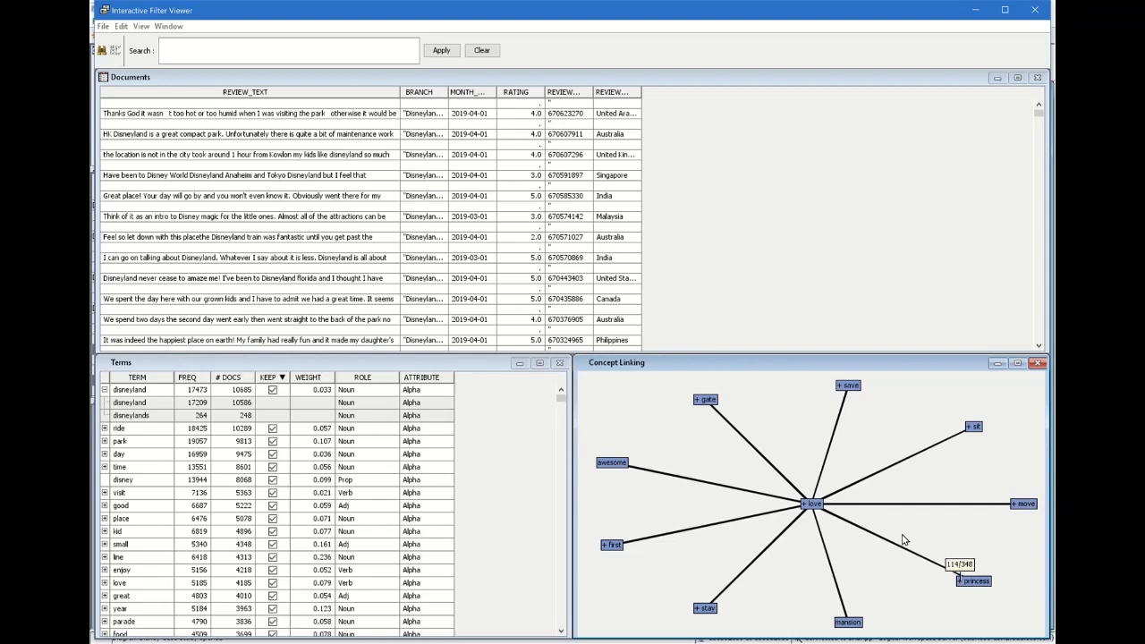
mouse_move(909, 537)
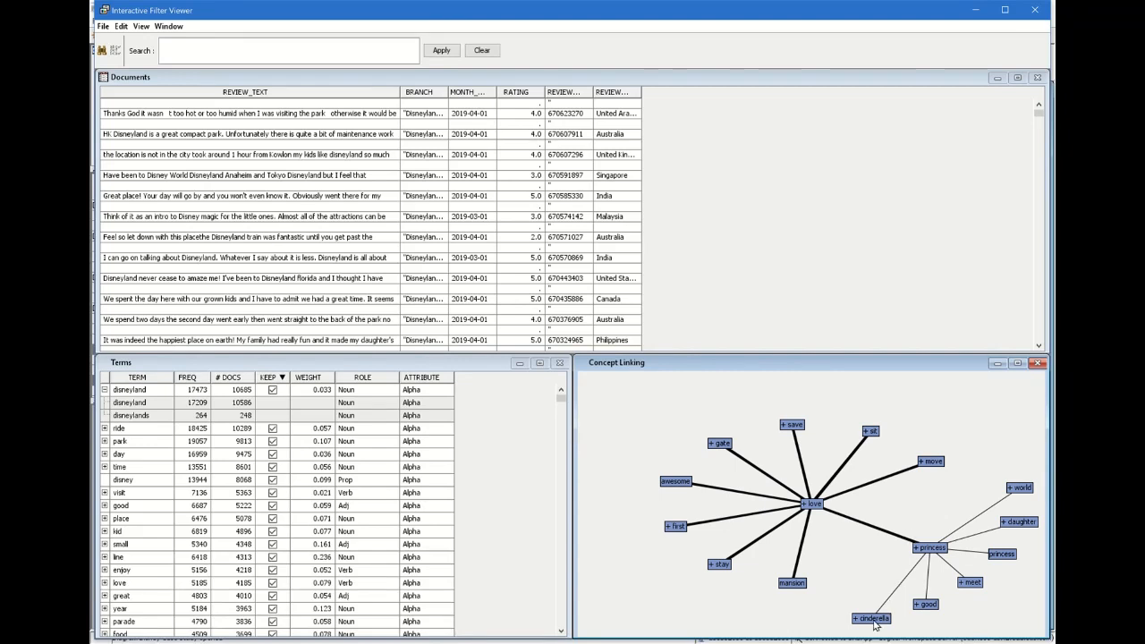
mouse_move(870, 619)
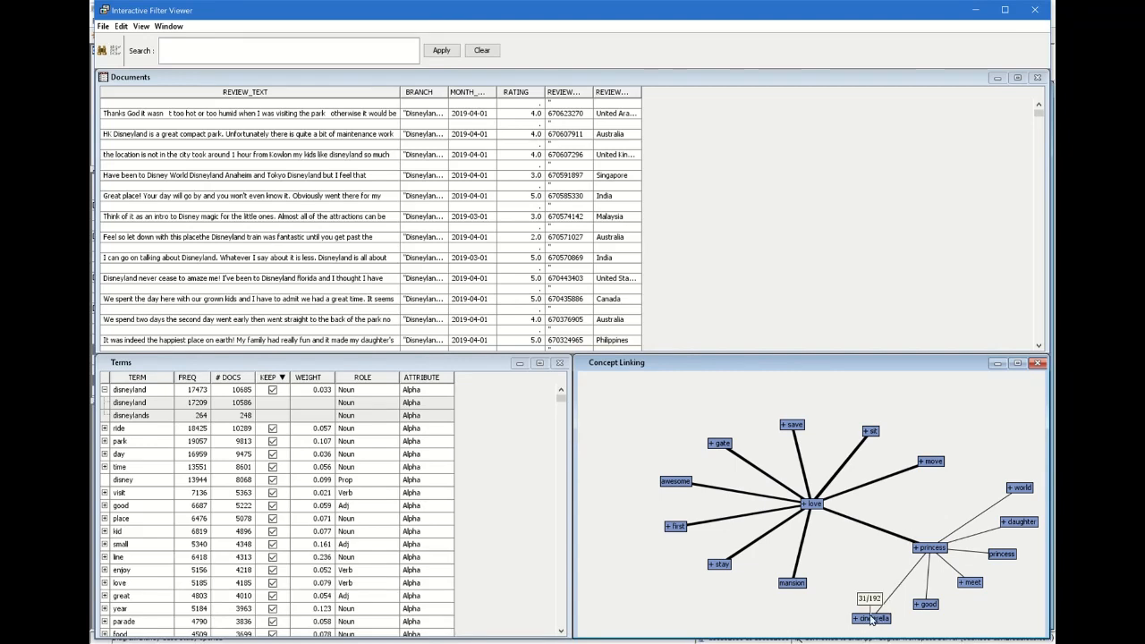
mouse_move(927, 608)
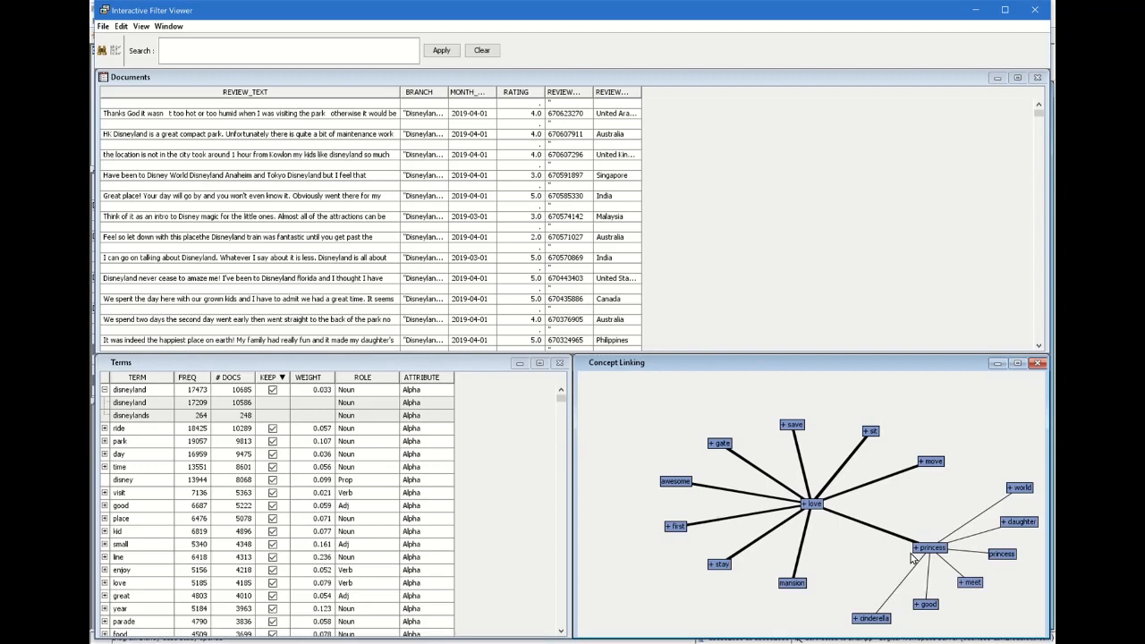
mouse_move(1045, 515)
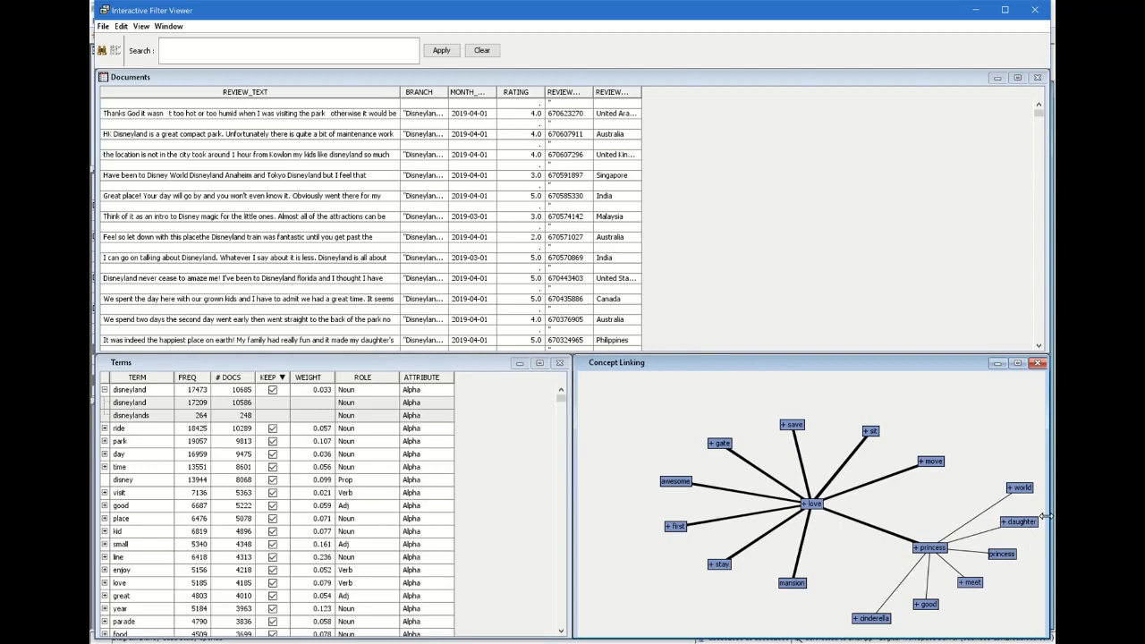
mouse_move(877, 553)
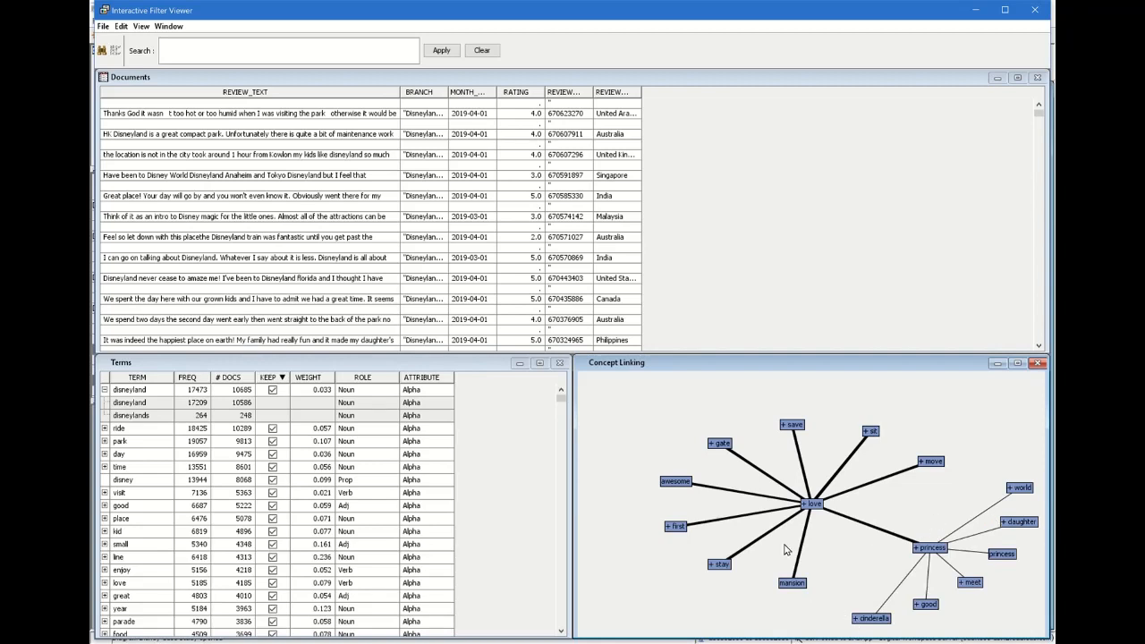
mouse_move(1038, 364)
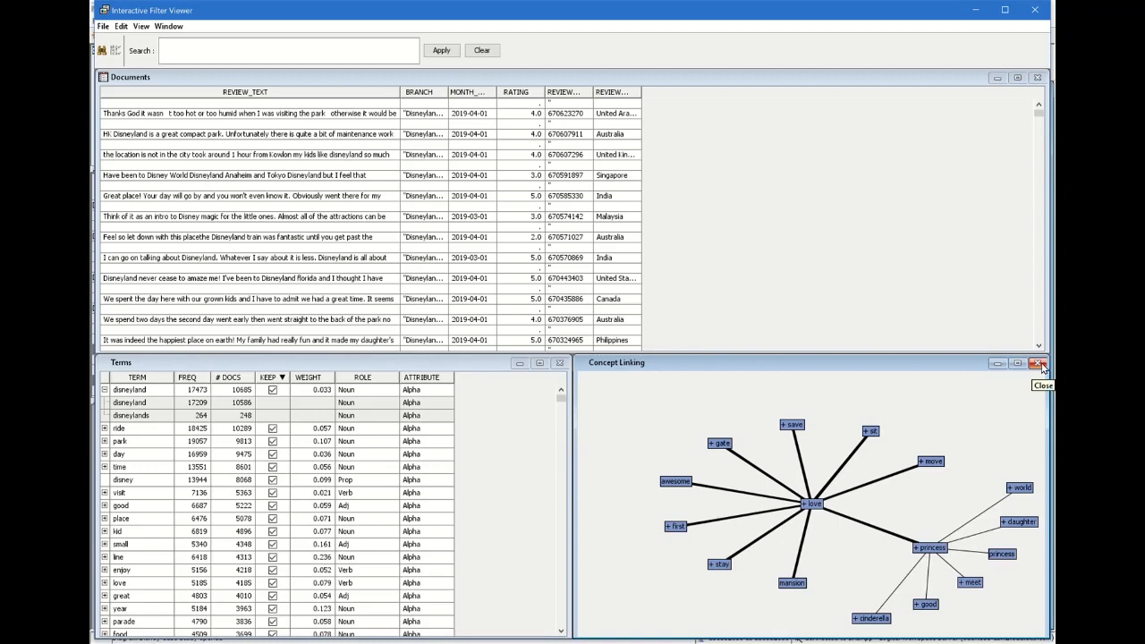
mouse_move(1038, 367)
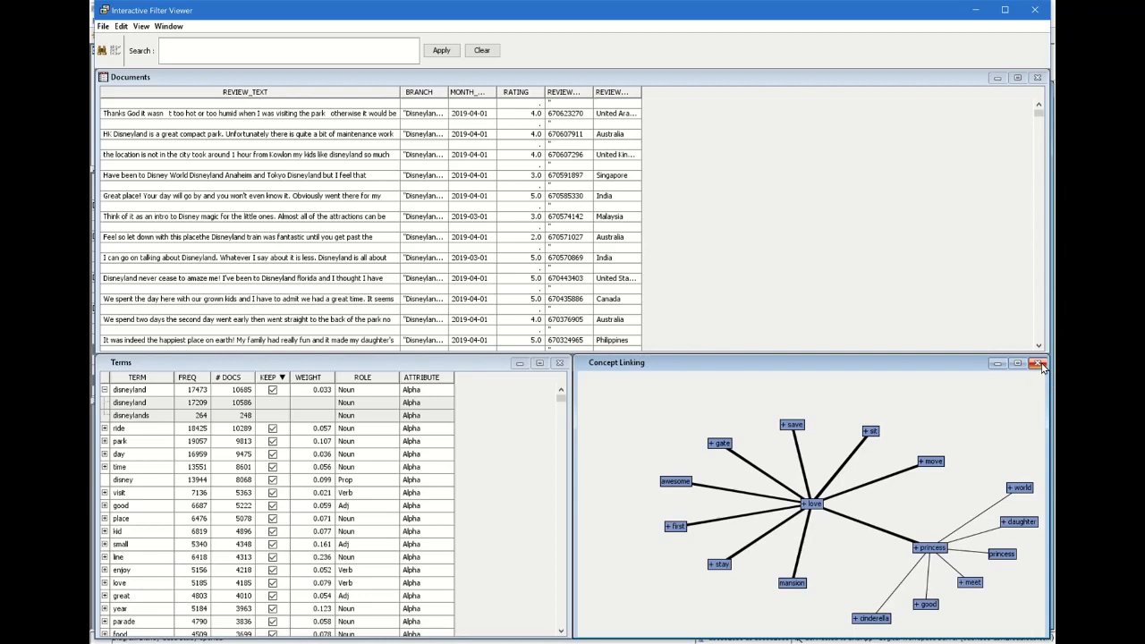
mouse_move(439, 393)
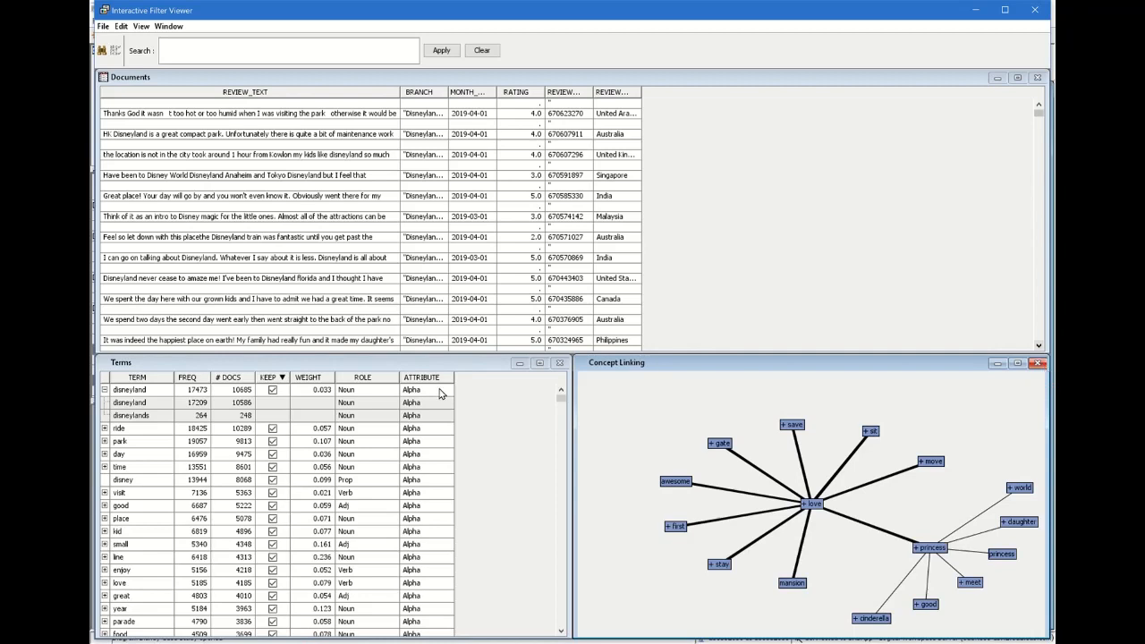
- Scroll through the kept terms and their frequencies in the Terms table
scroll("down", 3)
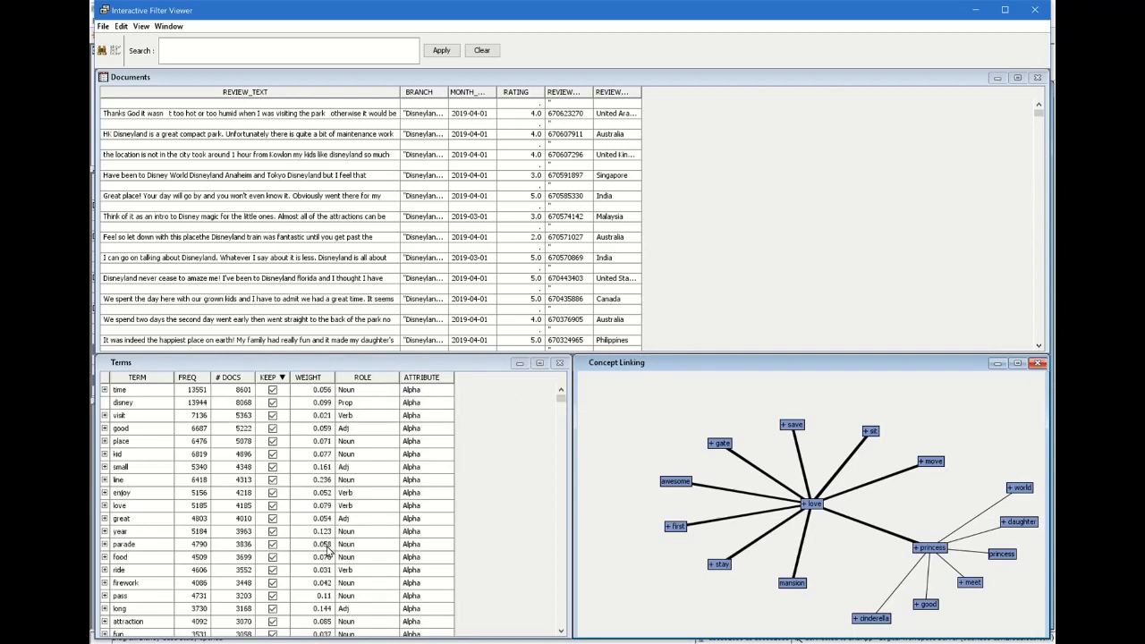
scroll("down", 3)
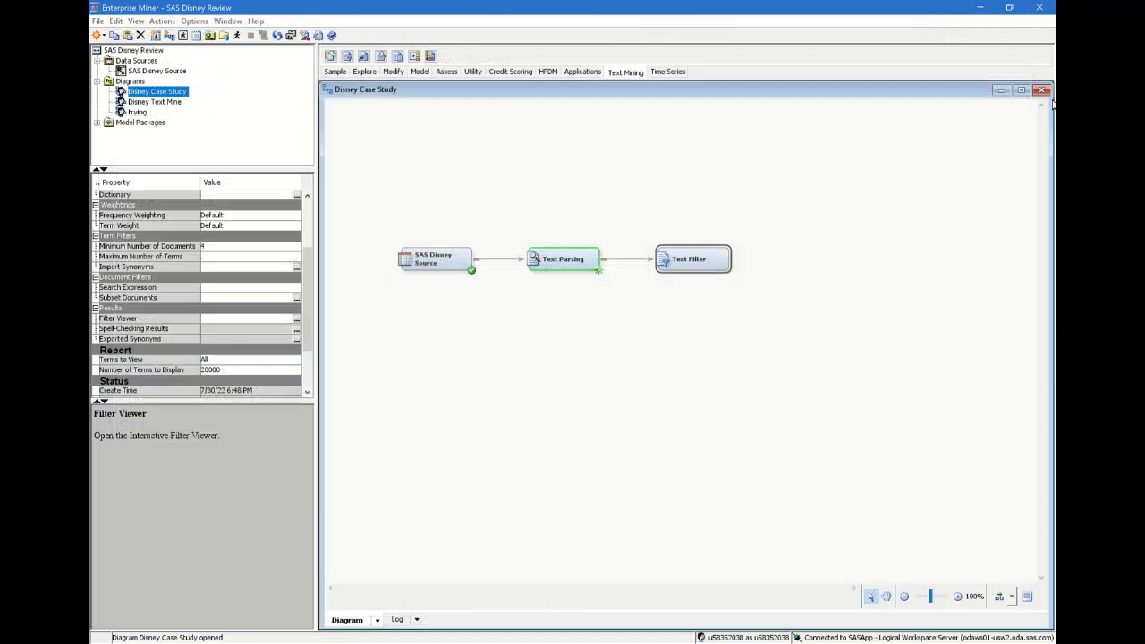
mouse_move(612, 222)
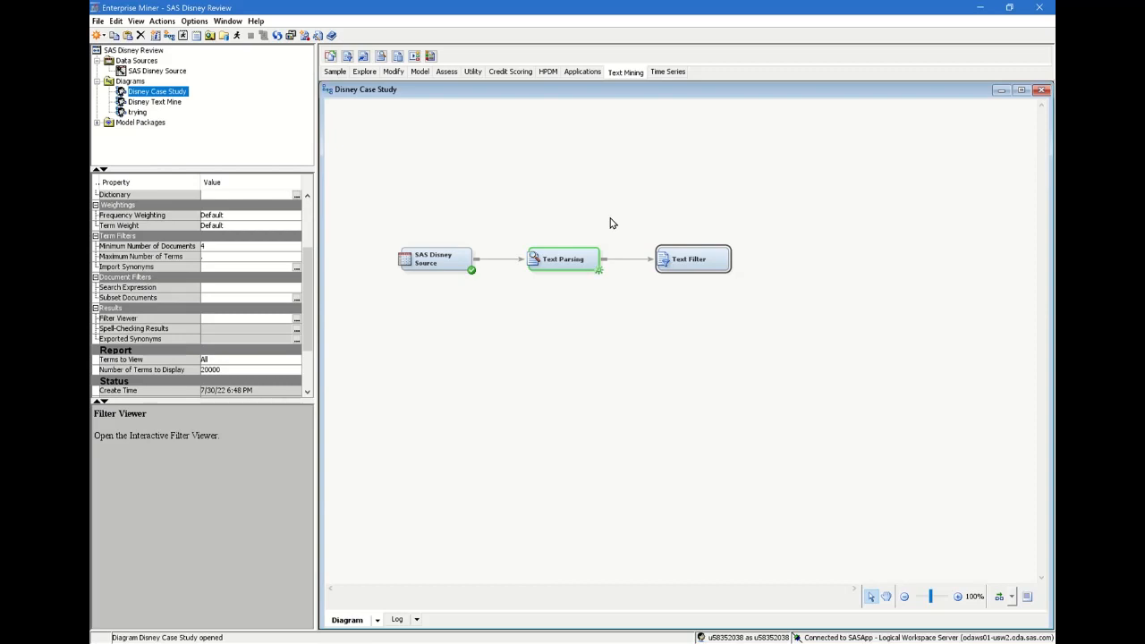
mouse_move(414, 55)
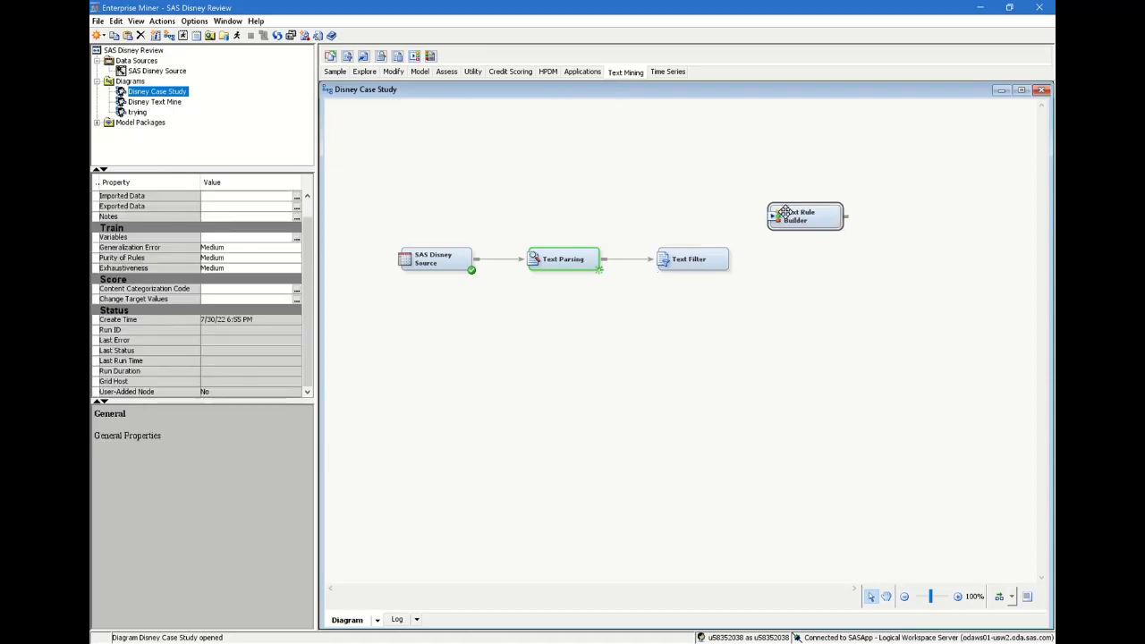
- Link Text Filter to Text Rule Builder and run the node, confirming the path run
left_click_drag(710, 258, 784, 214)
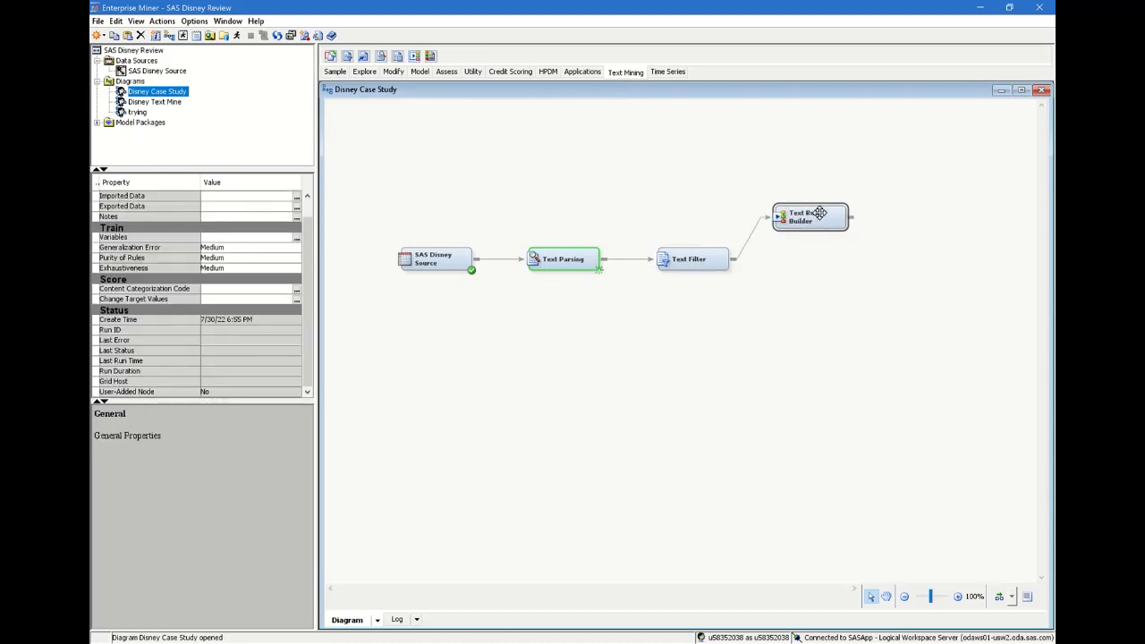
right_click(809, 216)
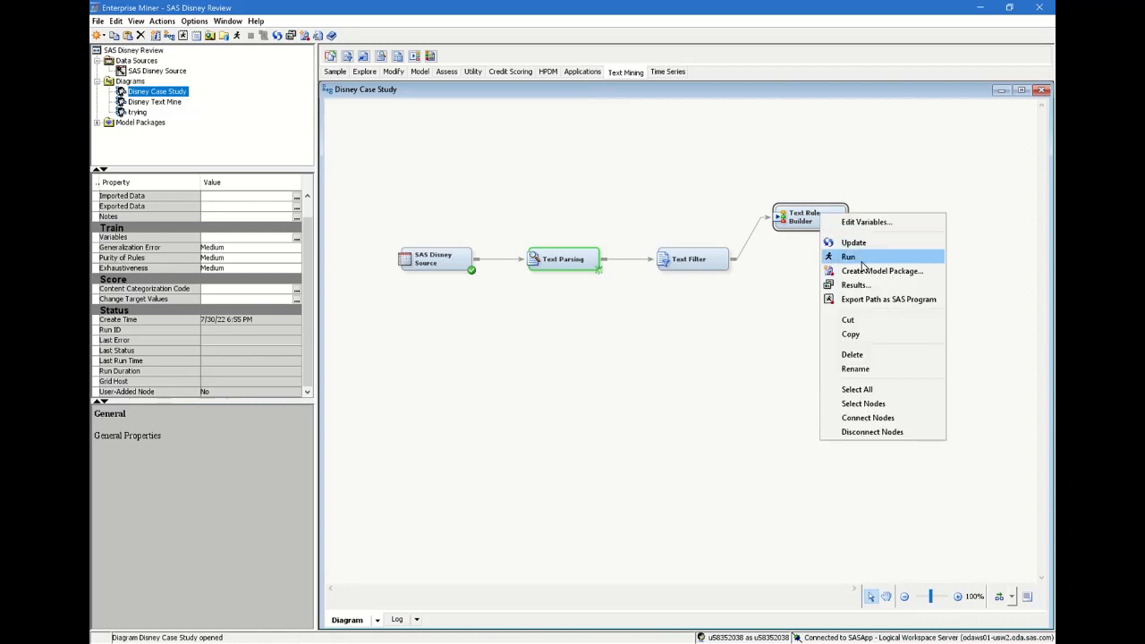
left_click(848, 258)
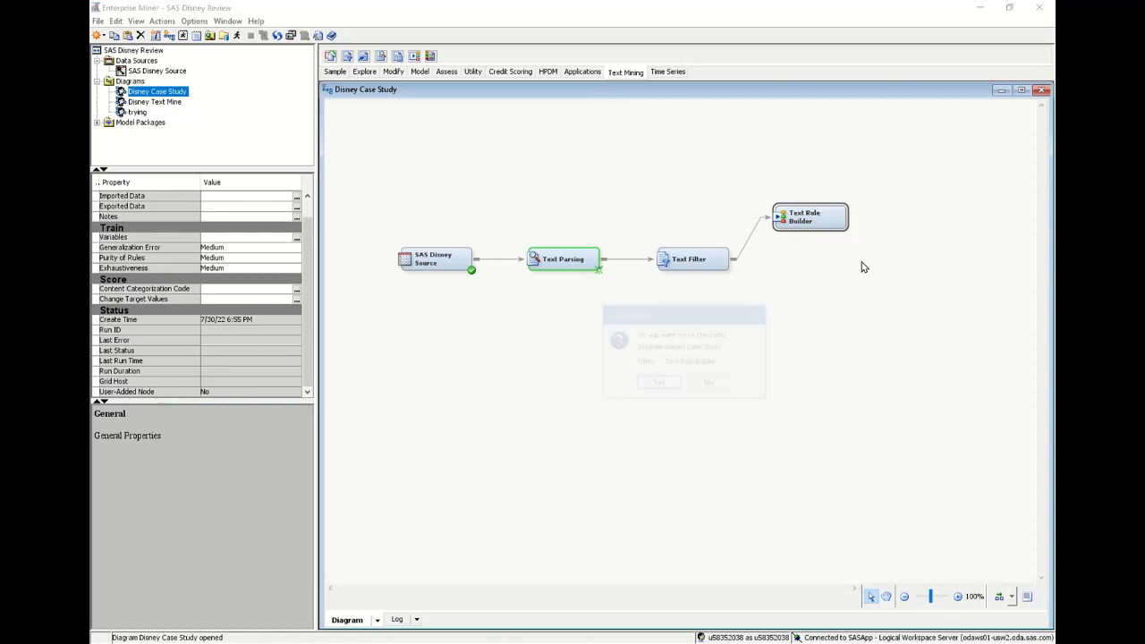
left_click(708, 383)
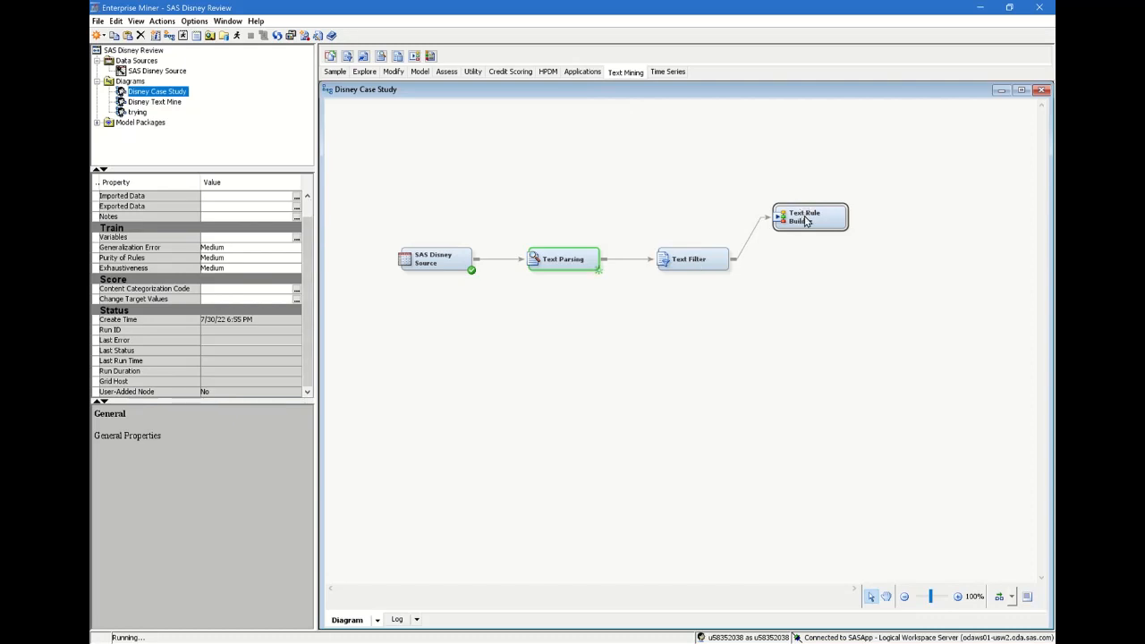
mouse_move(809, 218)
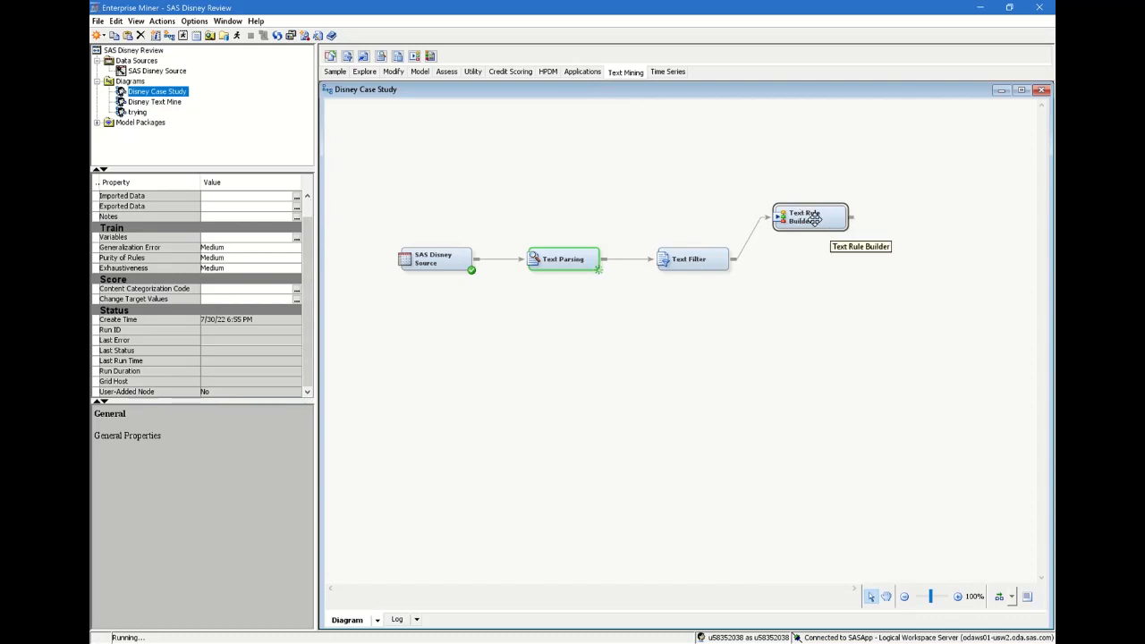
- Review the Text Rule Builder's variables via its node menu, then request its Results
right_click(809, 219)
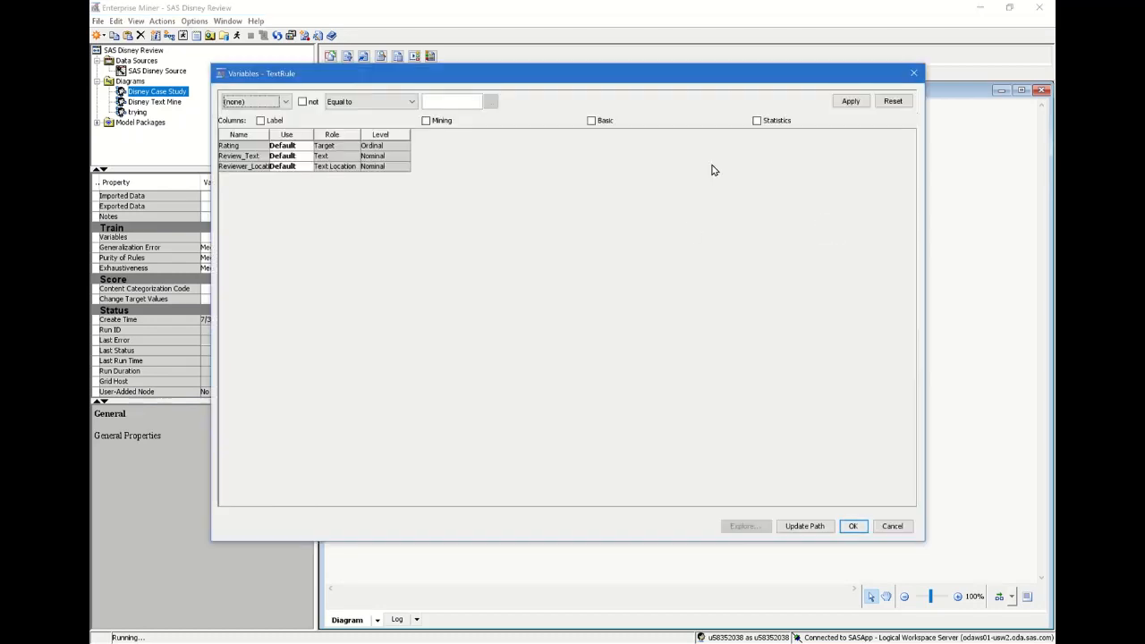
mouse_move(841, 229)
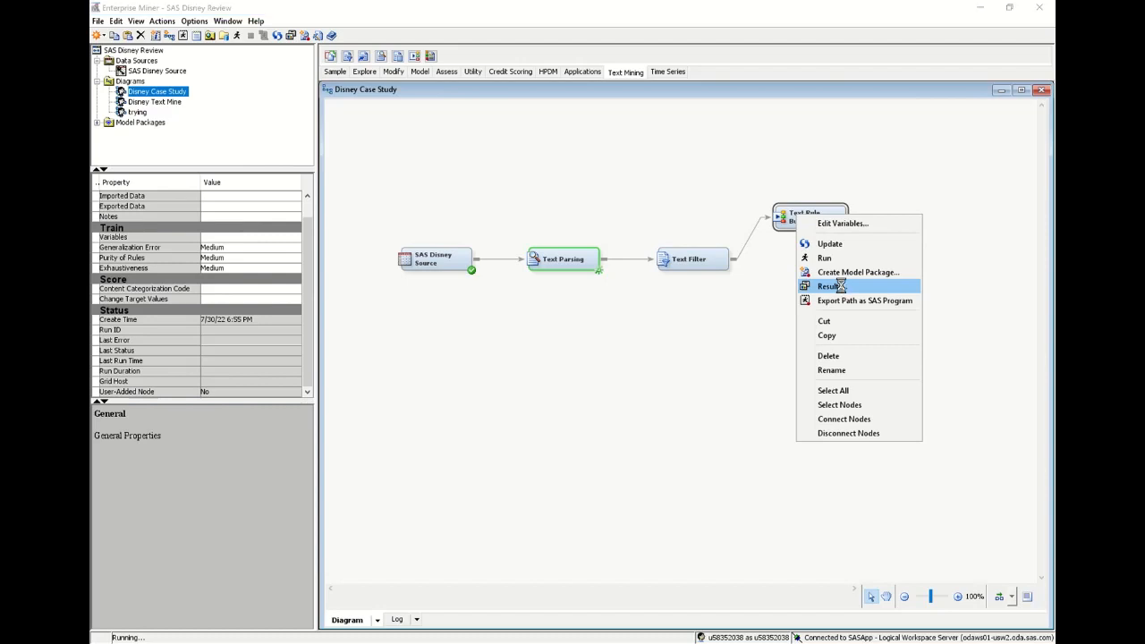
left_click(831, 286)
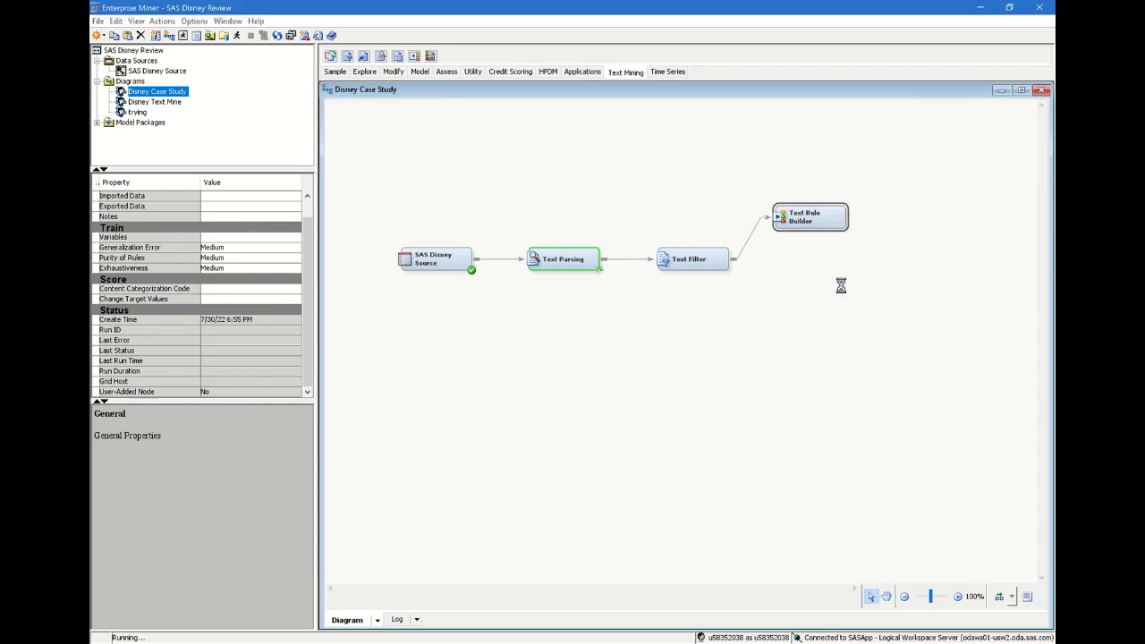
mouse_move(841, 284)
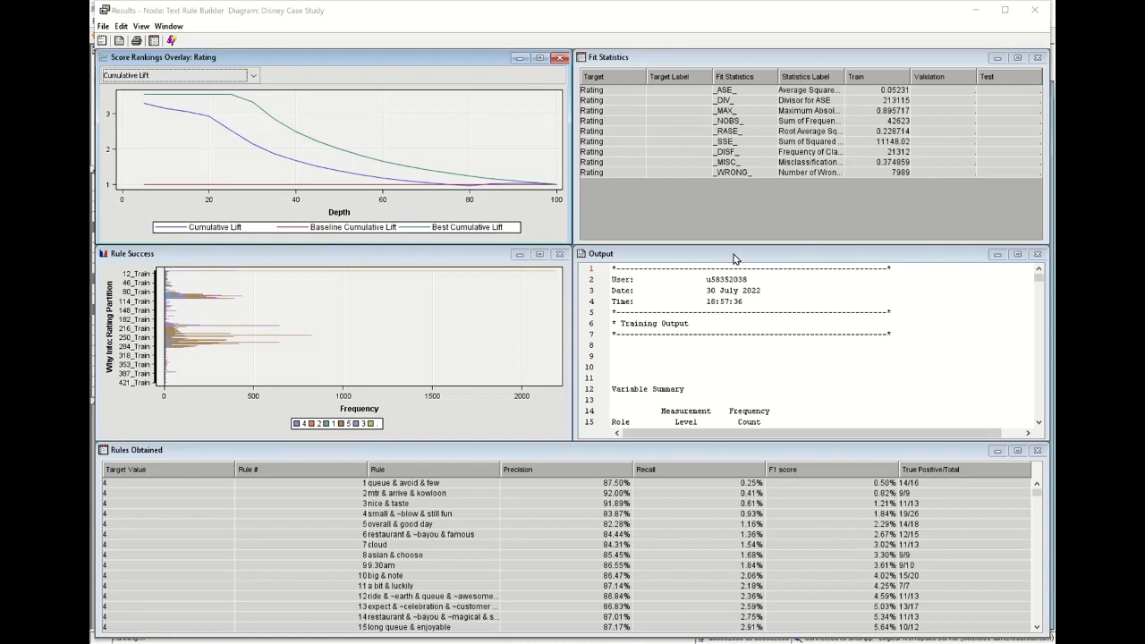
mouse_move(501, 405)
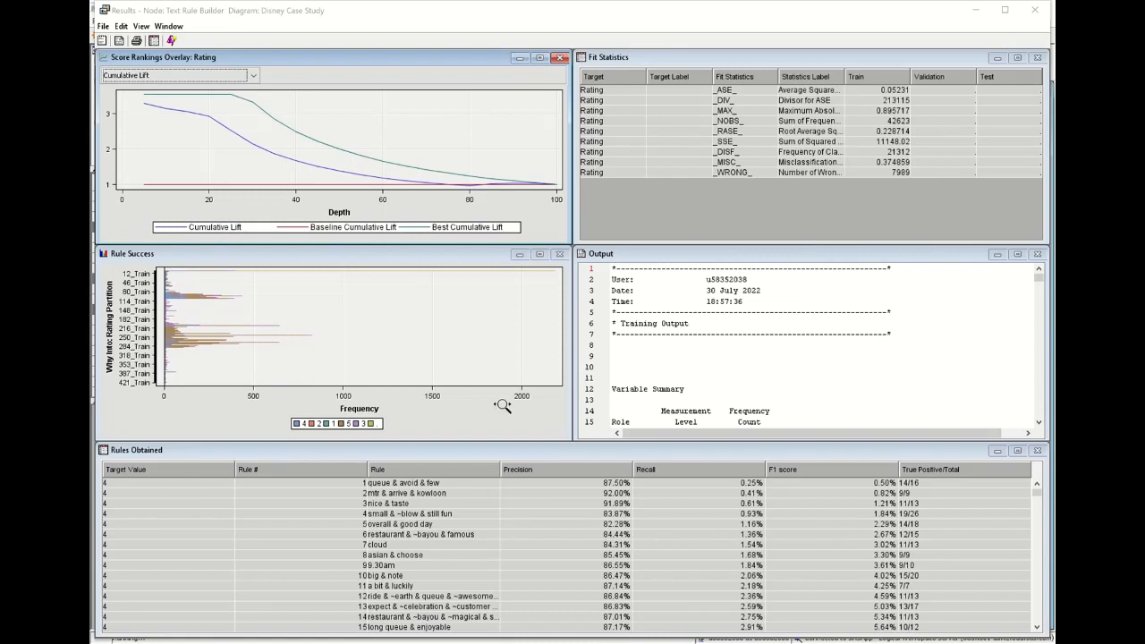
mouse_move(176, 476)
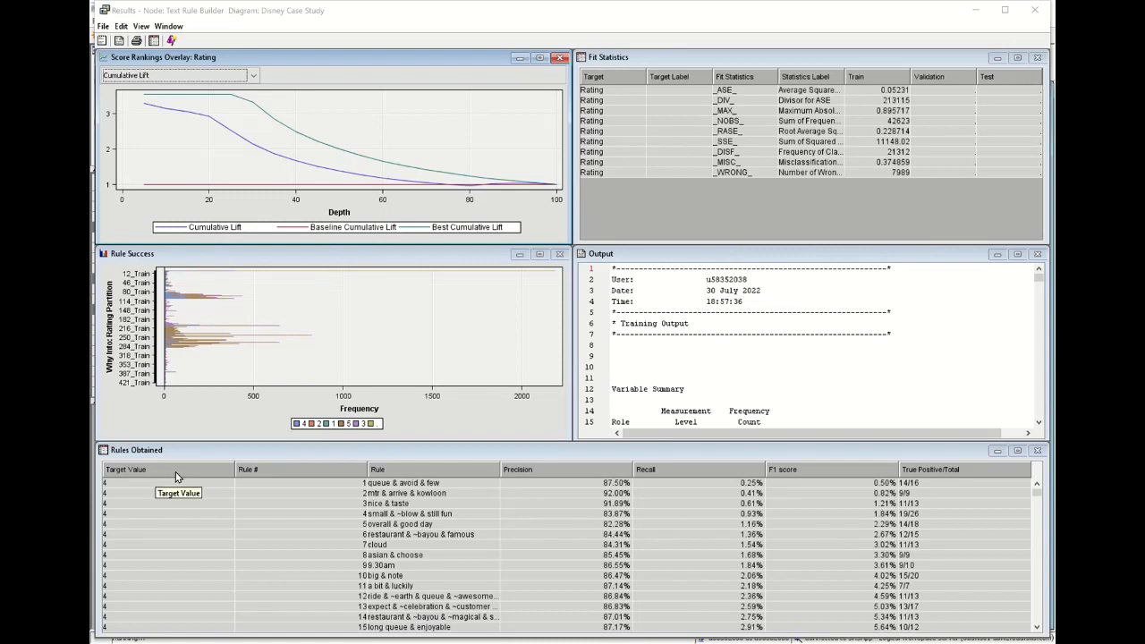
- Scroll the Rules Obtained table and Output pane to review rules per rating and training output
scroll("down", 3)
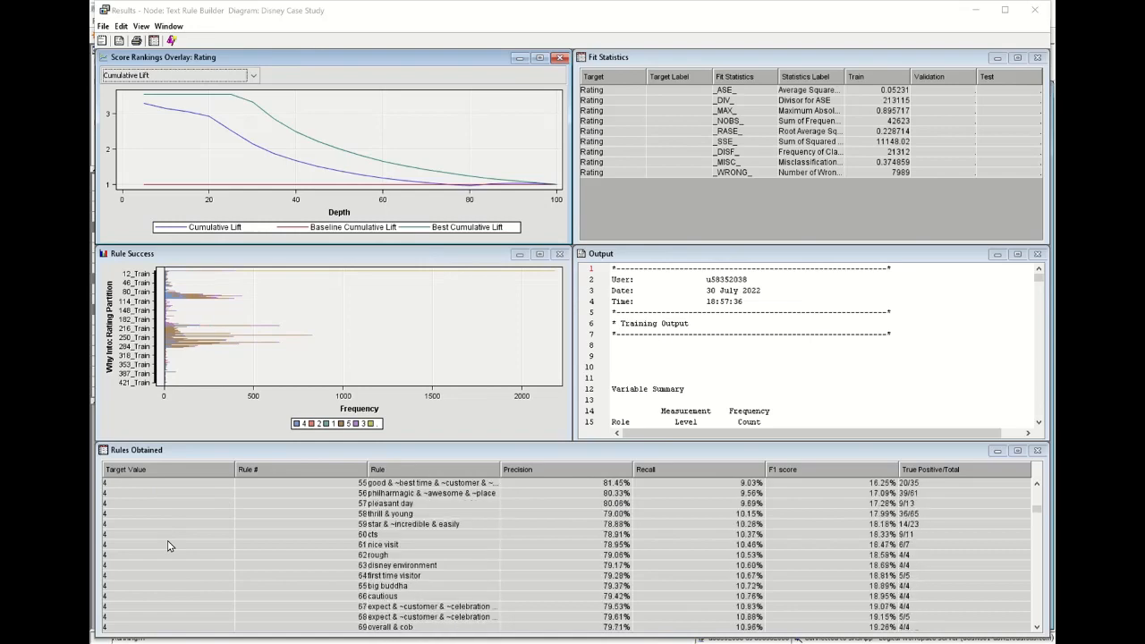
scroll("down", 3)
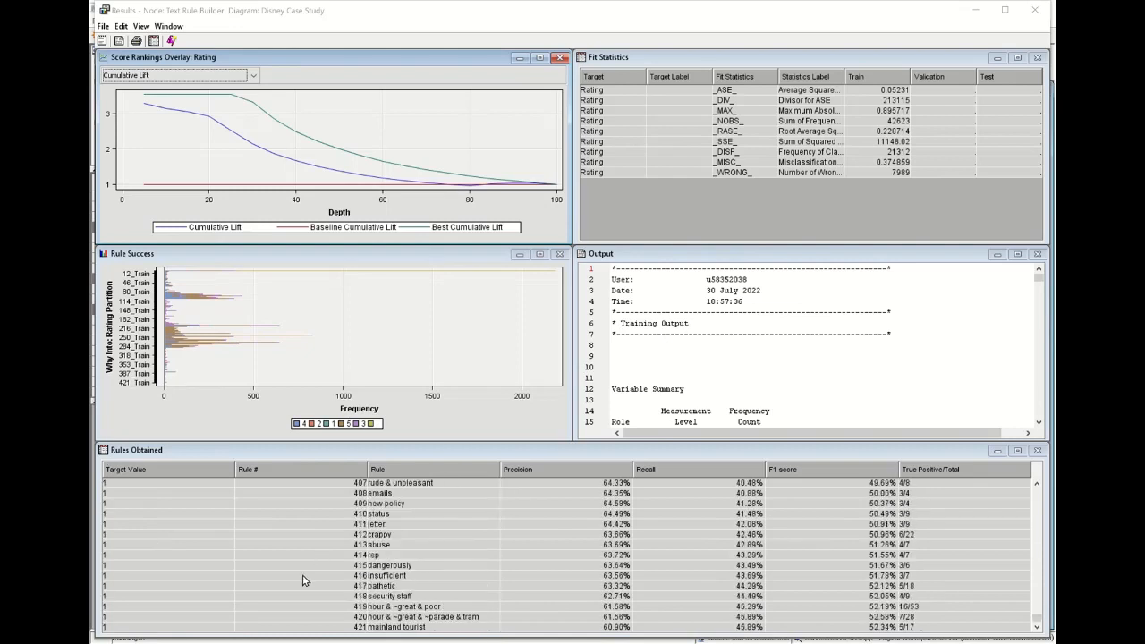
mouse_move(426, 599)
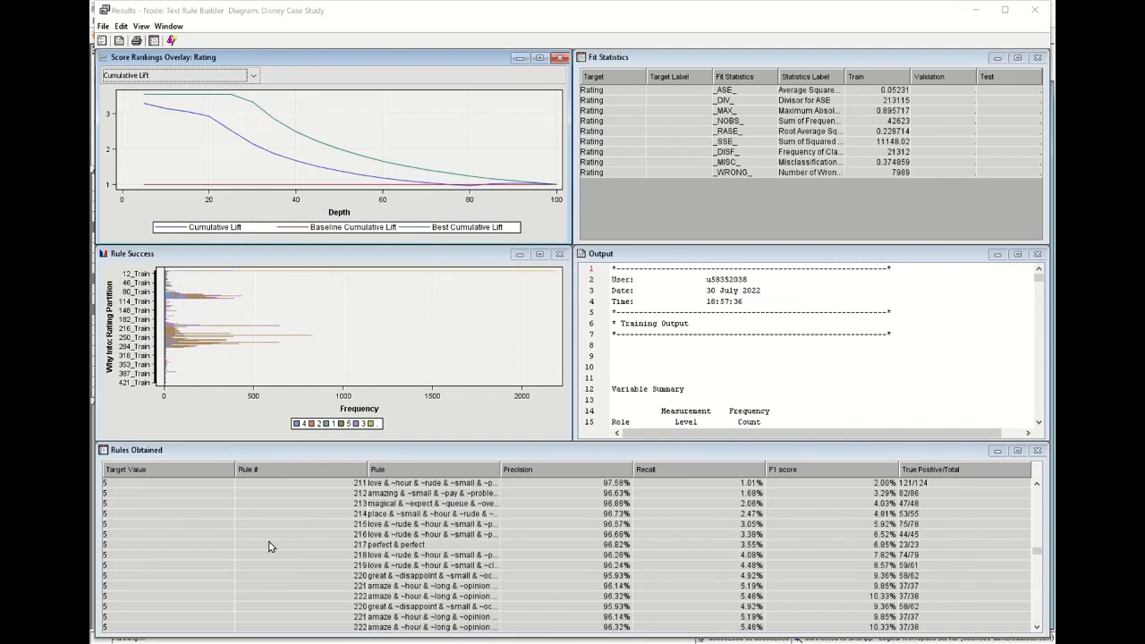
scroll("down", 3)
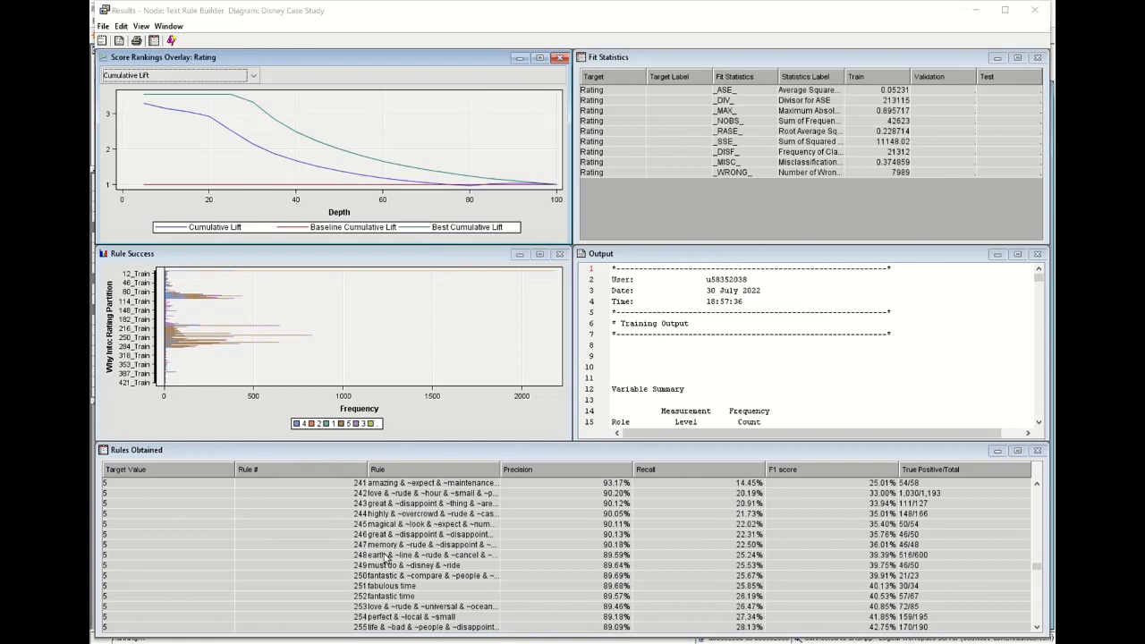
scroll("down", 3)
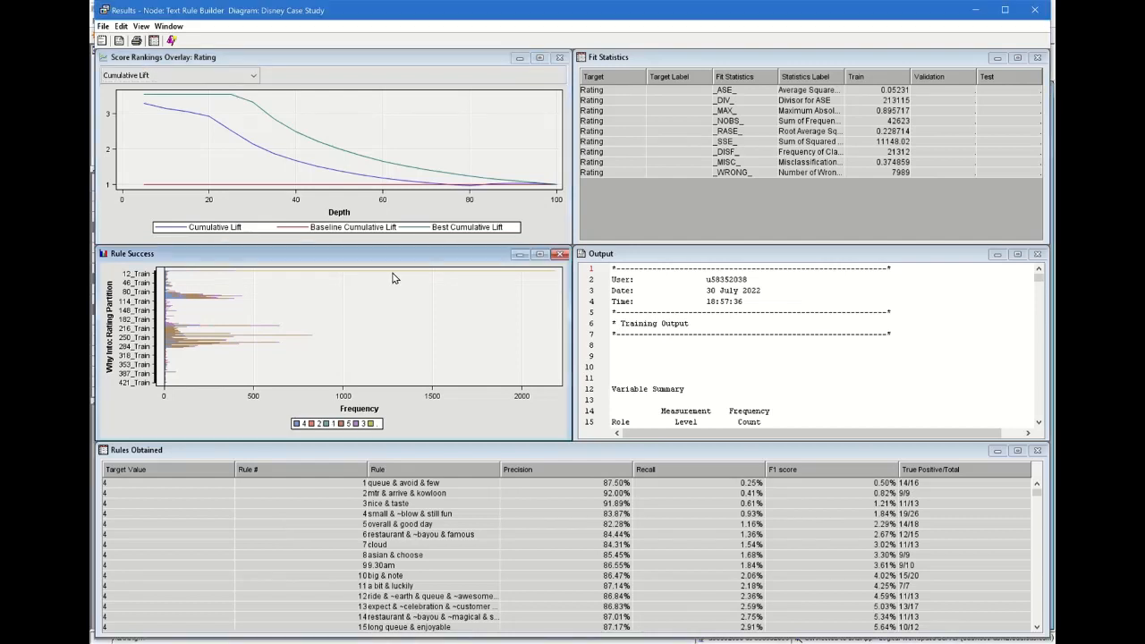
mouse_move(190, 301)
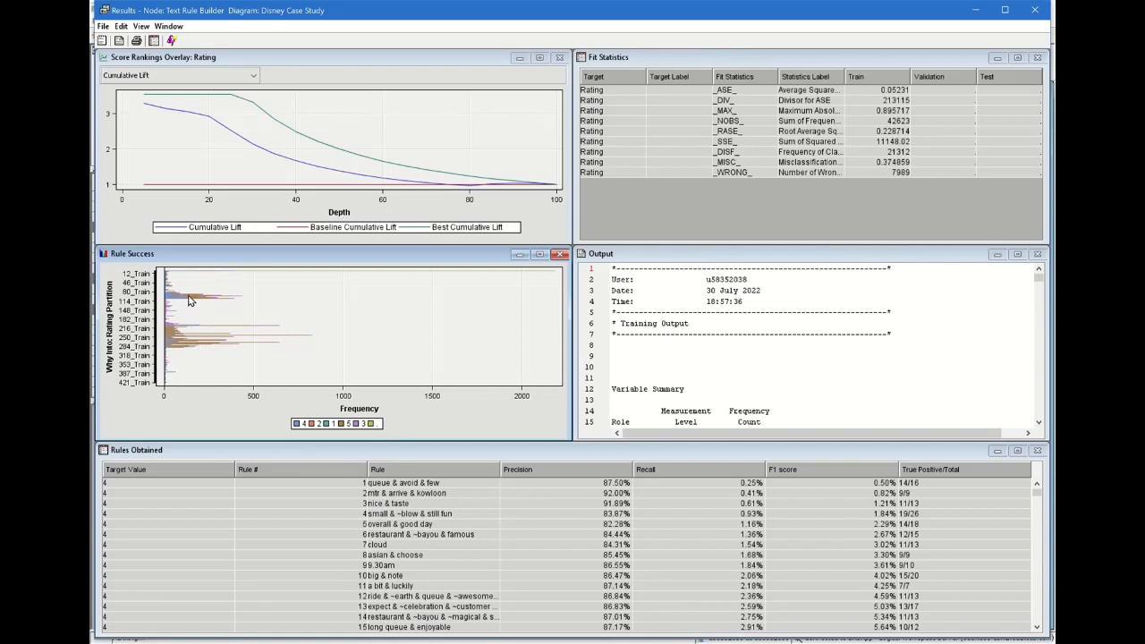
mouse_move(206, 311)
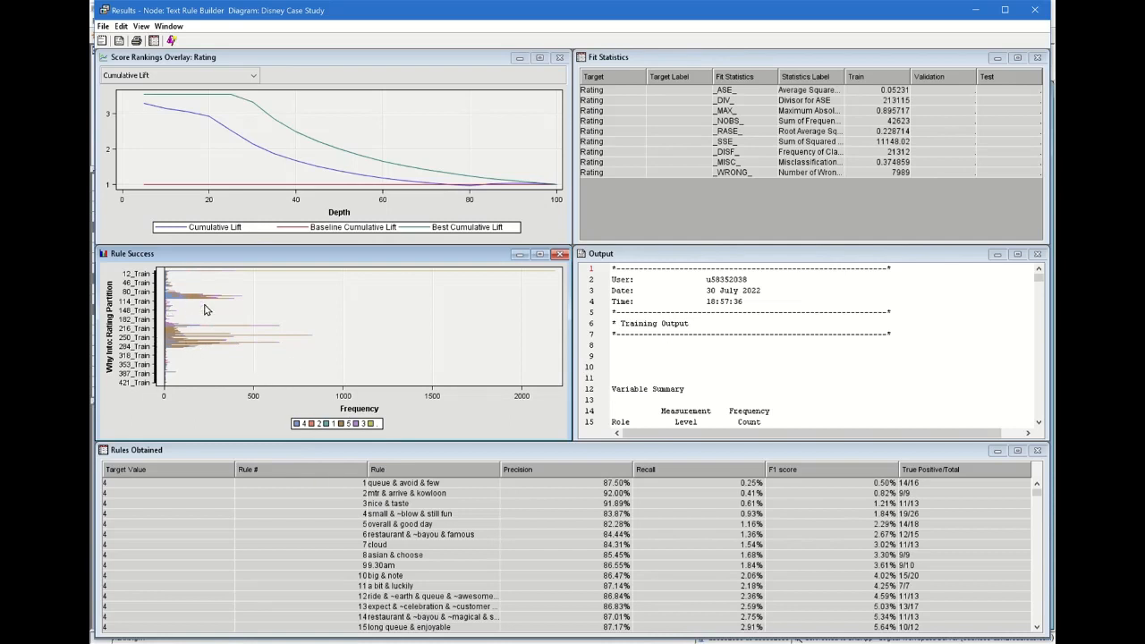
mouse_move(551, 379)
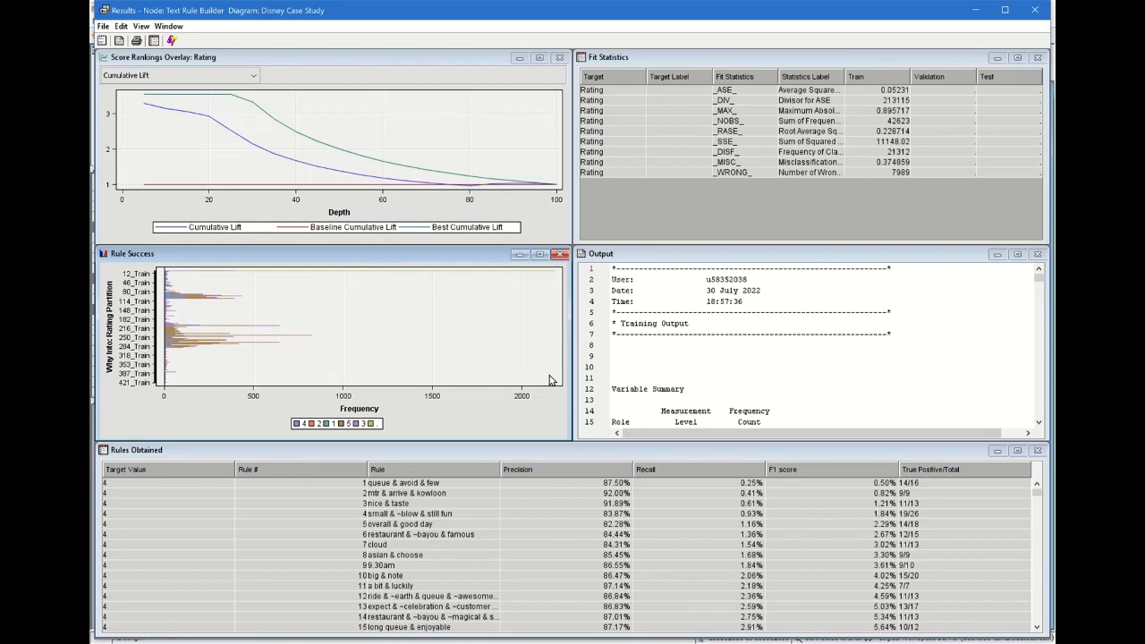
scroll("down", 3)
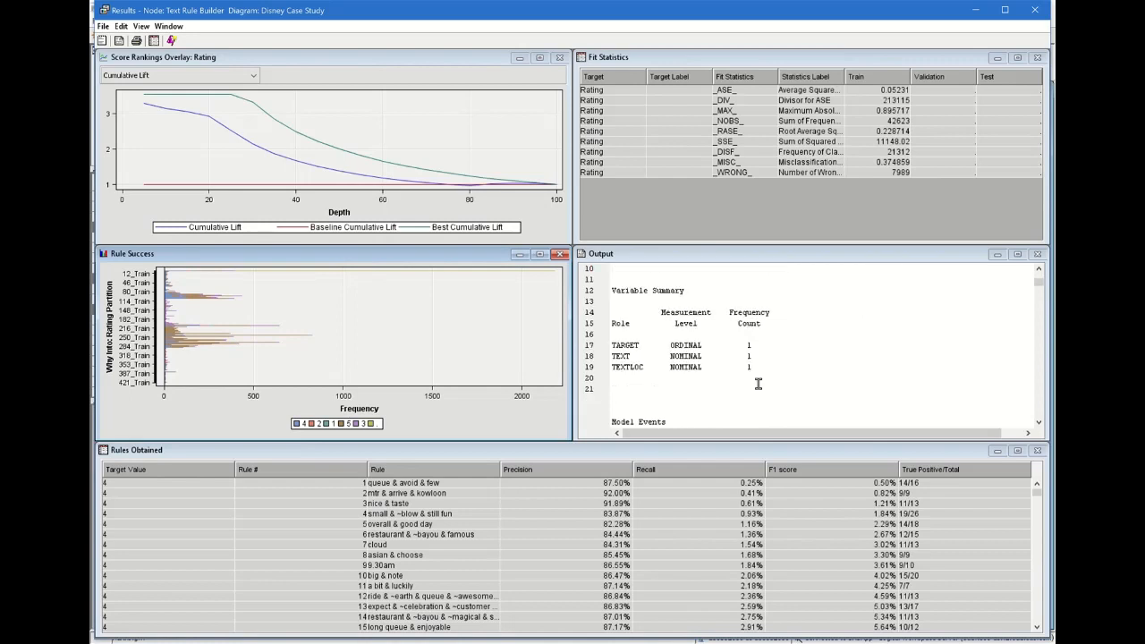
scroll("down", 3)
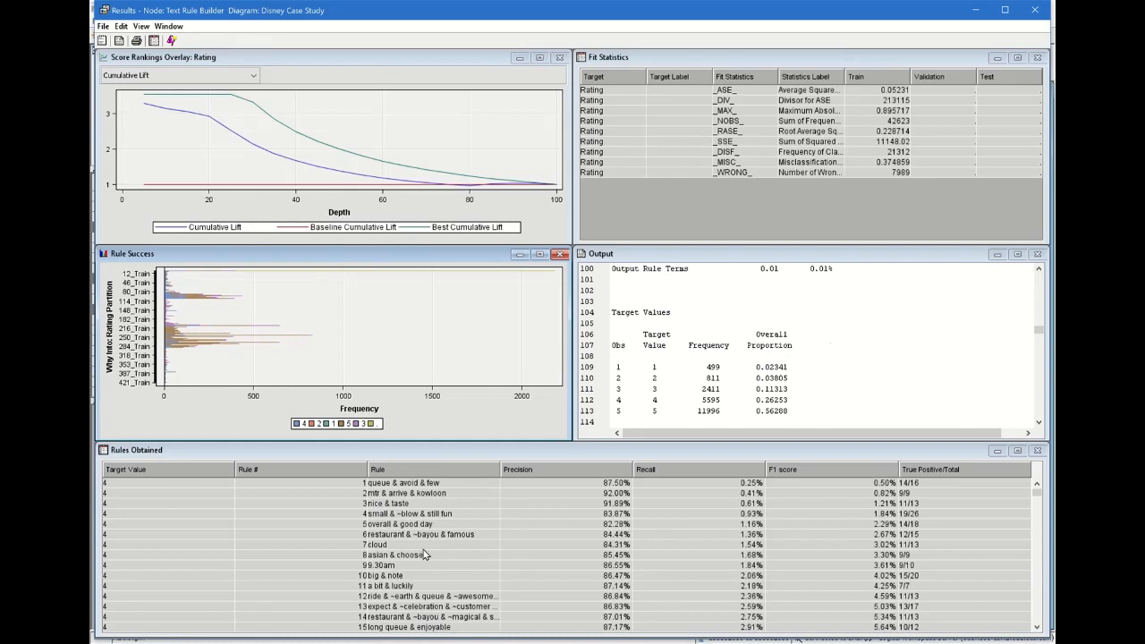
scroll("down", 3)
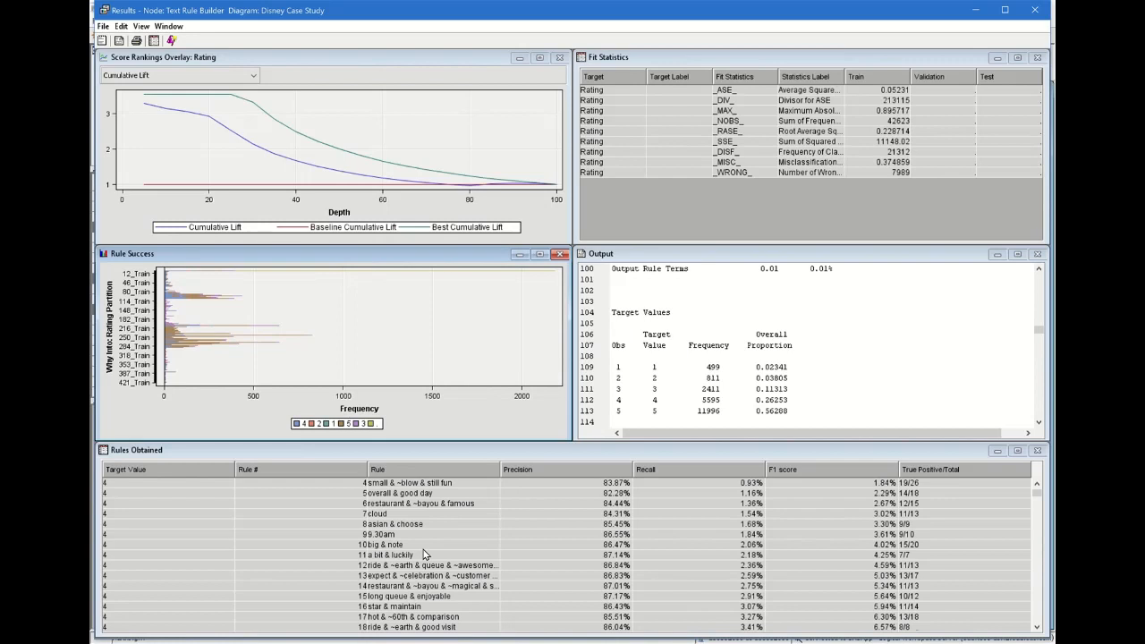
mouse_move(910, 232)
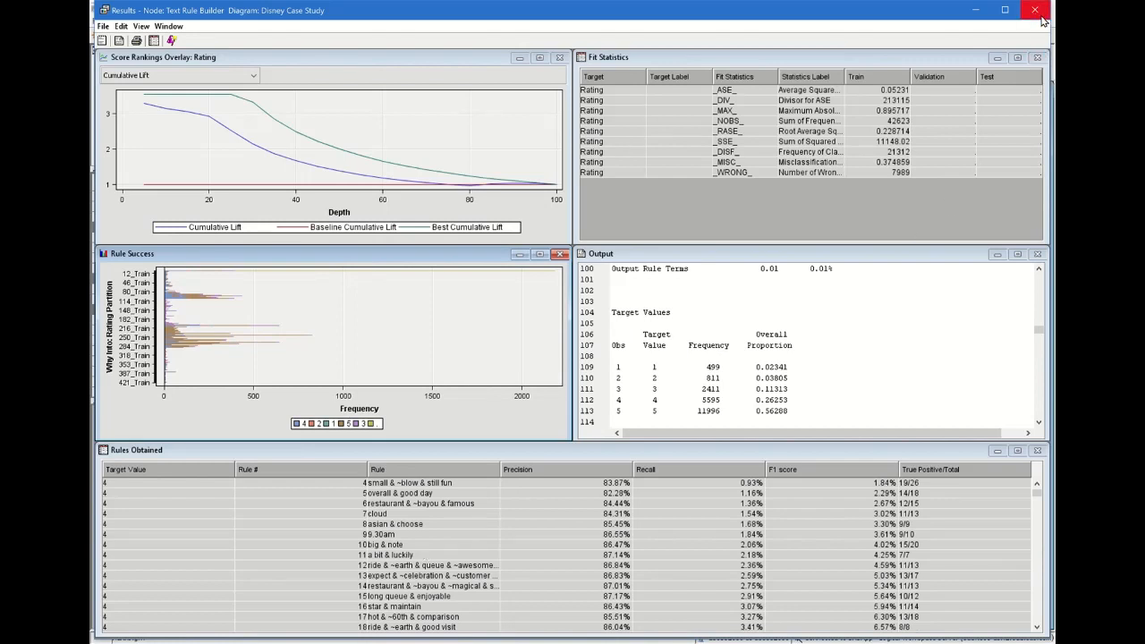
mouse_move(537, 326)
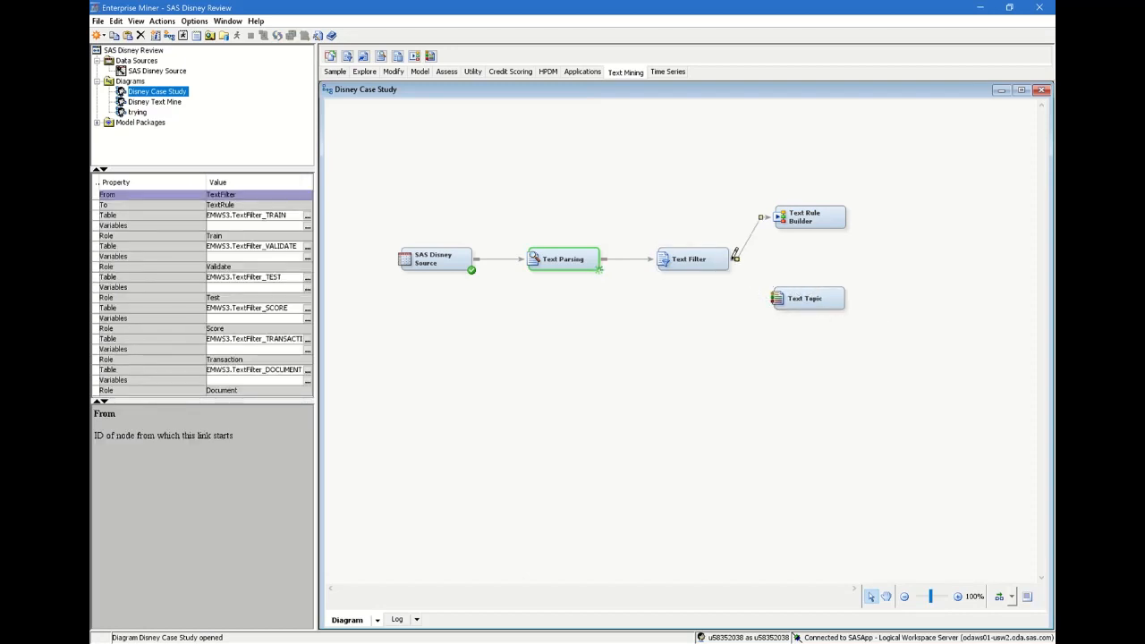
- Select the Text Topic node and set its topic count property to 10
left_click(805, 297)
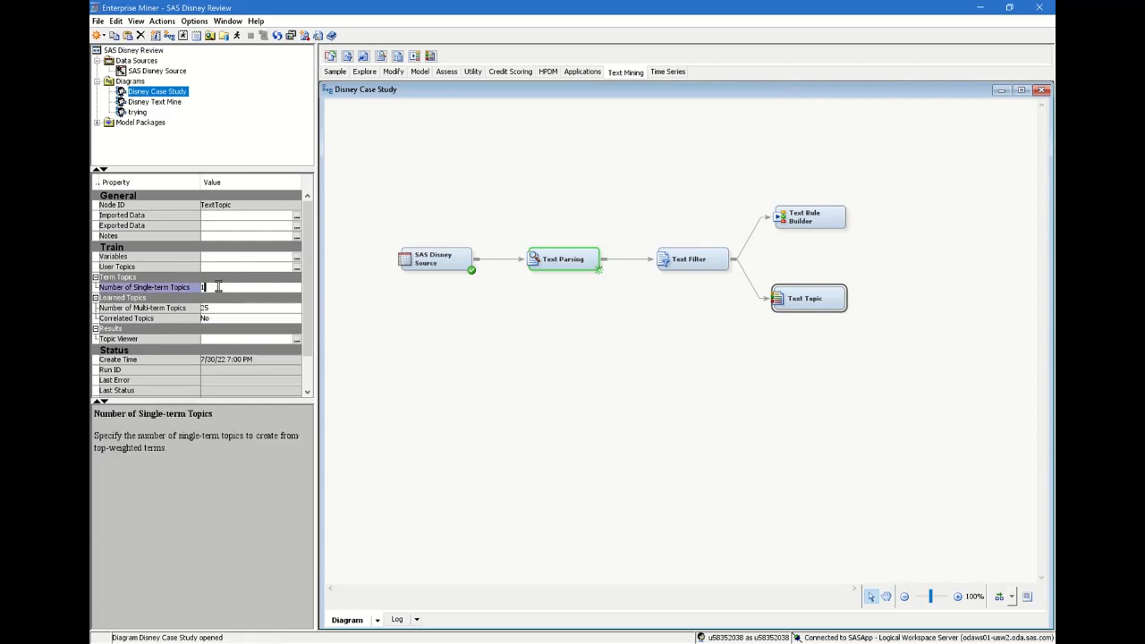
type("10")
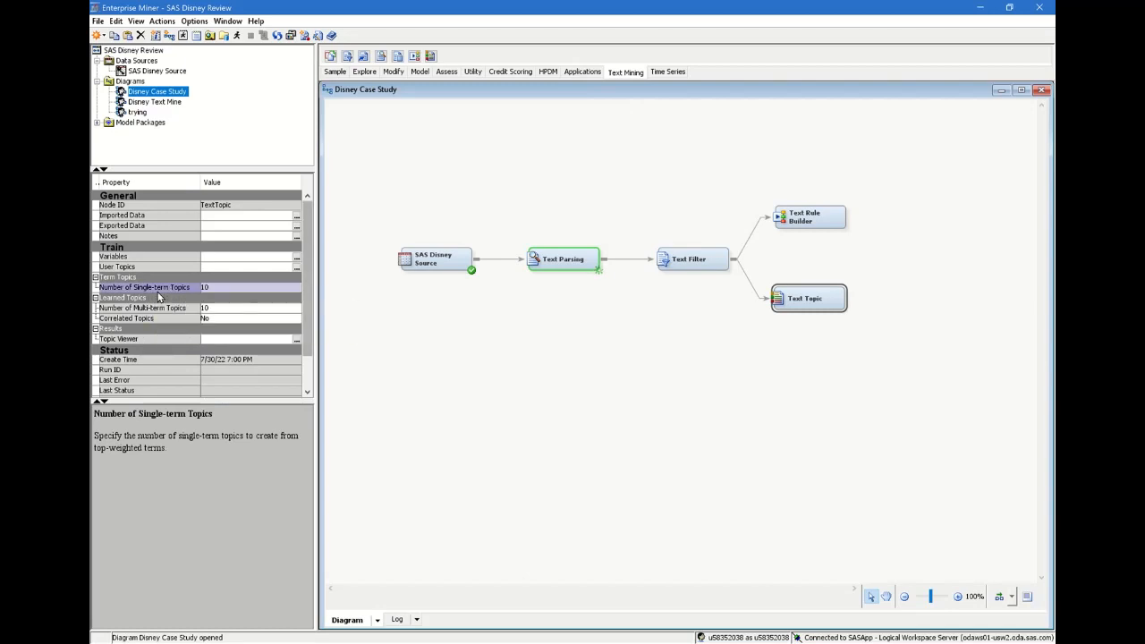
mouse_move(726, 364)
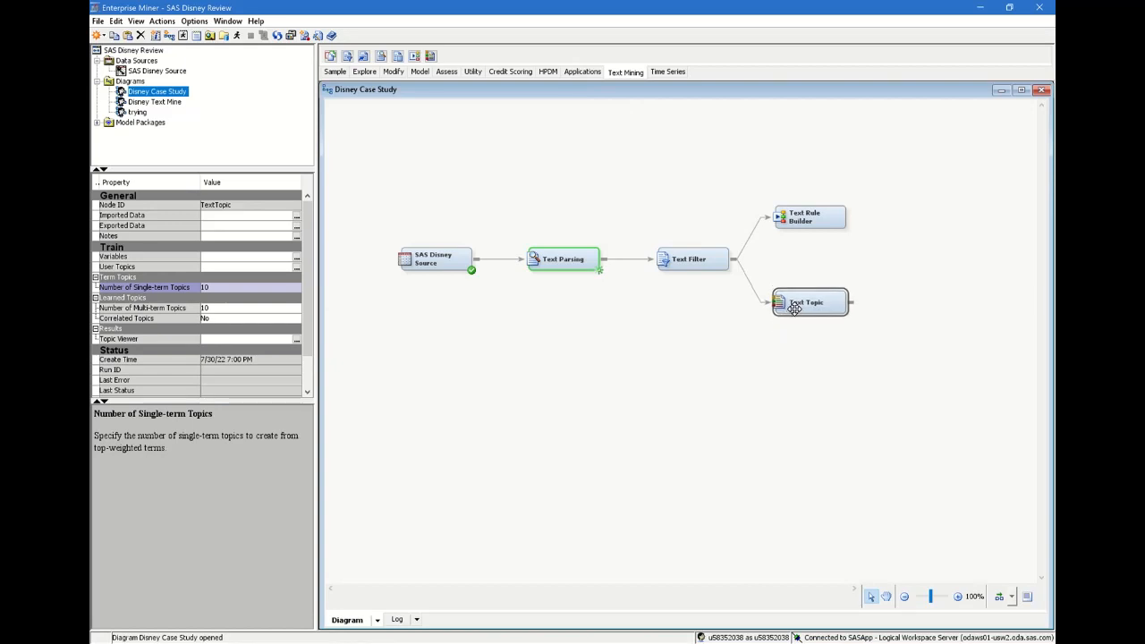
- Run the Text Topic node from its context menu and reopen its actions for results
left_click(404, 351)
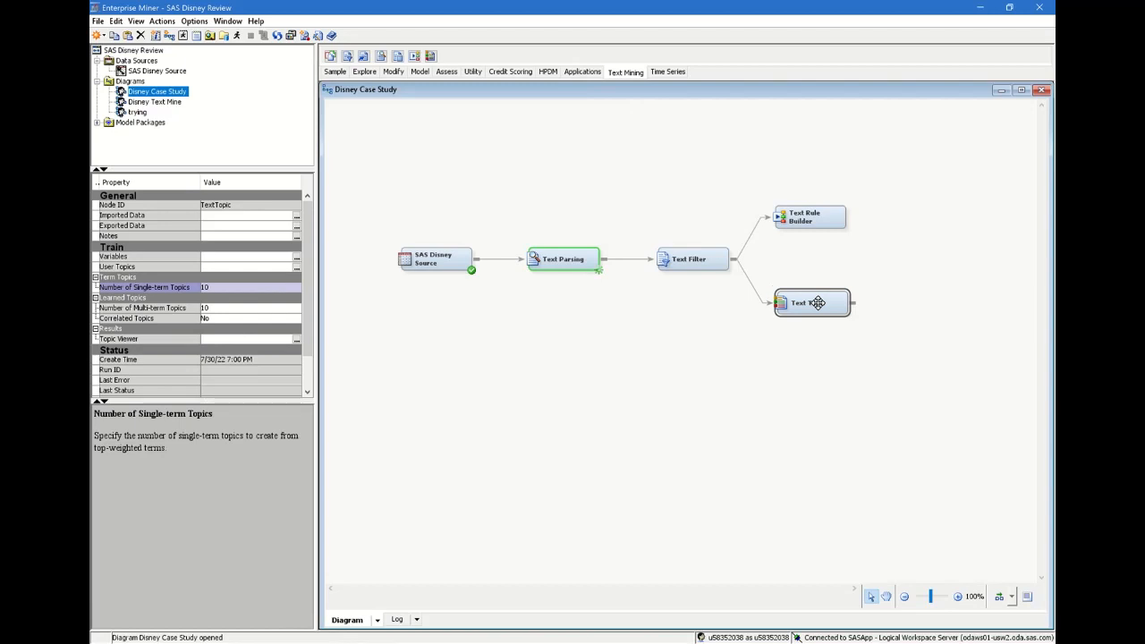
right_click(809, 303)
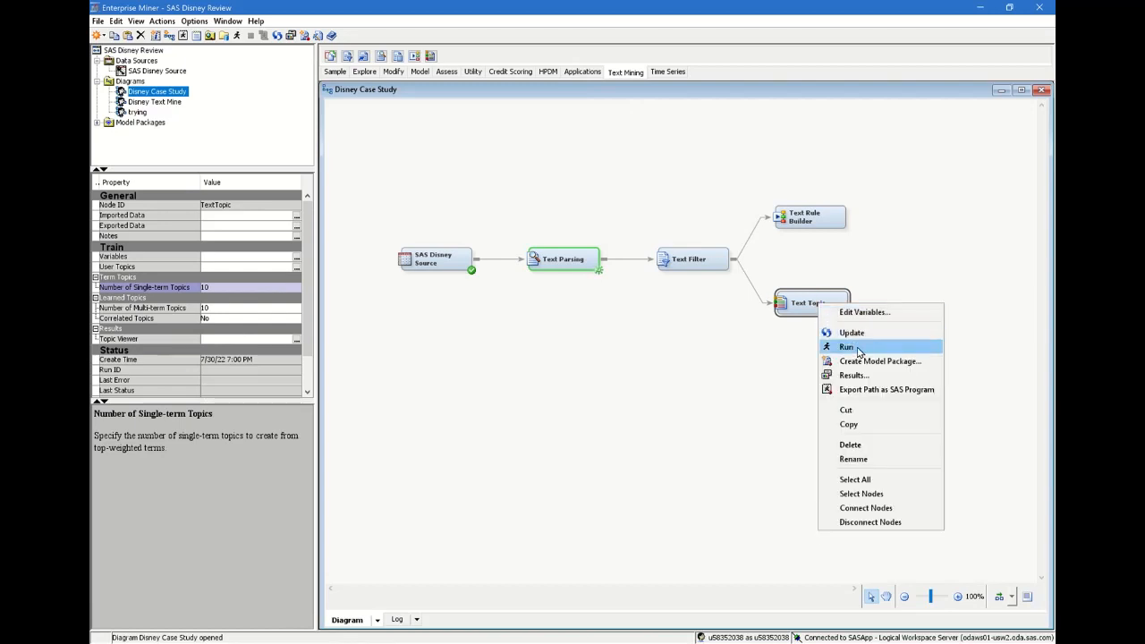
left_click(848, 347)
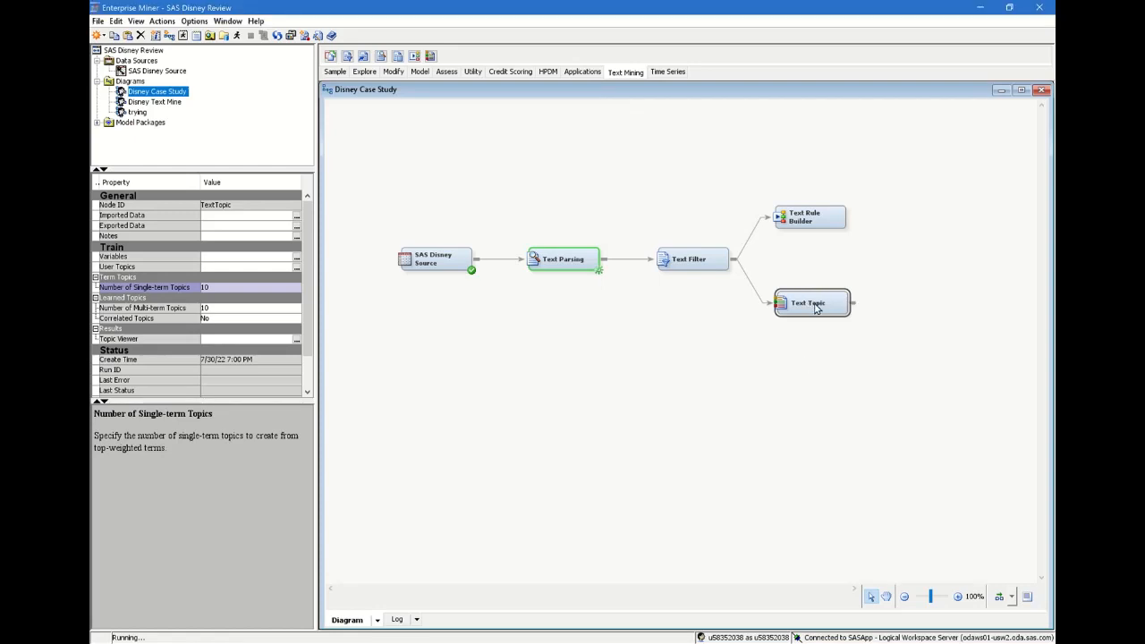
right_click(809, 302)
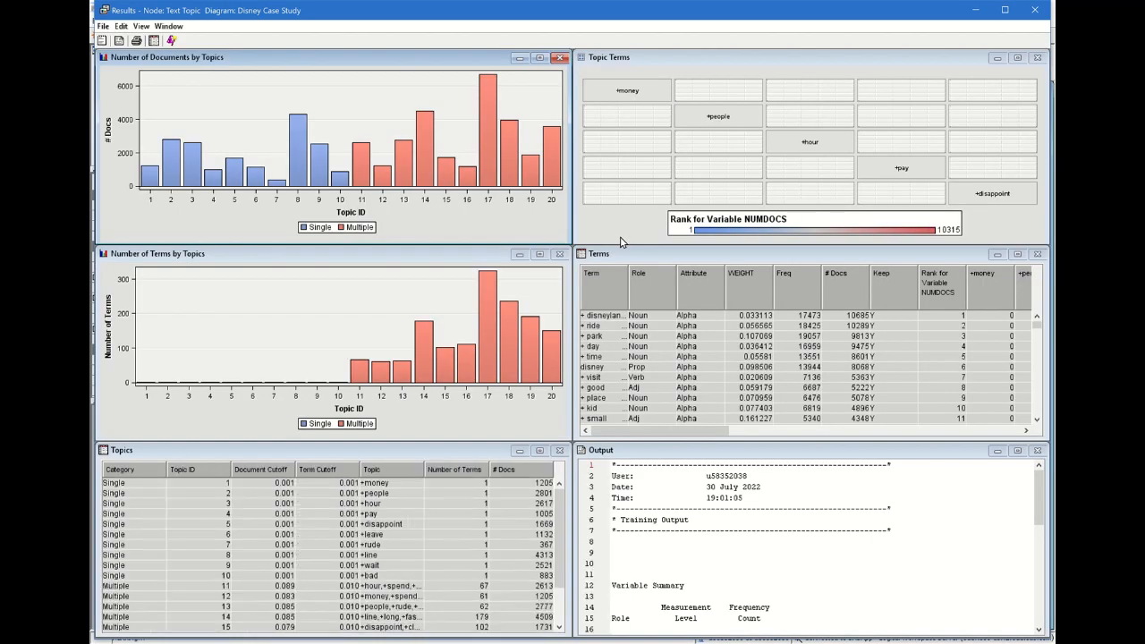
mouse_move(358, 362)
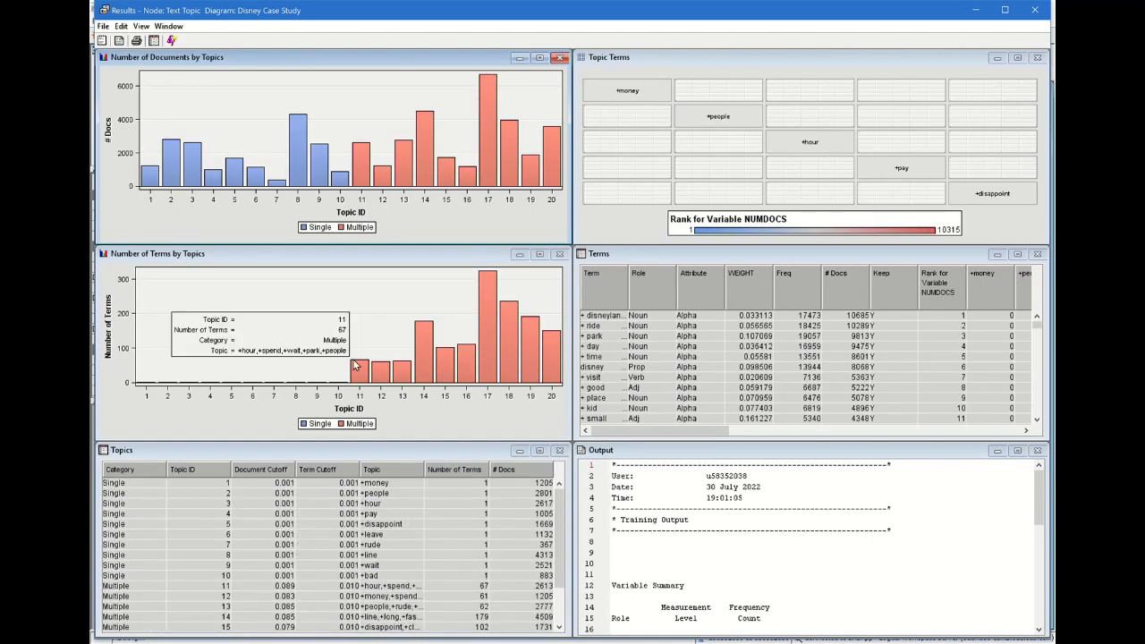
mouse_move(236, 390)
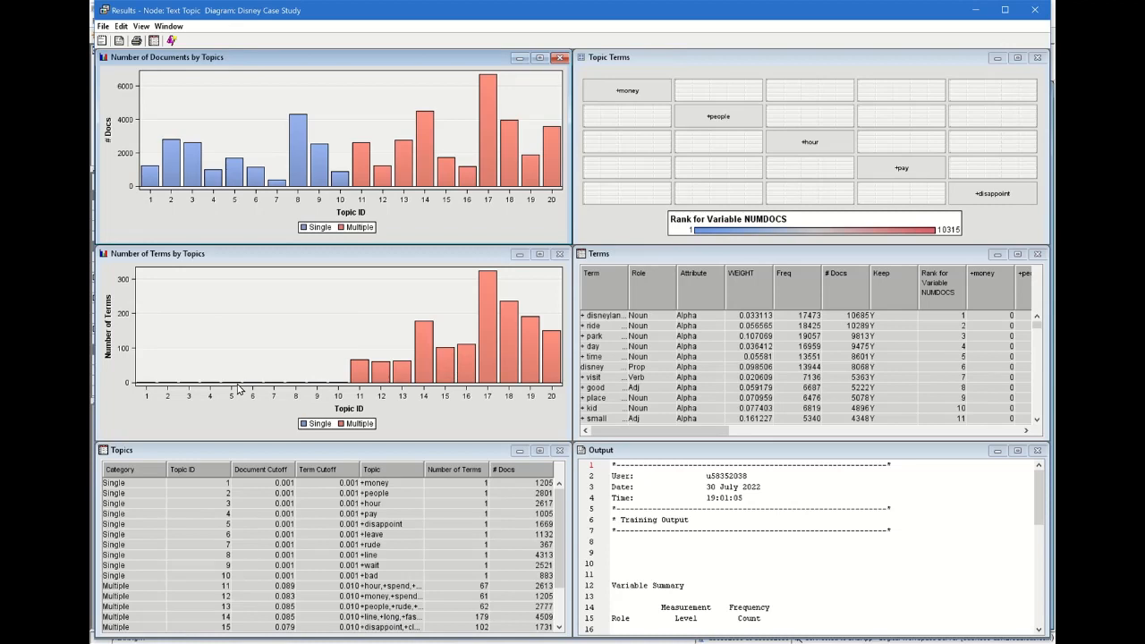
mouse_move(390, 492)
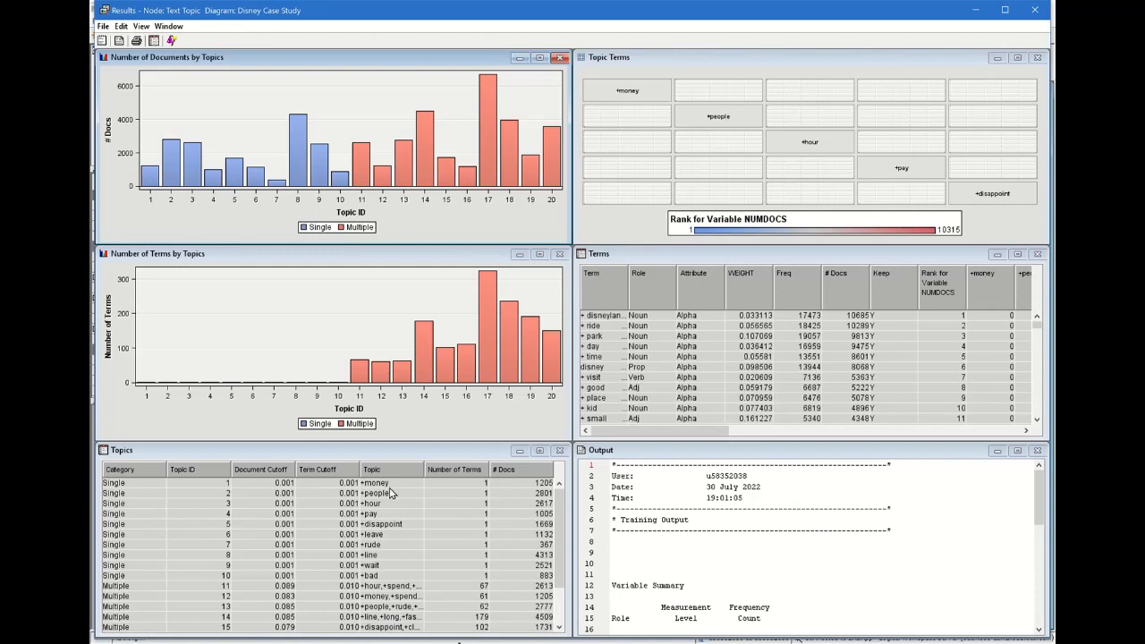
mouse_move(523, 480)
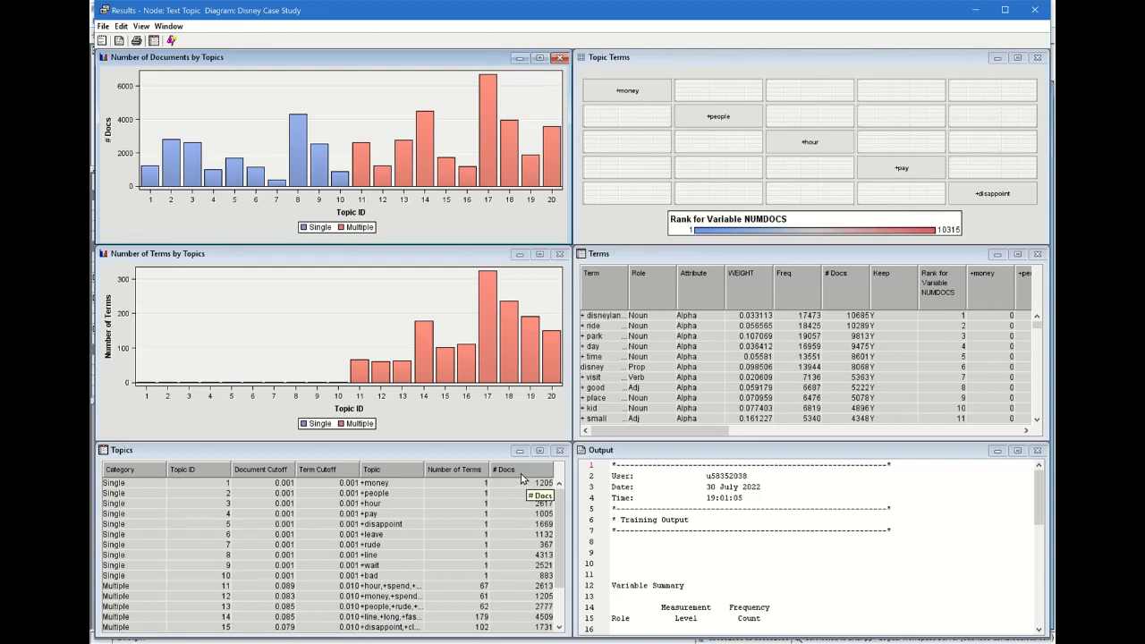
- Sort the Topics table by # Docs, widen the Topic column and highlight topic 8's bar
left_click(504, 468)
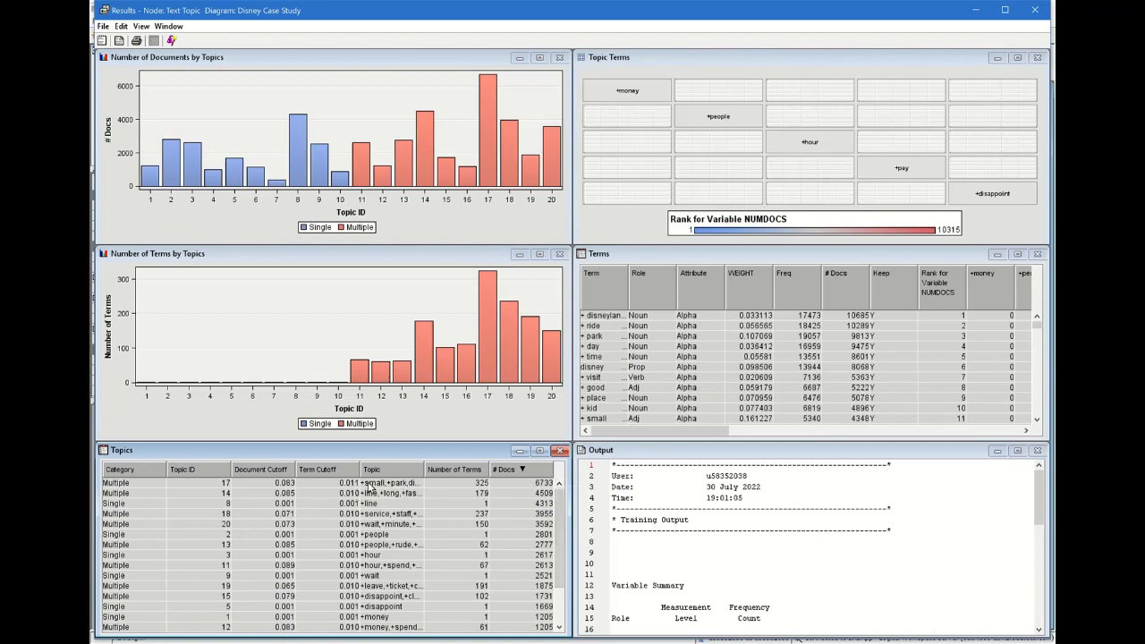
left_click(448, 469)
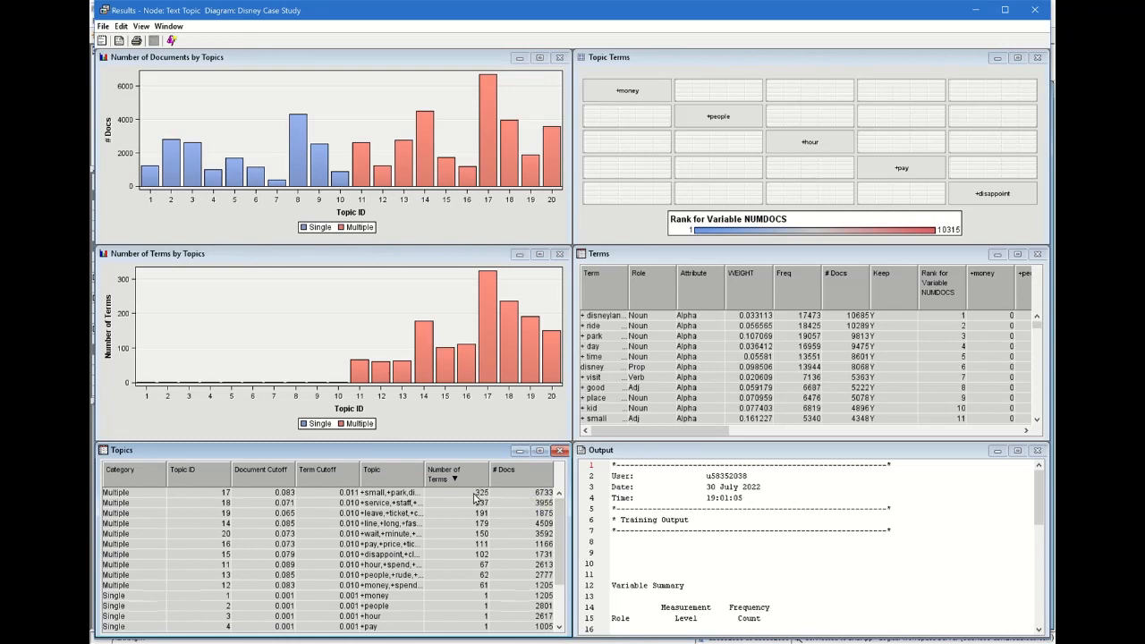
mouse_move(526, 474)
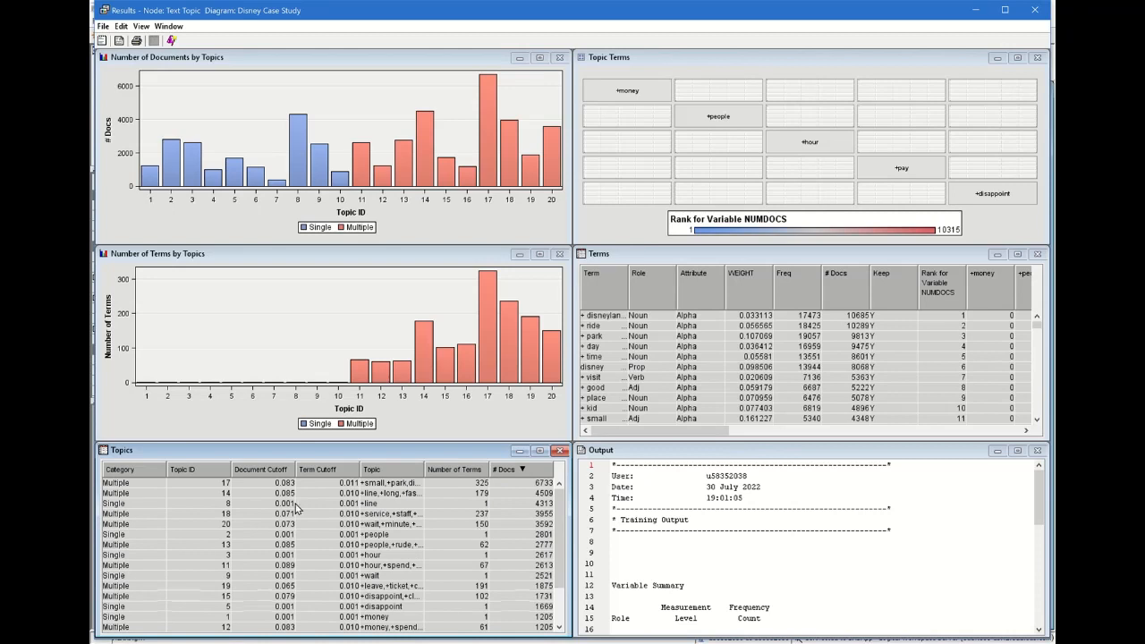
mouse_move(426, 474)
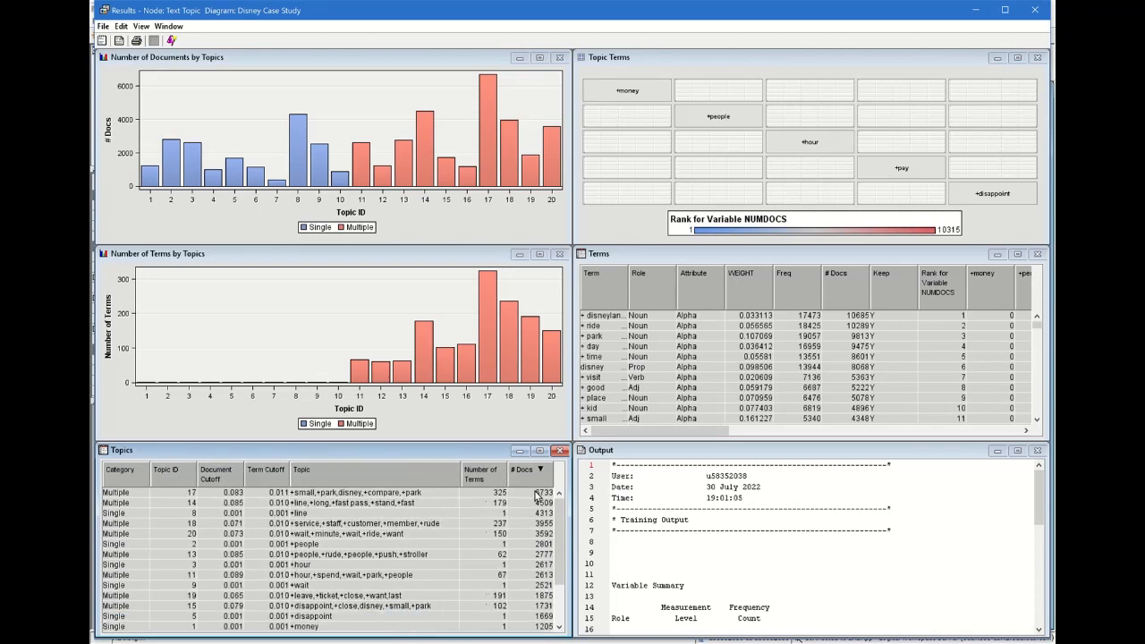
left_click(535, 469)
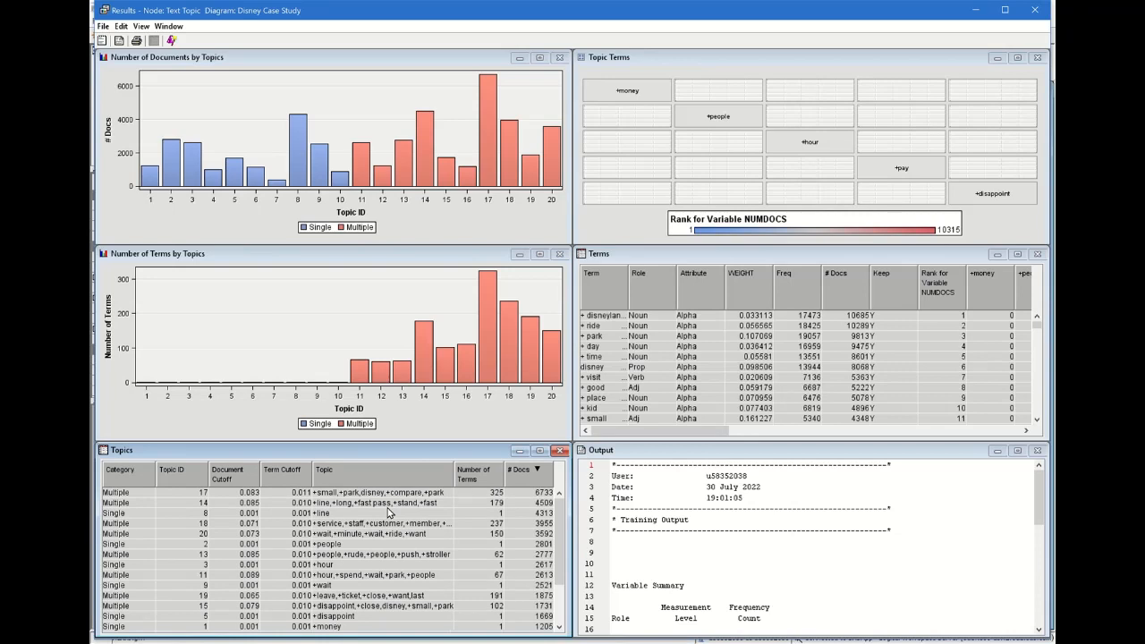
scroll("down", 3)
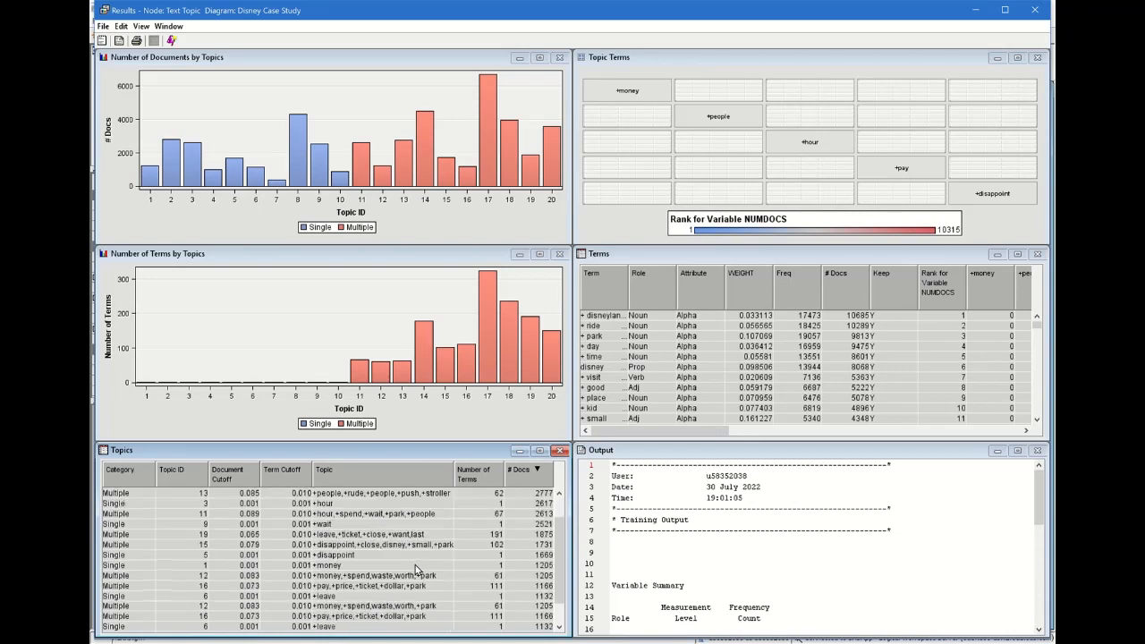
scroll("down", 3)
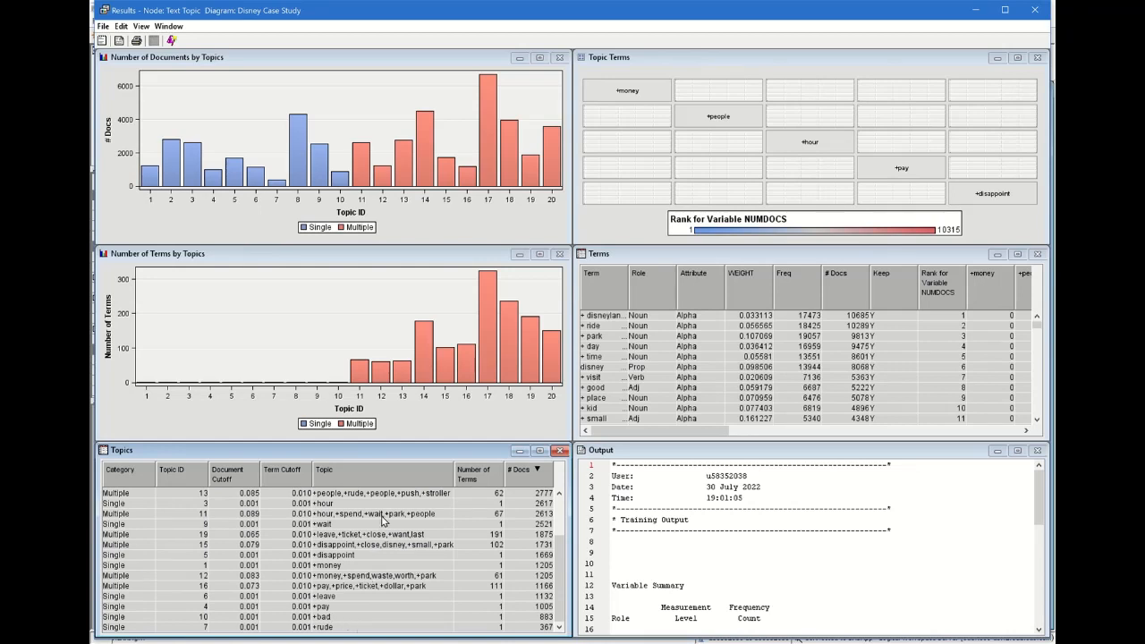
mouse_move(384, 585)
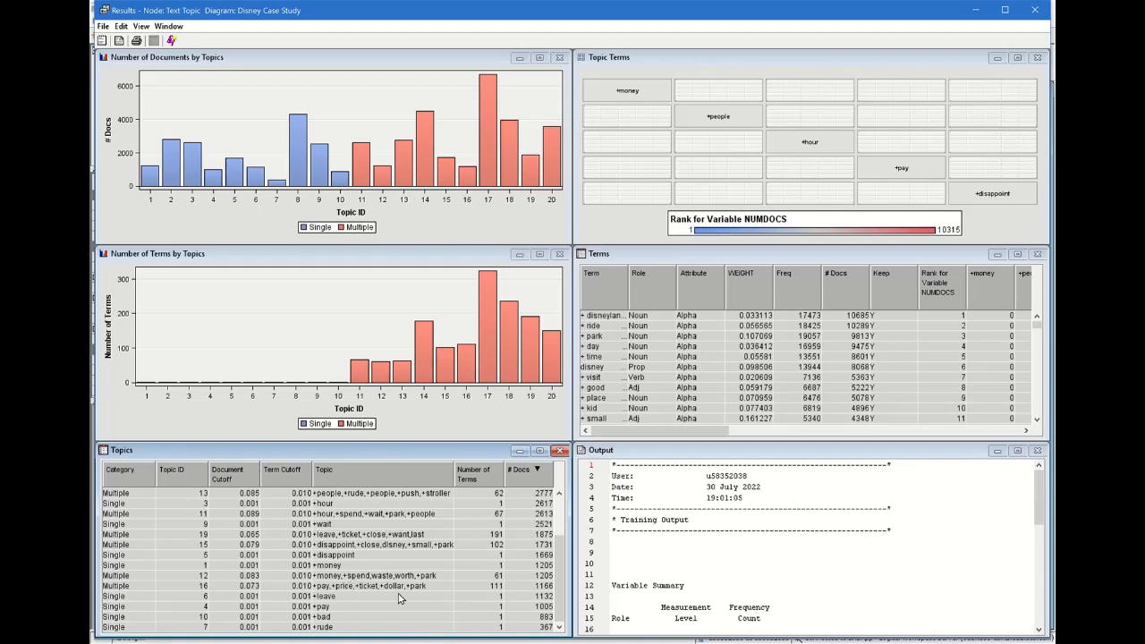
left_click(523, 469)
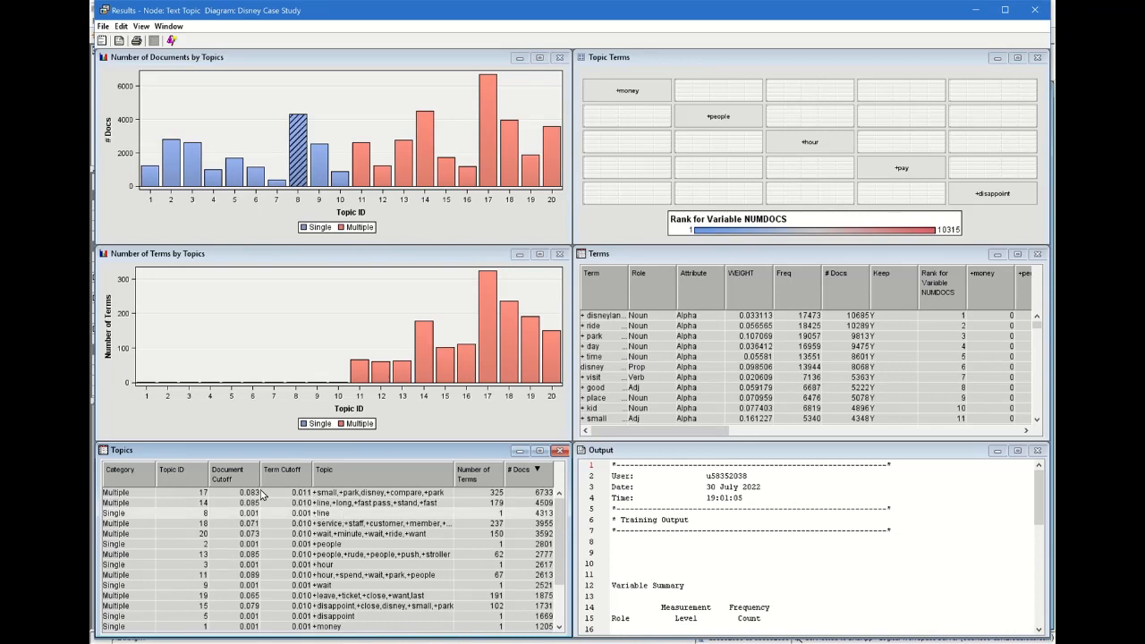
mouse_move(623, 358)
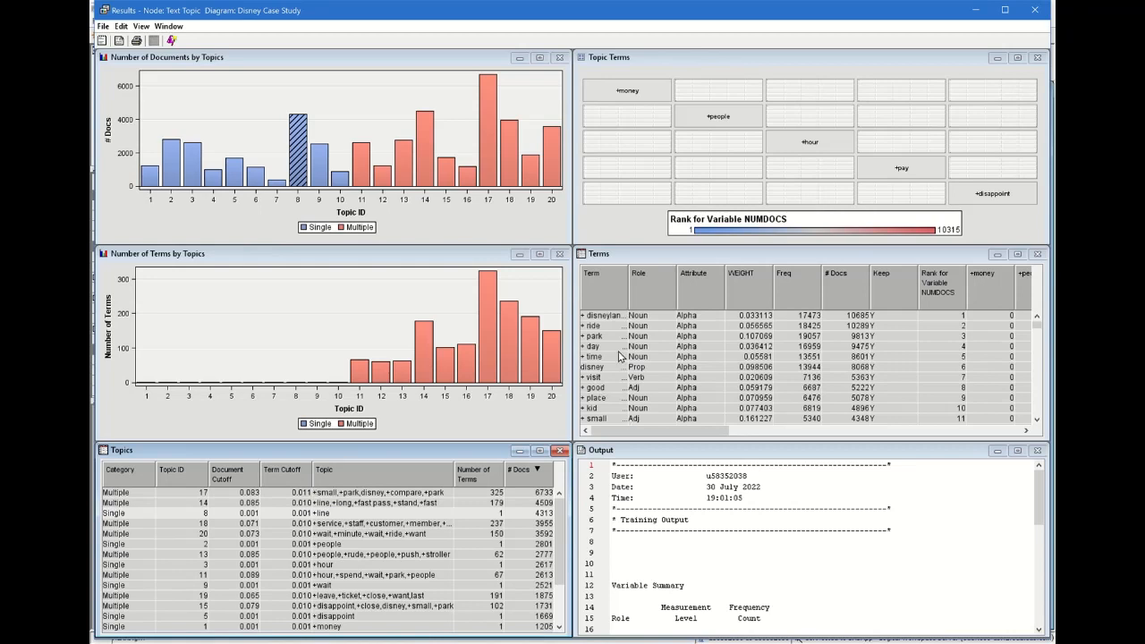
mouse_move(272, 537)
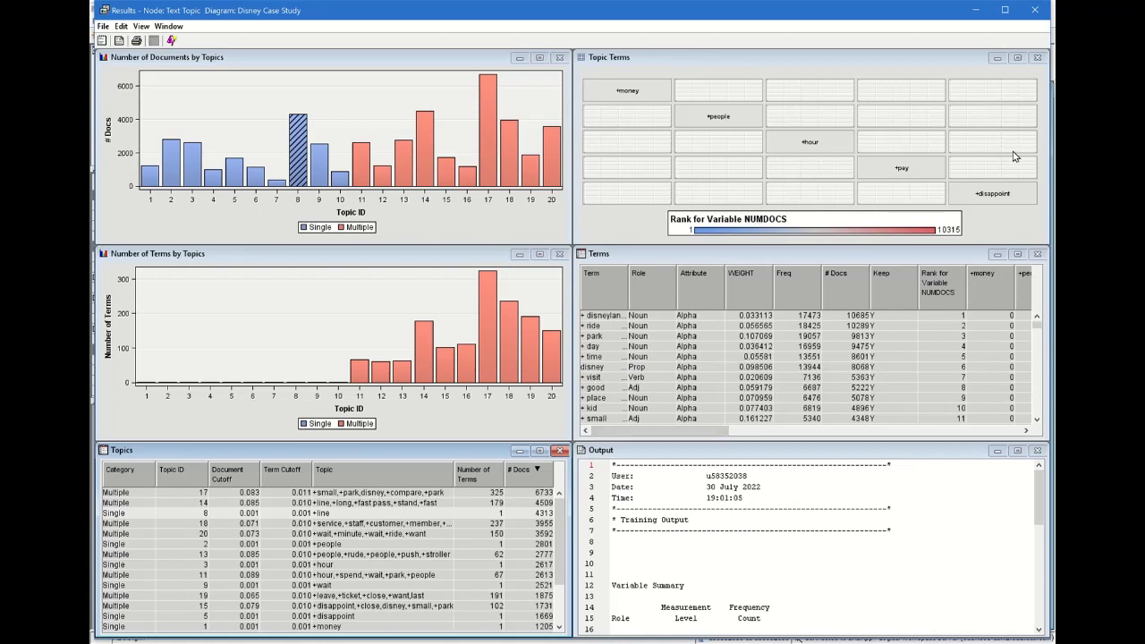
mouse_move(1035, 11)
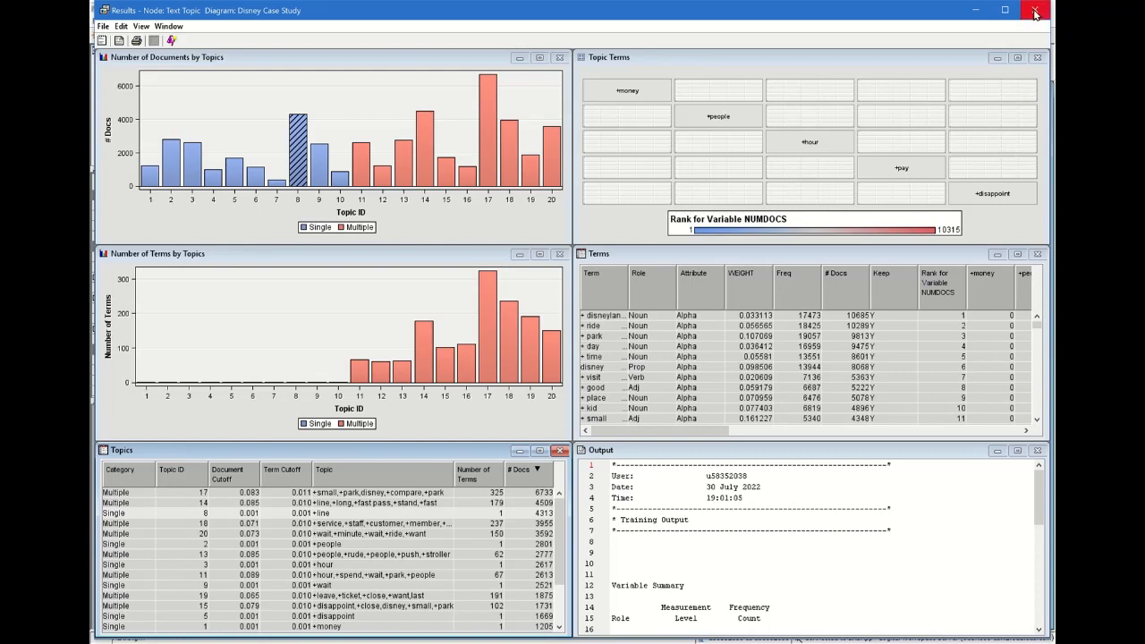
mouse_move(537, 415)
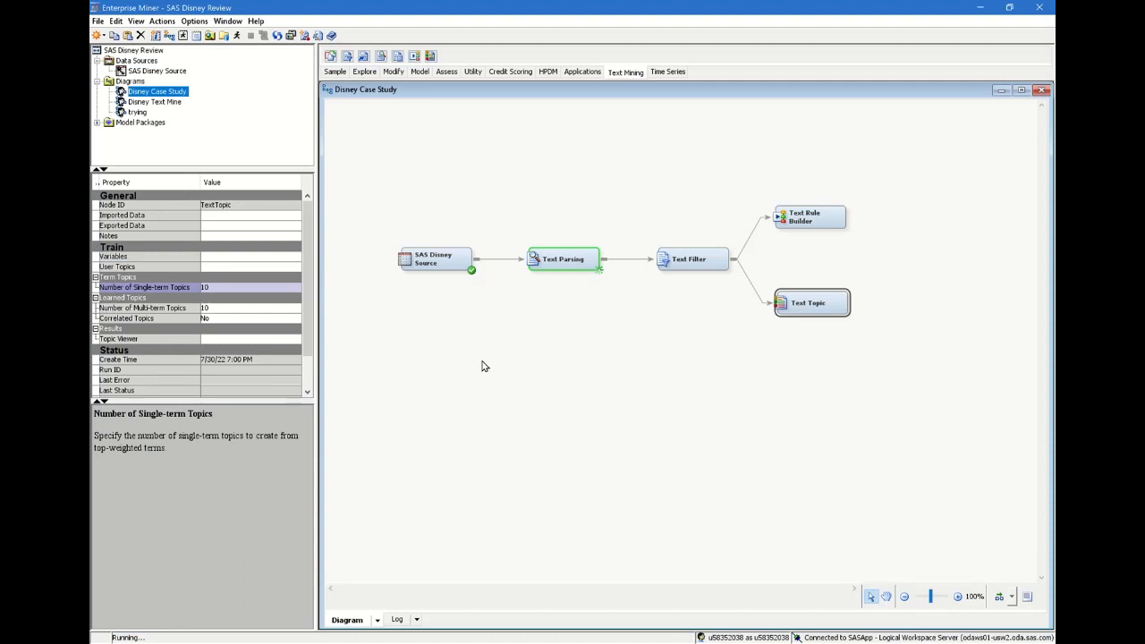
mouse_move(413, 55)
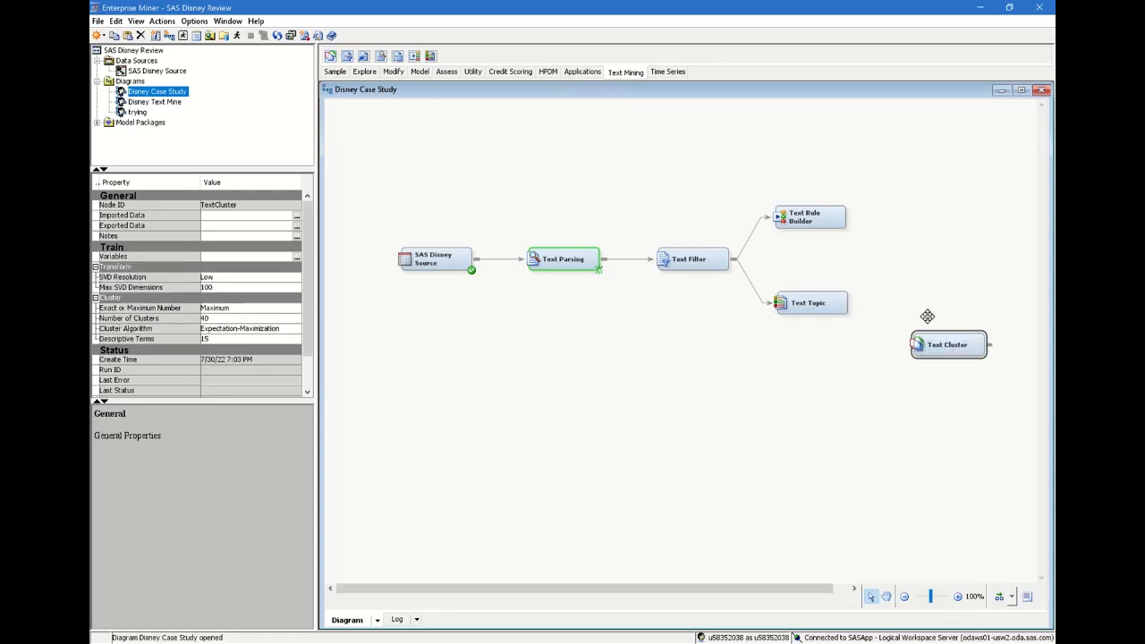
- Link Text Topic to the new Text Cluster node and start its run
left_click_drag(949, 344, 934, 302)
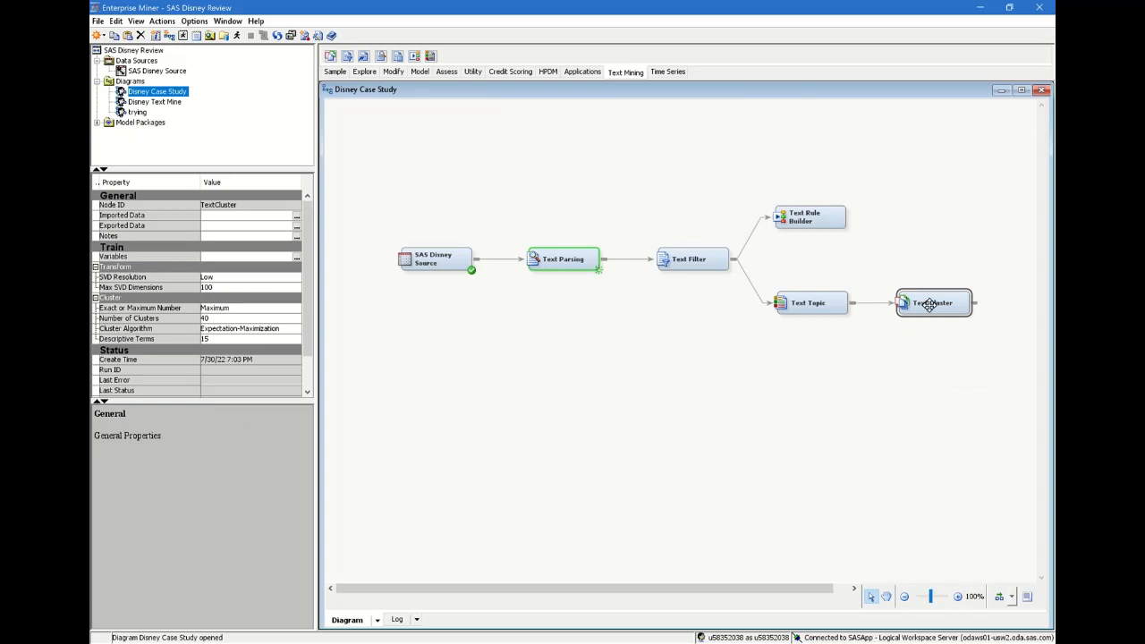
right_click(934, 302)
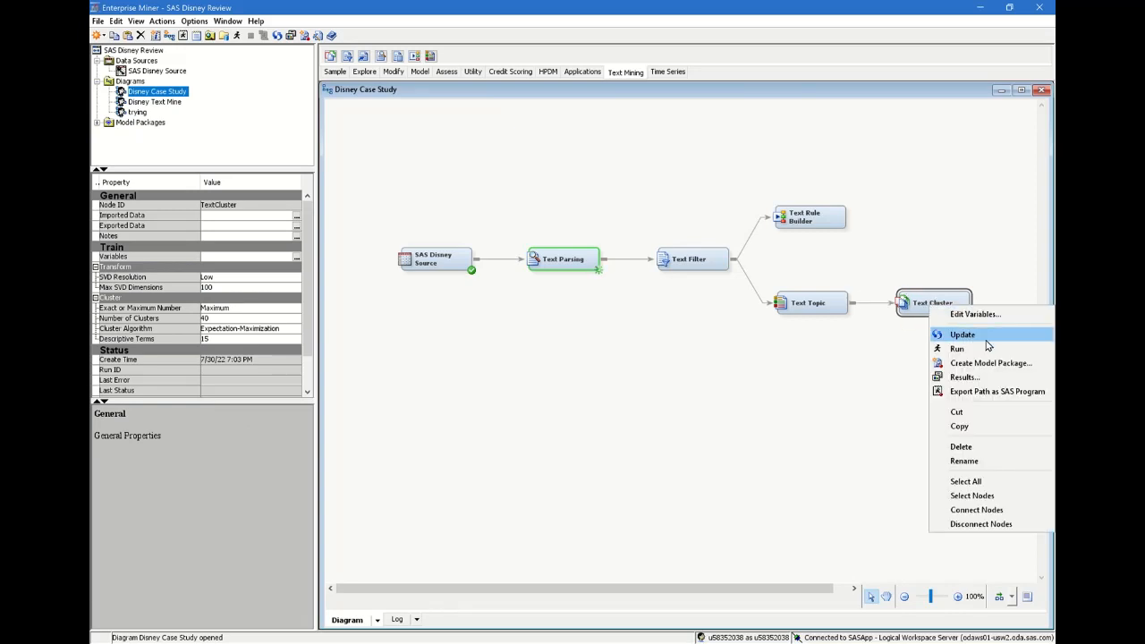
mouse_move(957, 347)
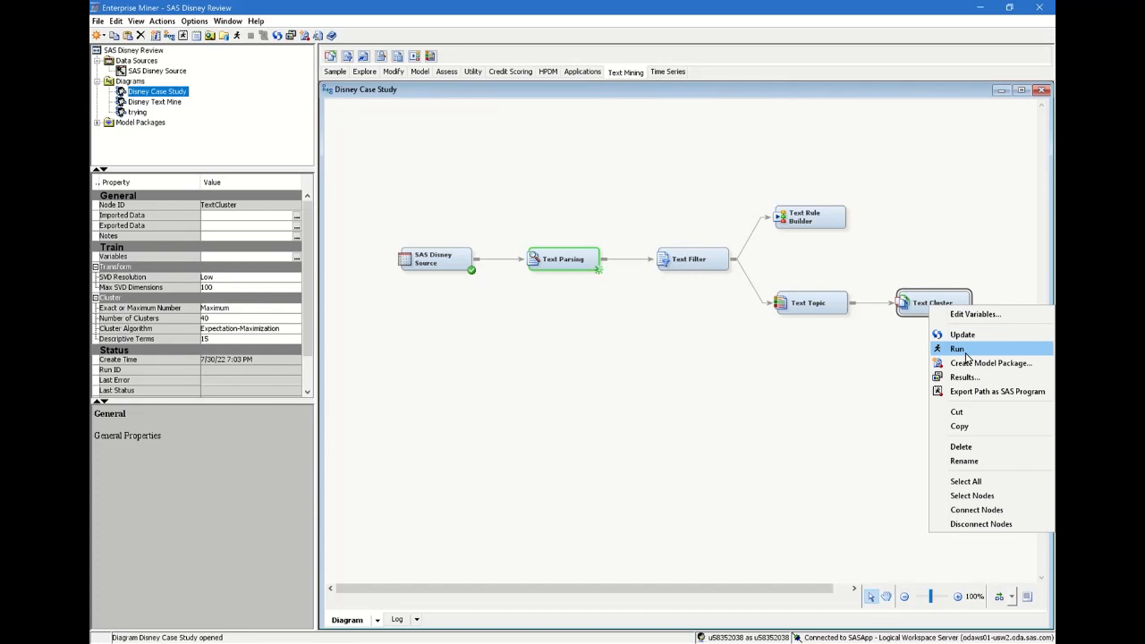
left_click(958, 347)
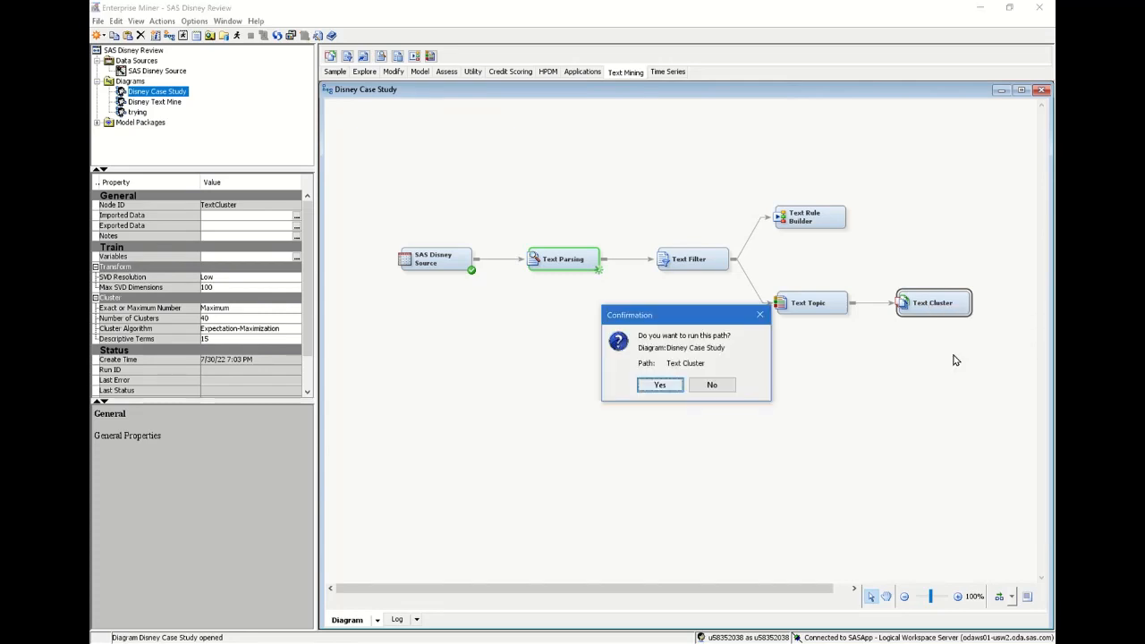
- Confirm the Text Cluster run and, once finished, request the node's Results
left_click(658, 385)
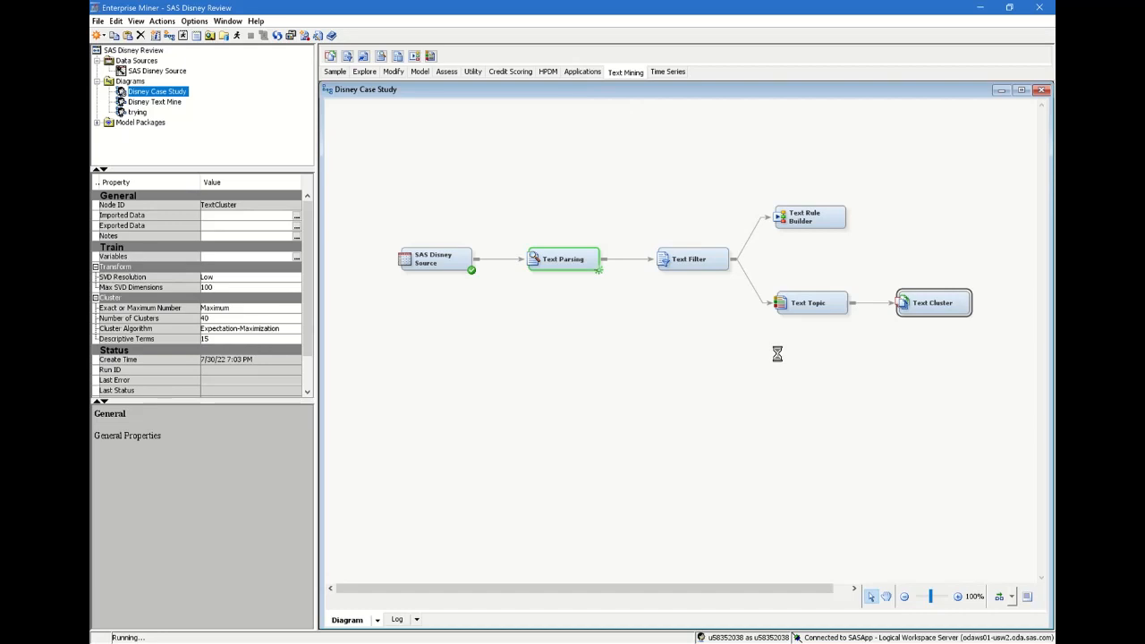
mouse_move(777, 358)
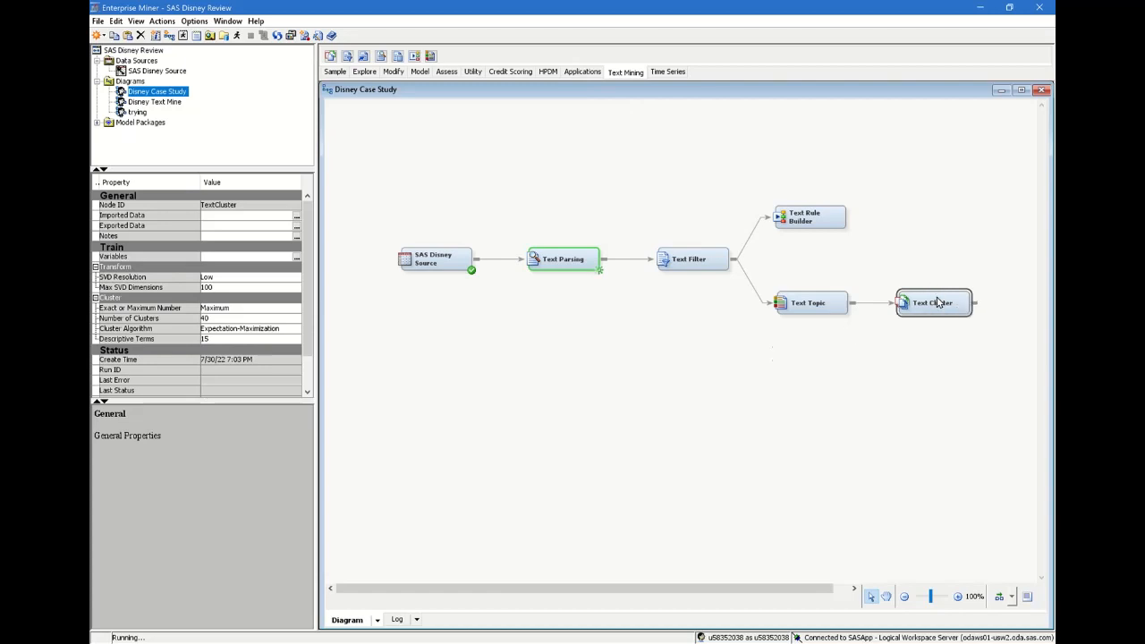
right_click(934, 302)
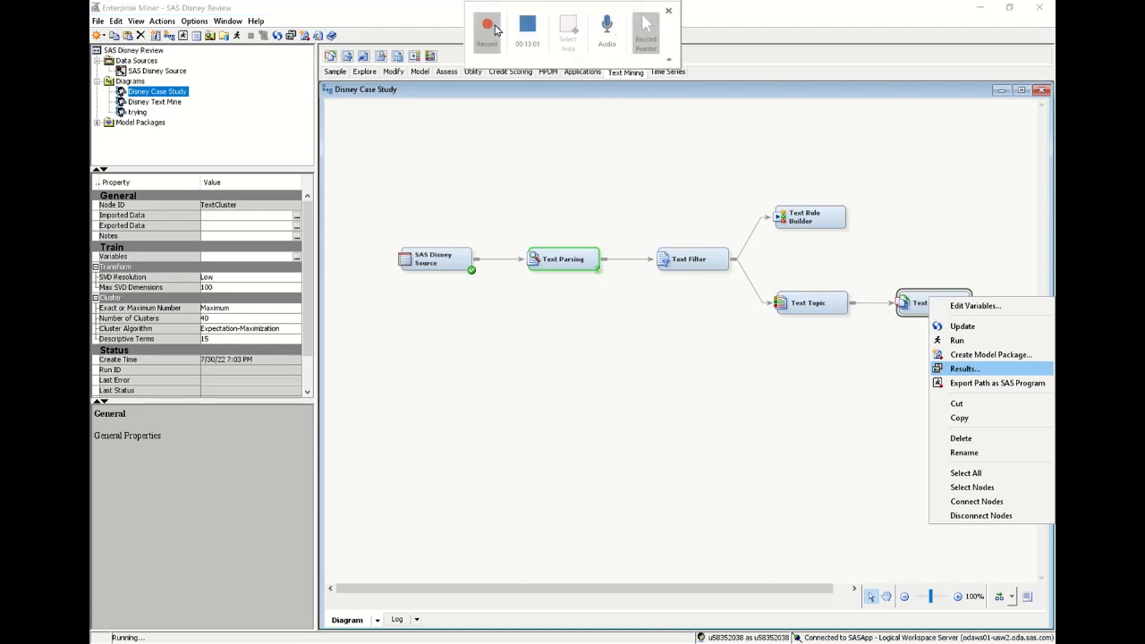
left_click(965, 368)
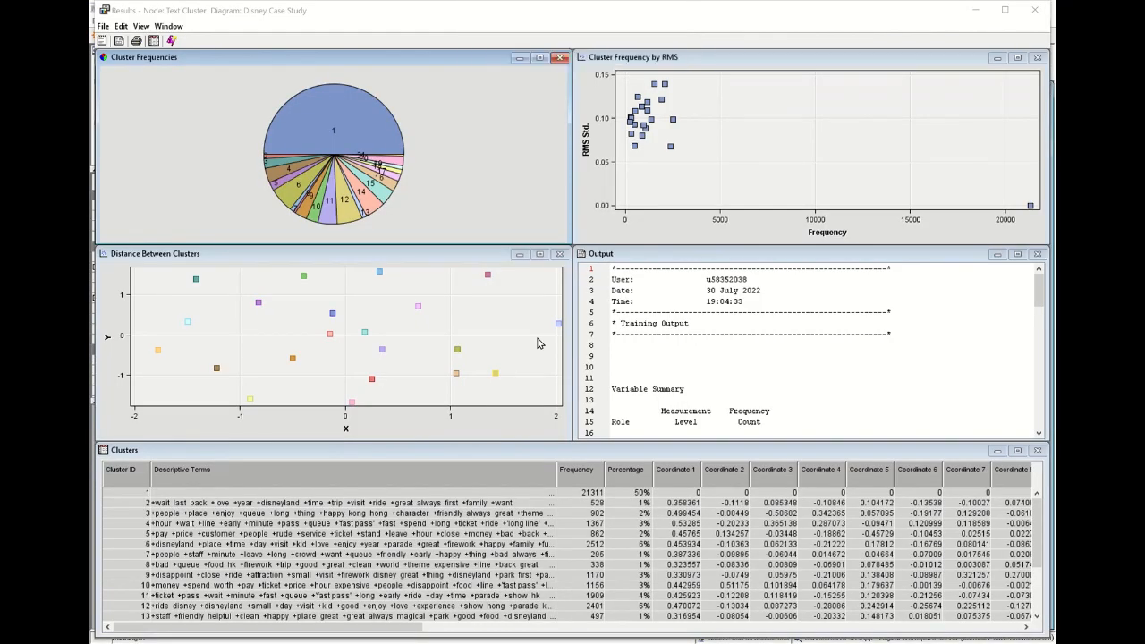
mouse_move(254, 302)
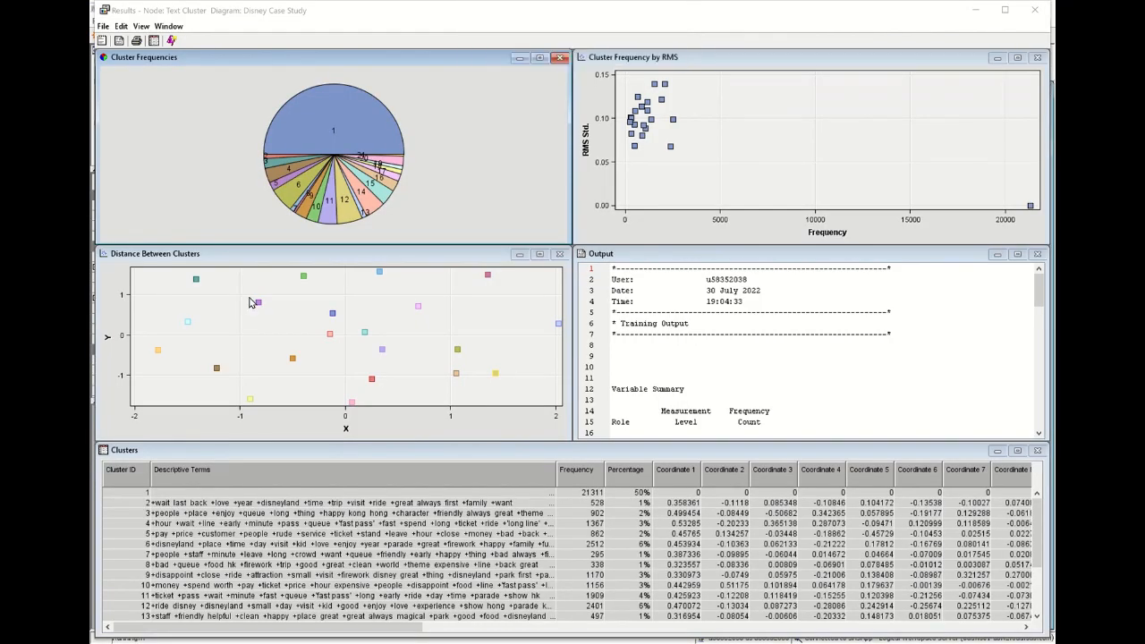
mouse_move(326, 189)
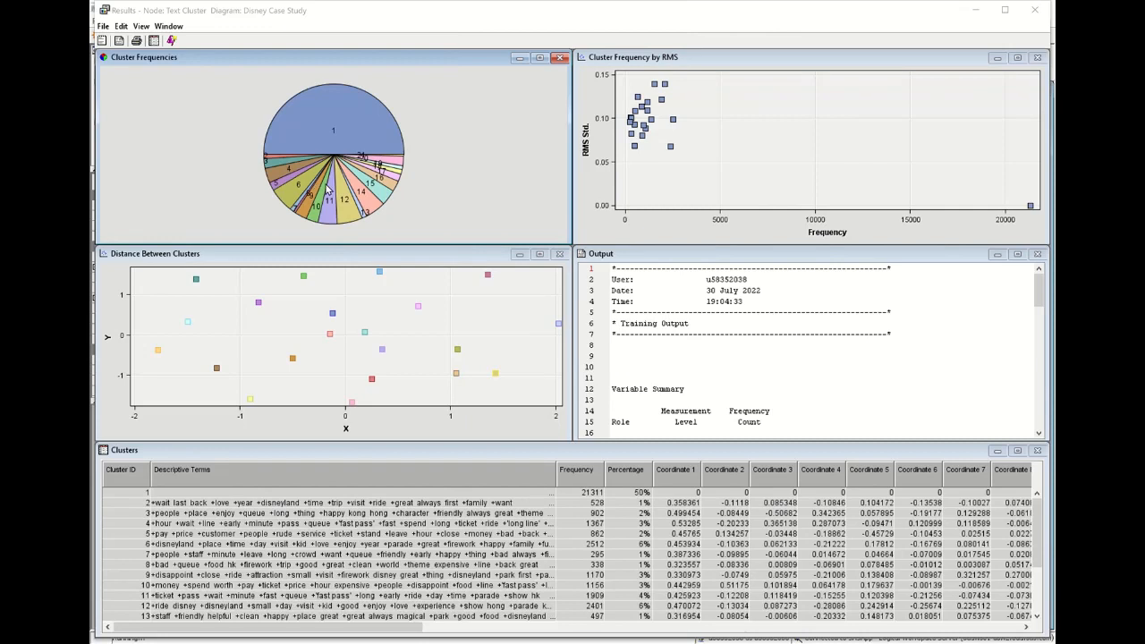
mouse_move(433, 225)
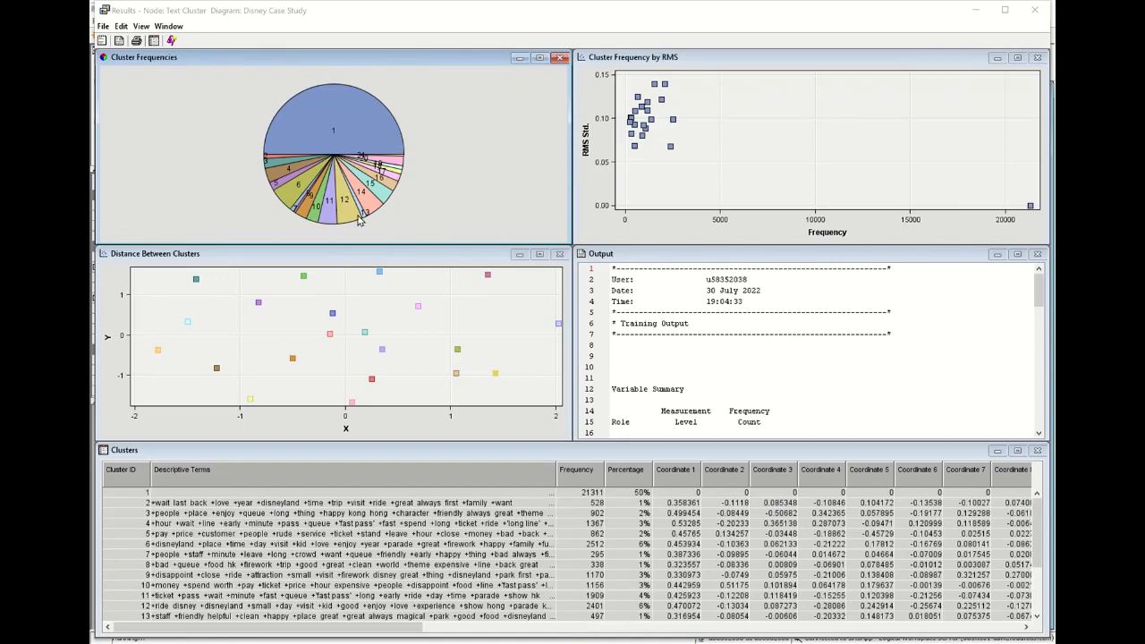
mouse_move(333, 135)
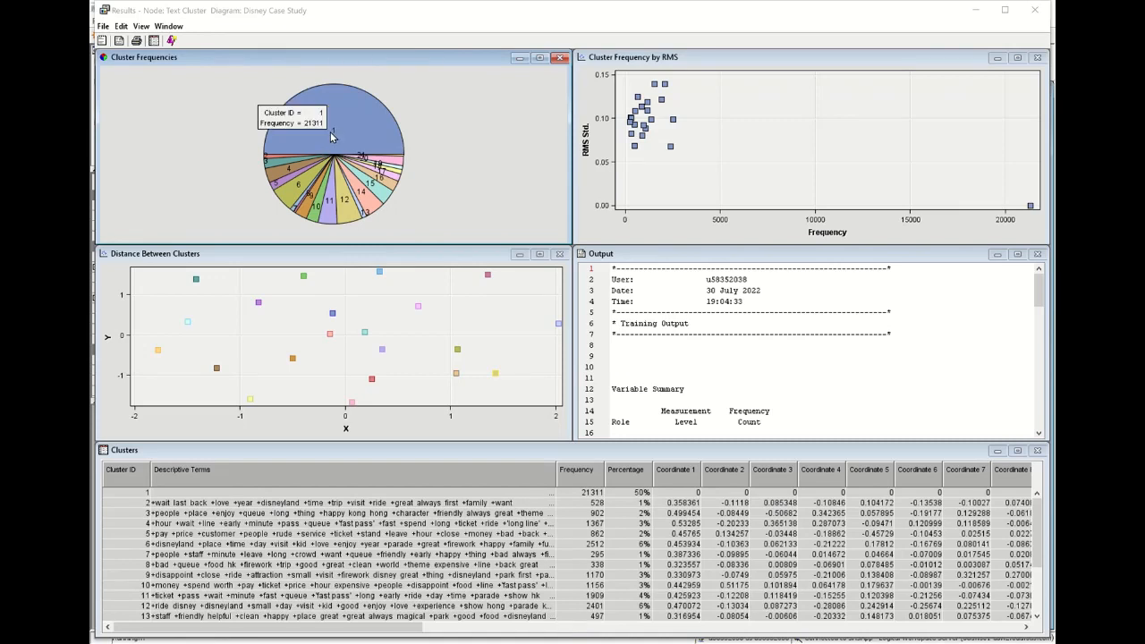
mouse_move(439, 181)
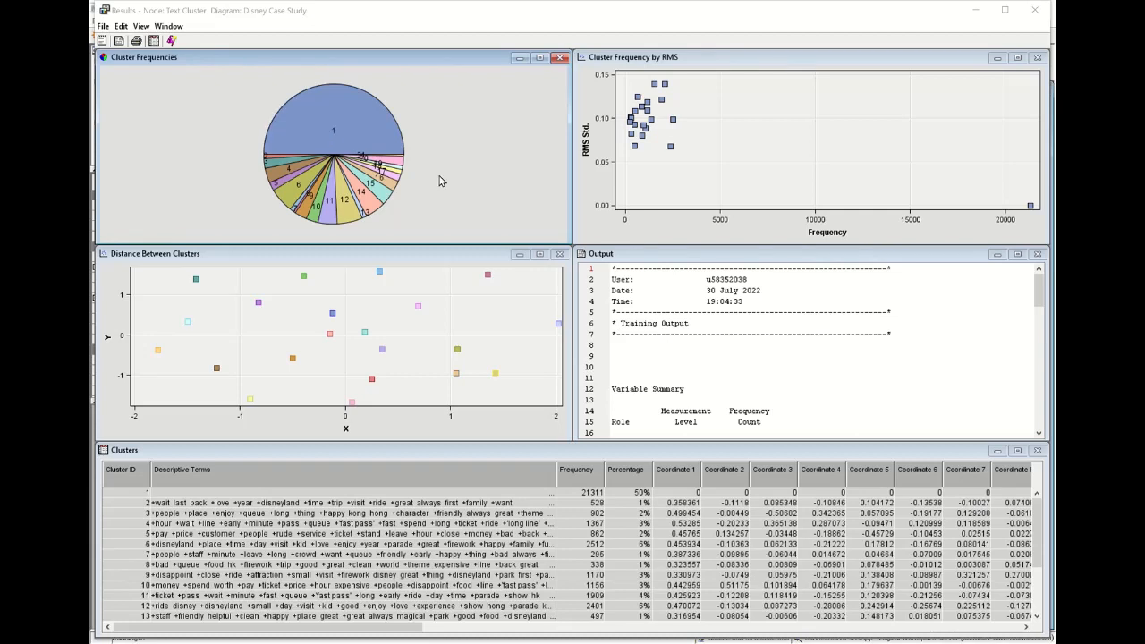
mouse_move(505, 199)
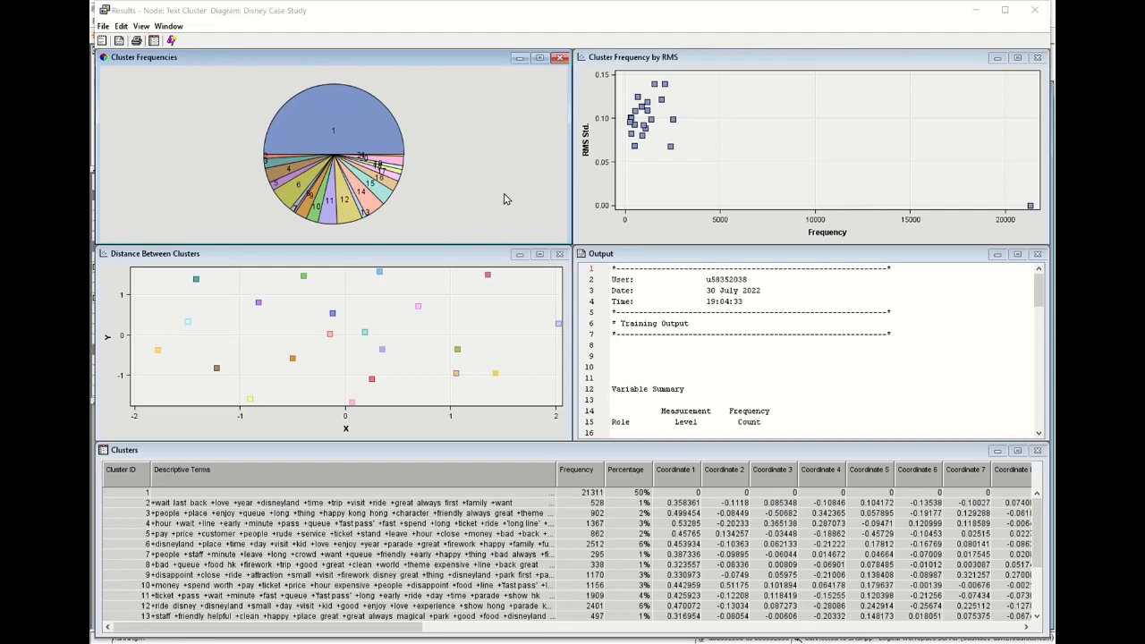
mouse_move(477, 227)
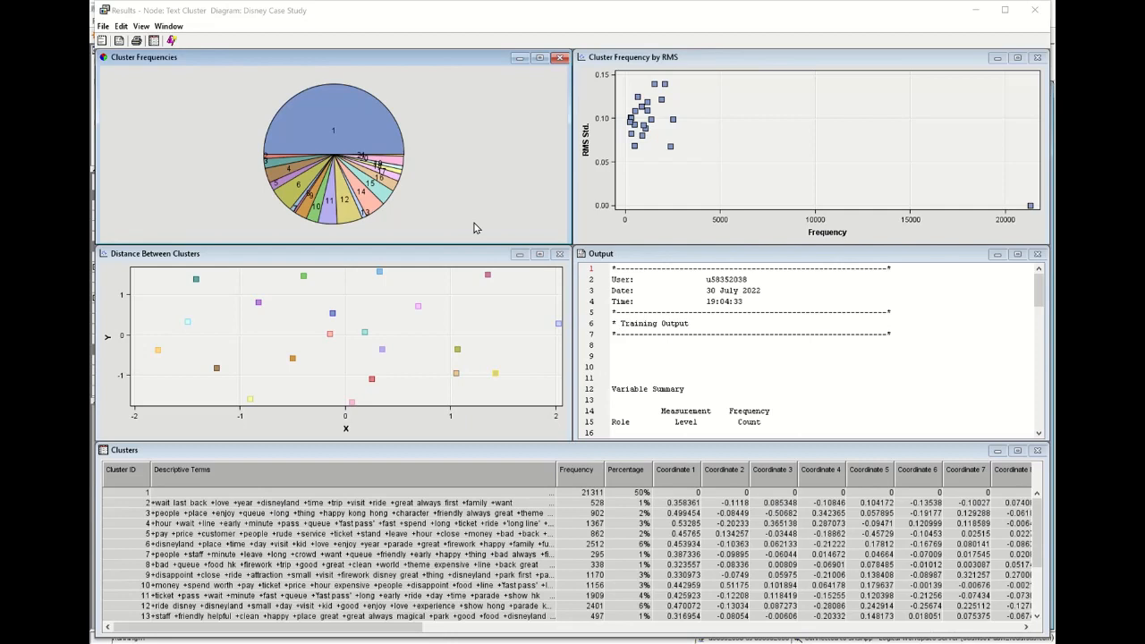
mouse_move(326, 89)
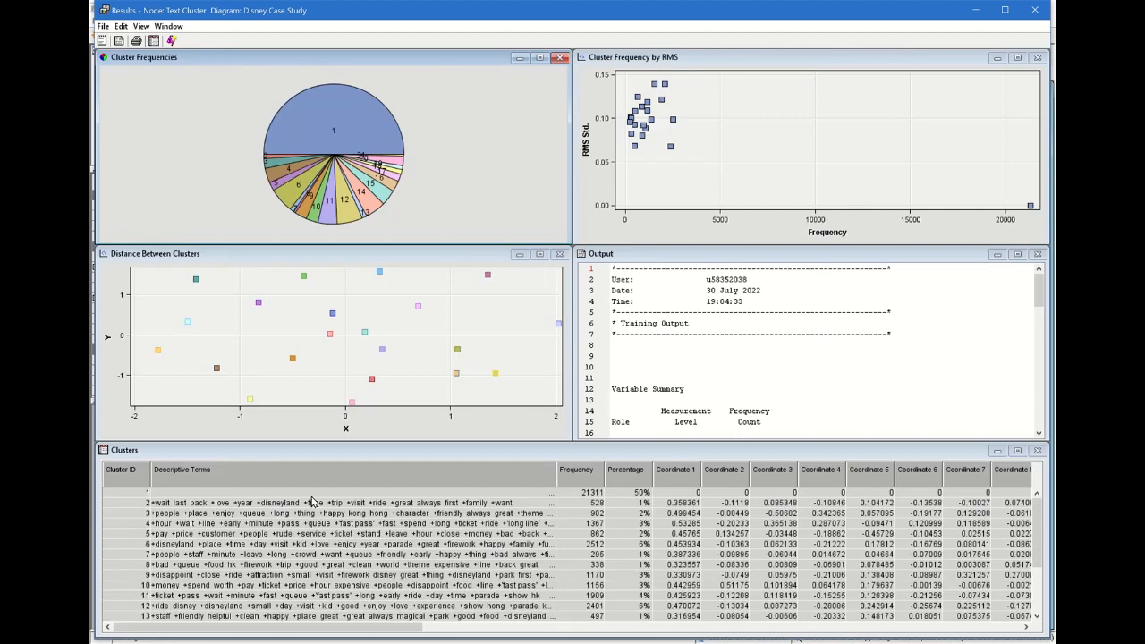
left_click(333, 116)
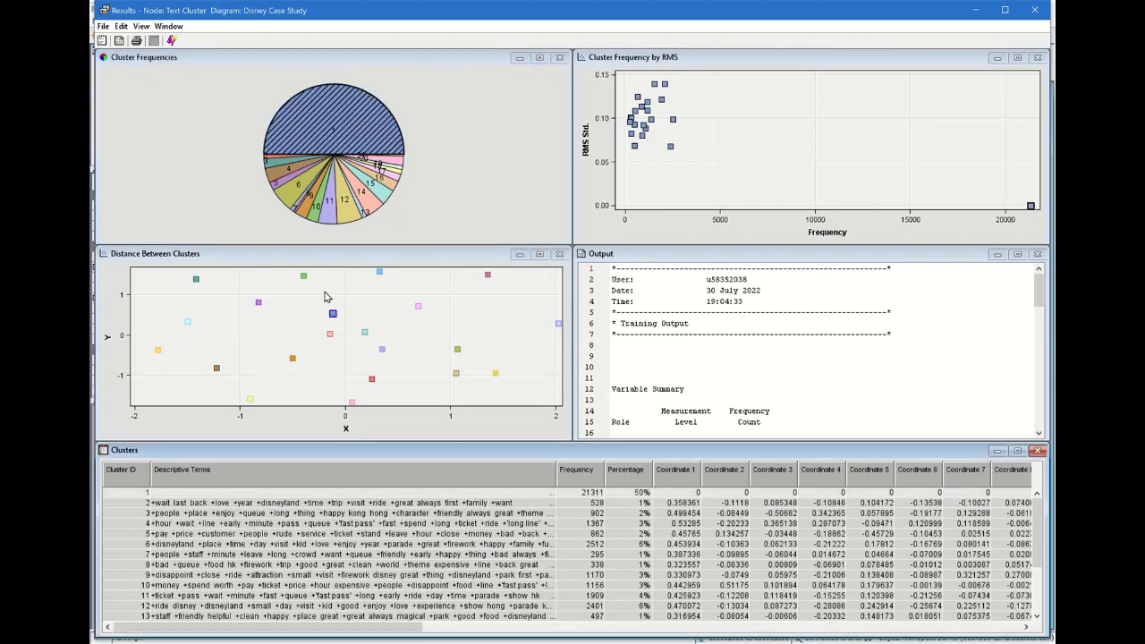
mouse_move(652, 494)
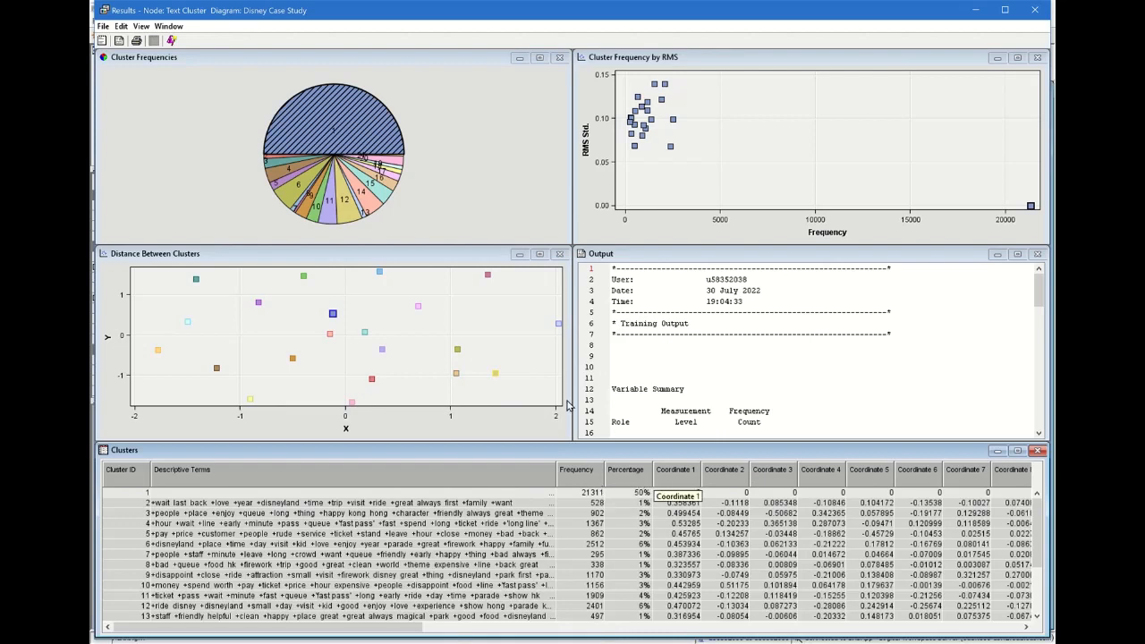
mouse_move(331, 157)
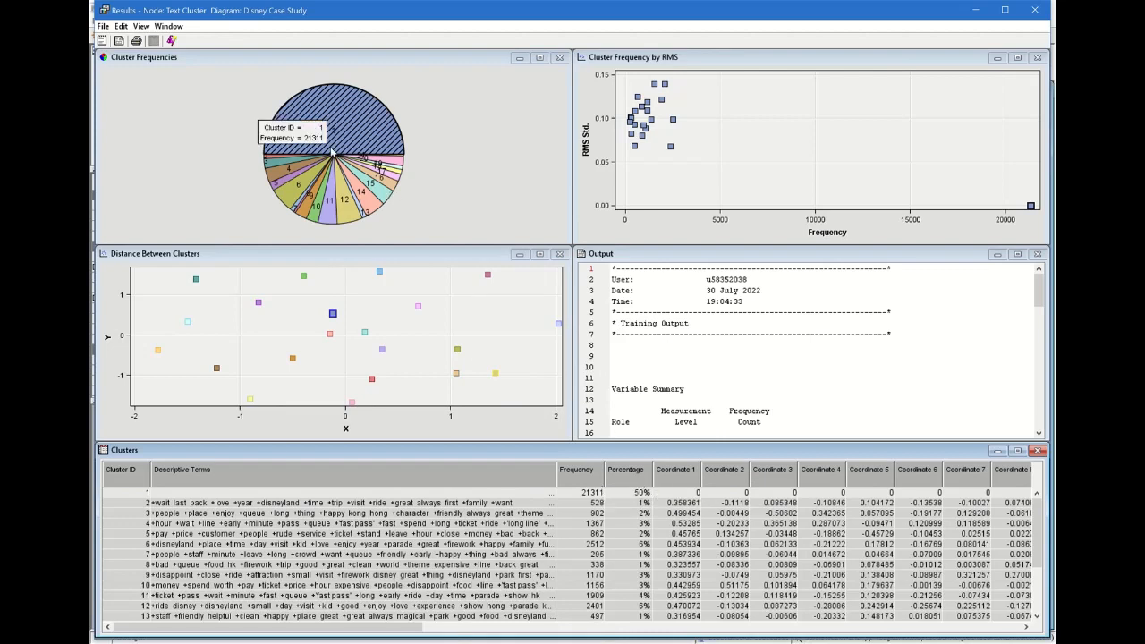
mouse_move(464, 172)
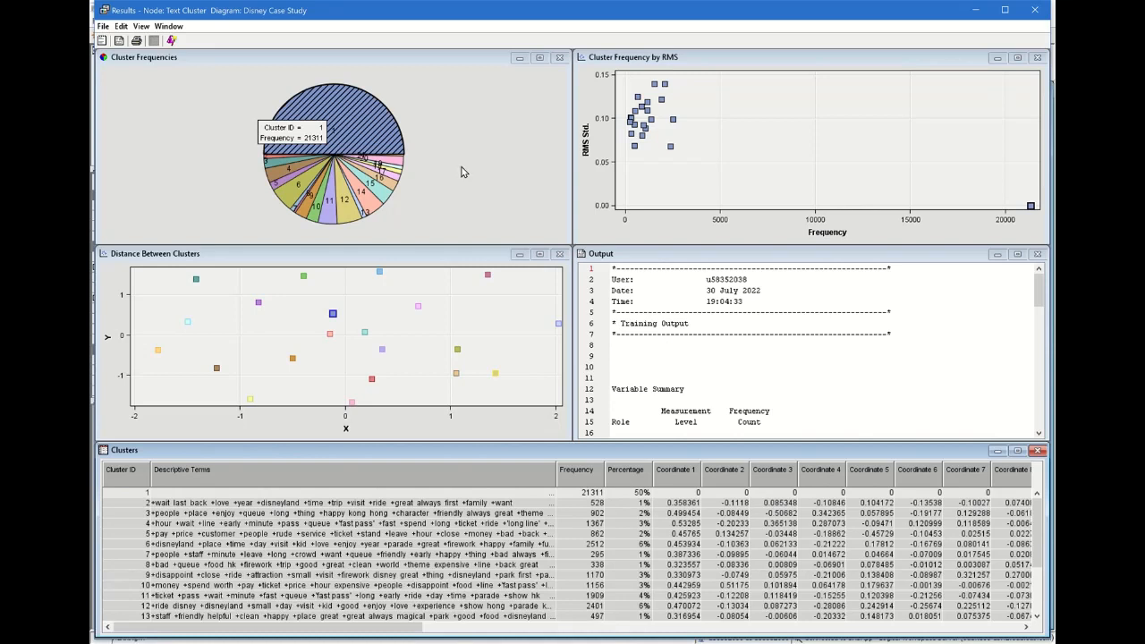
mouse_move(515, 196)
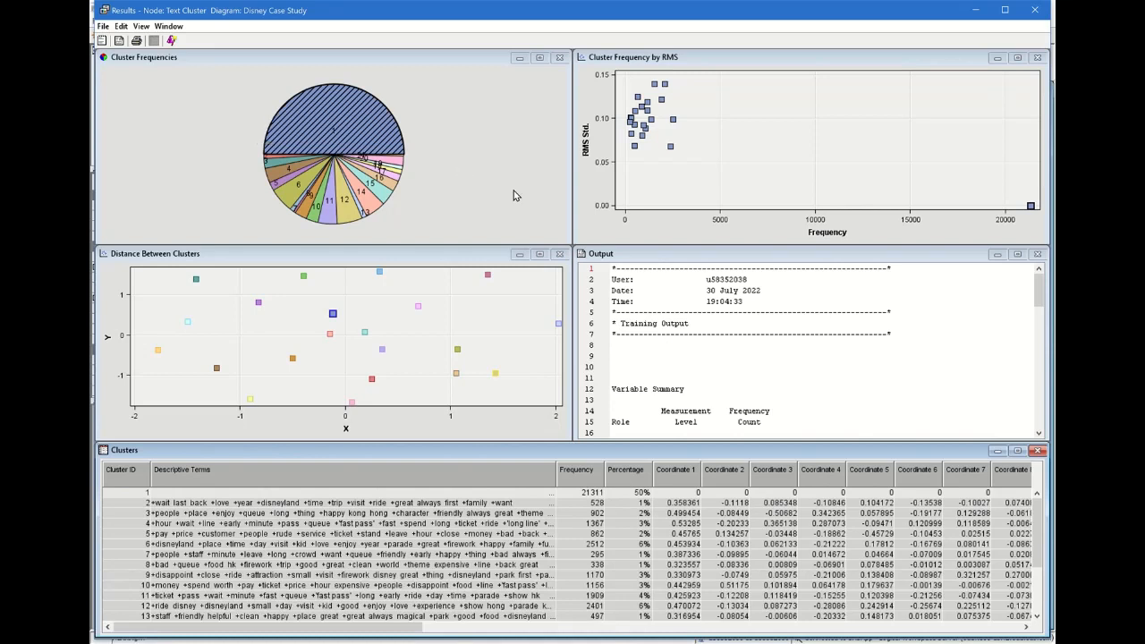
mouse_move(344, 193)
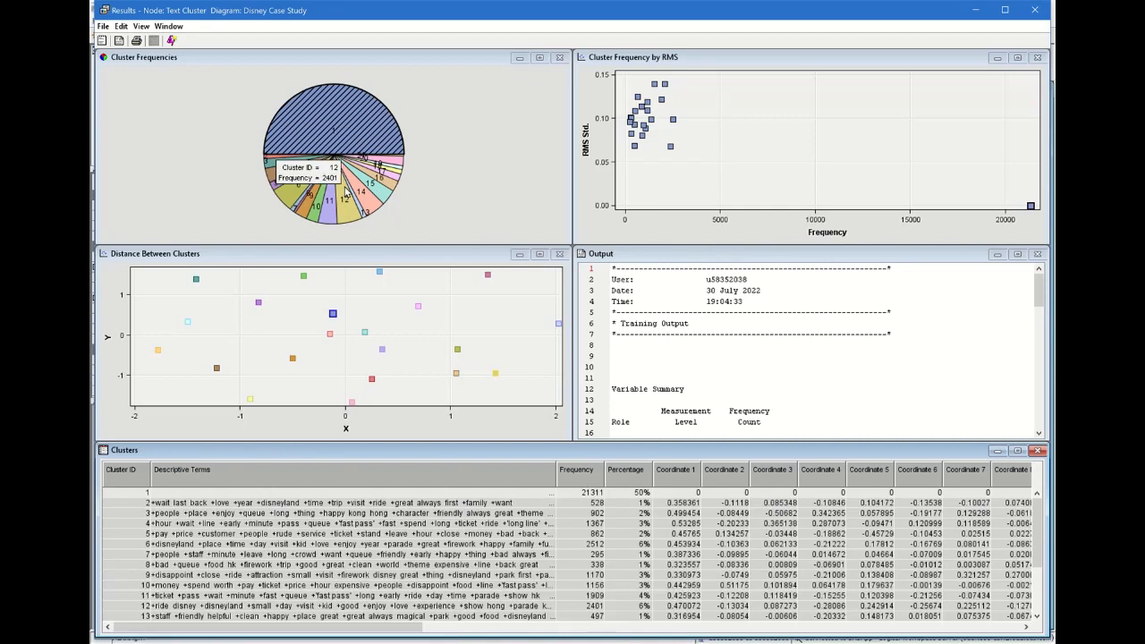
mouse_move(473, 297)
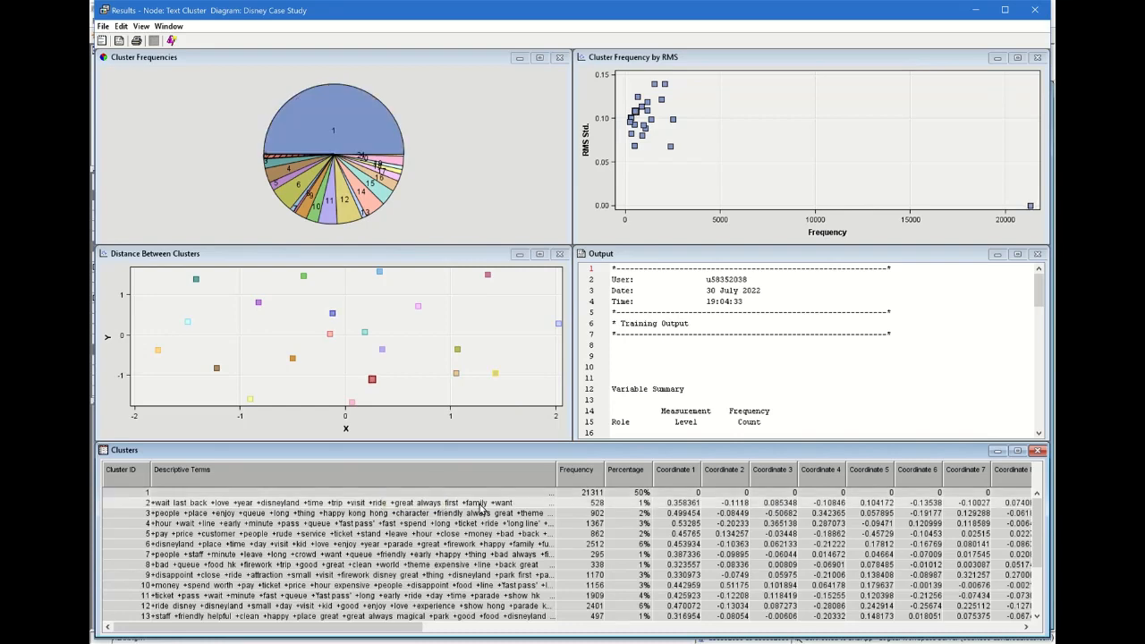
scroll("down", 3)
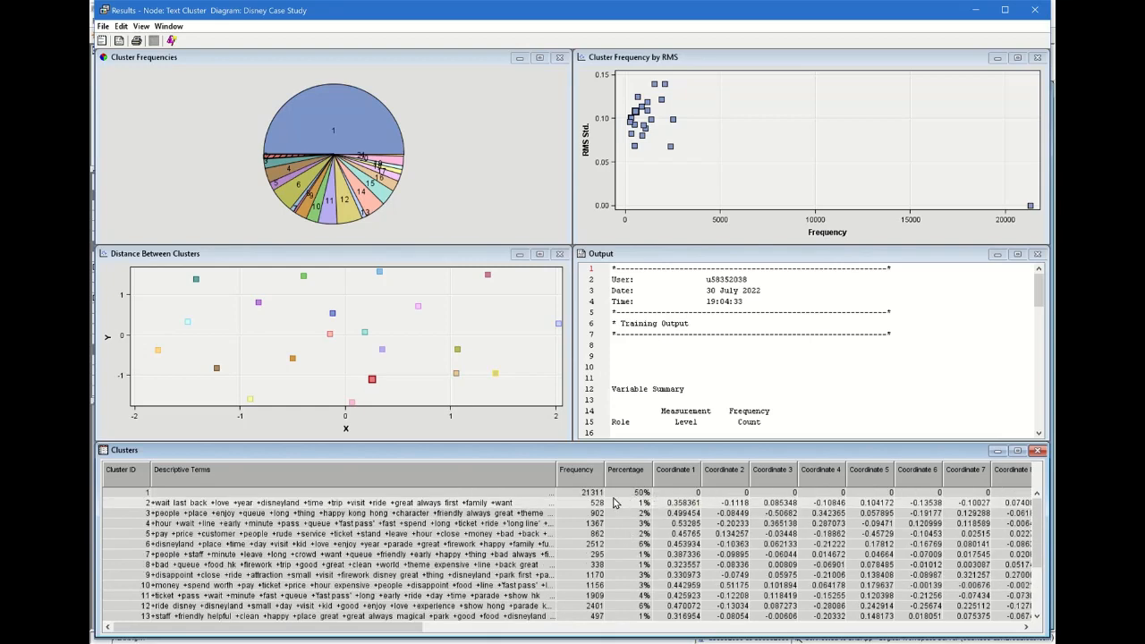
mouse_move(315, 530)
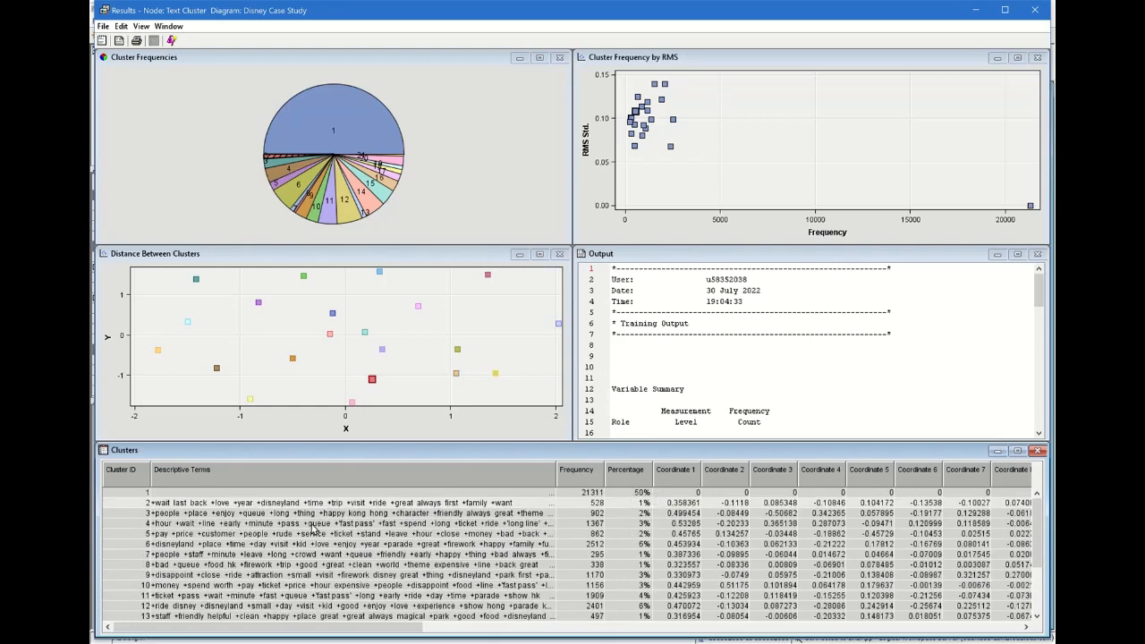
mouse_move(197, 511)
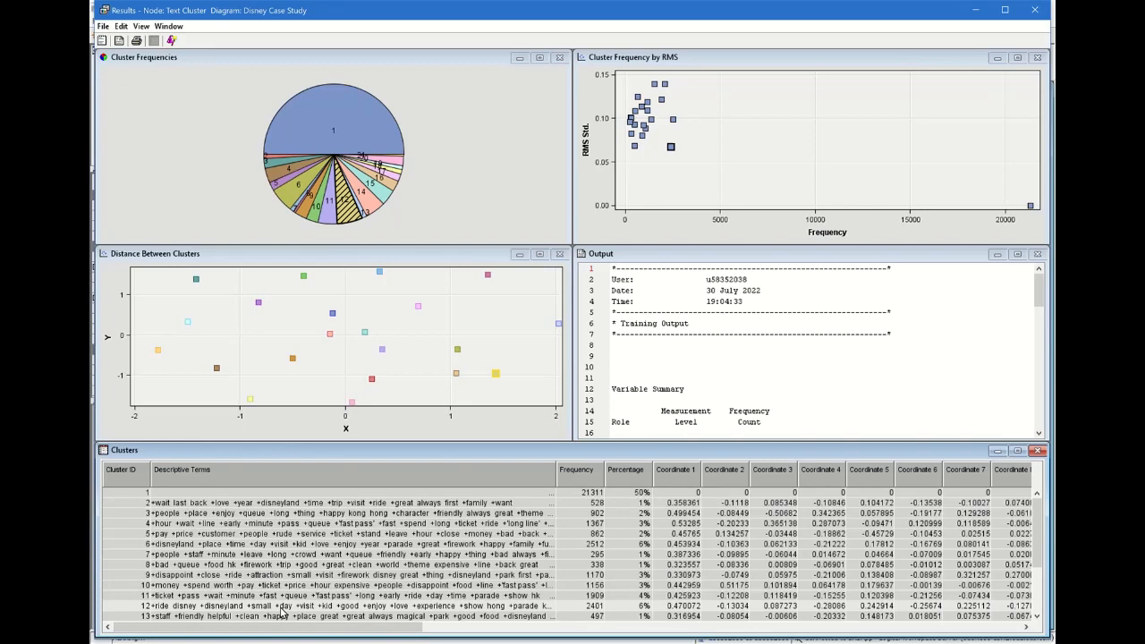
mouse_move(508, 623)
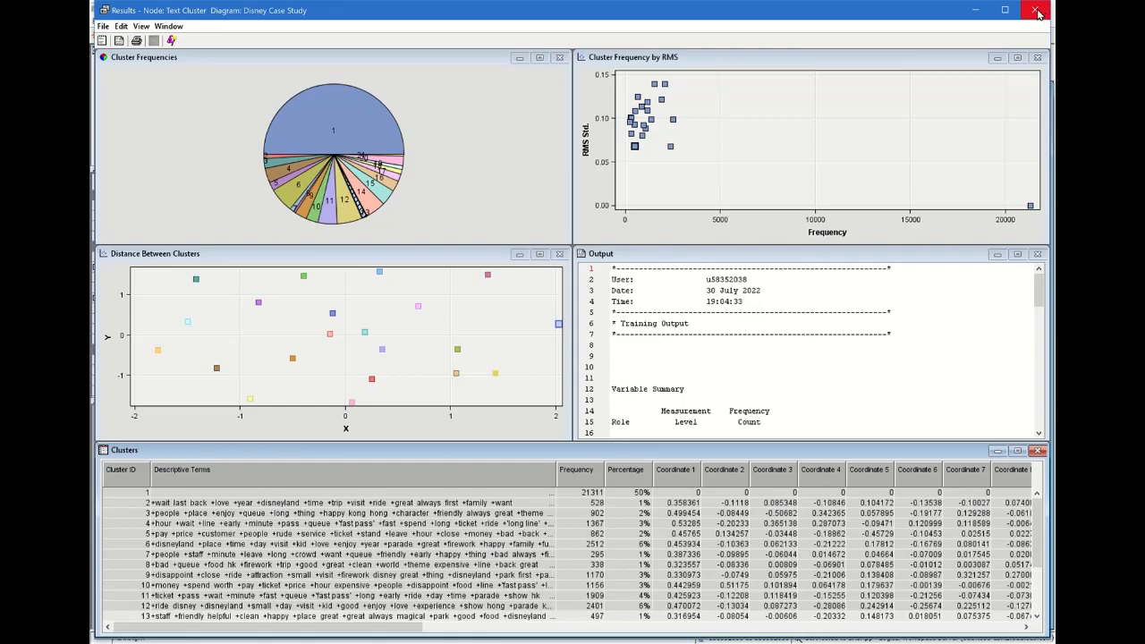
- Close the Text Cluster results window, returning to the Disney Case Study diagram
left_click(1036, 11)
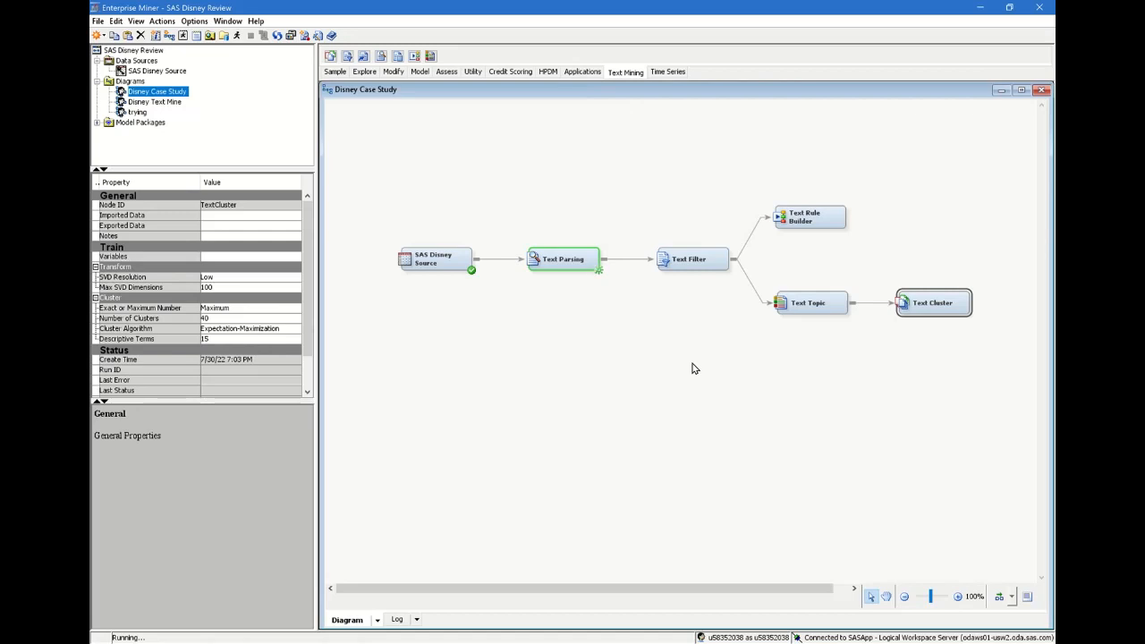
mouse_move(405, 215)
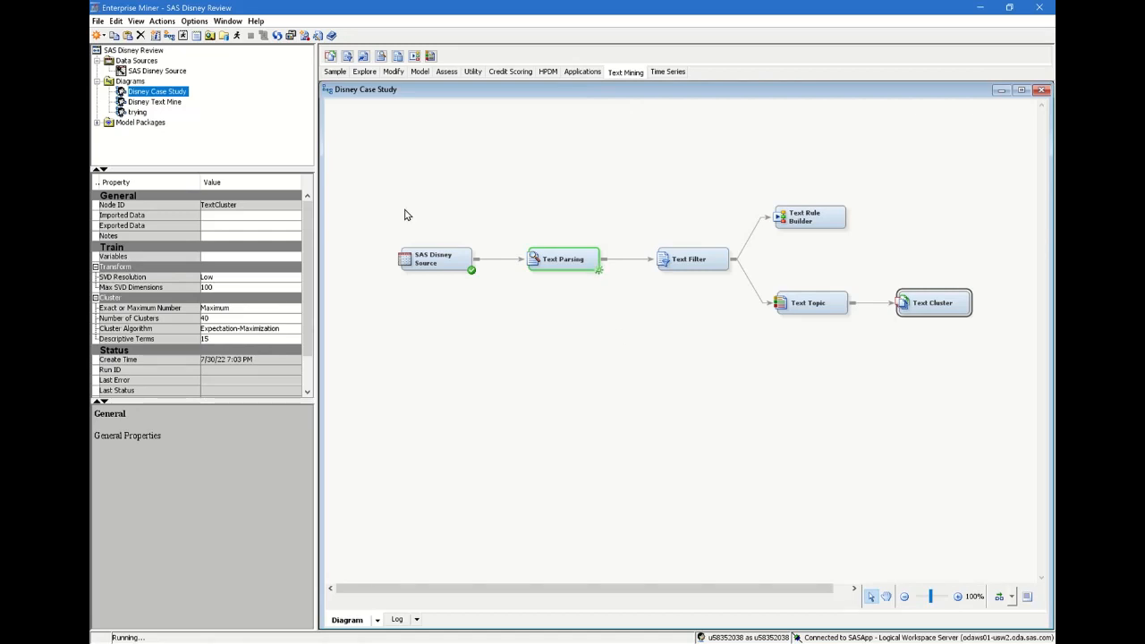
mouse_move(490, 218)
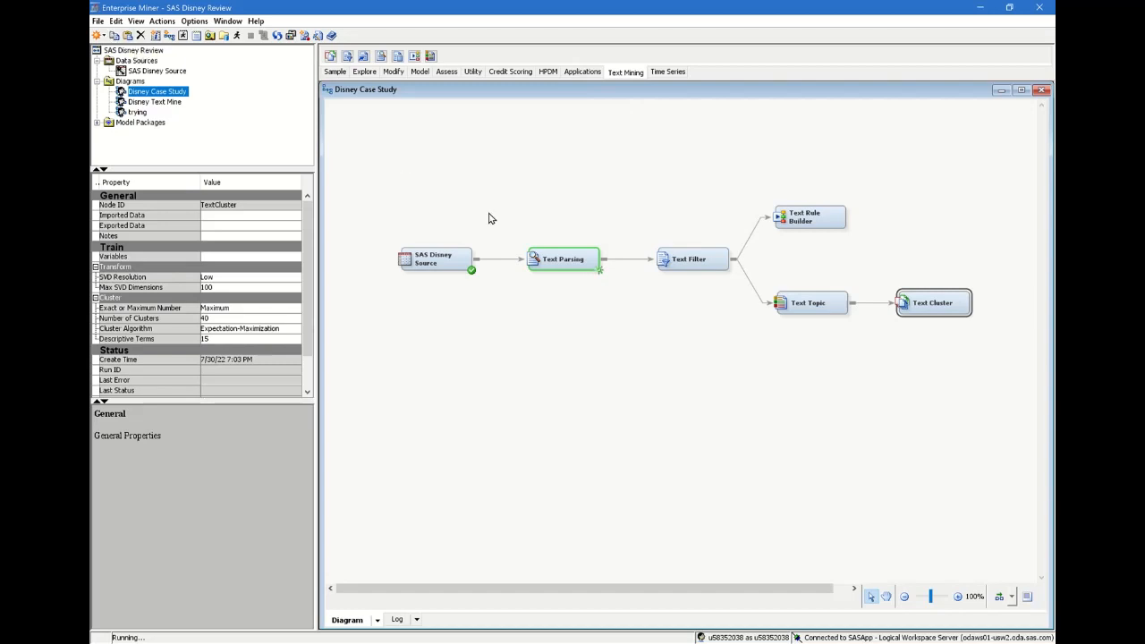
mouse_move(665, 308)
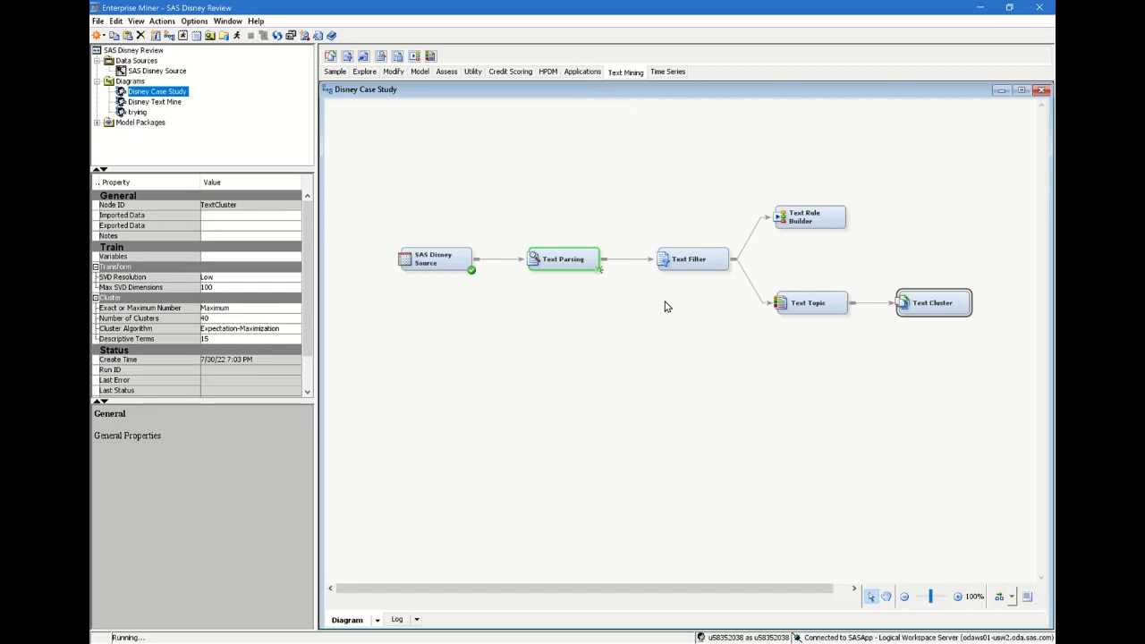